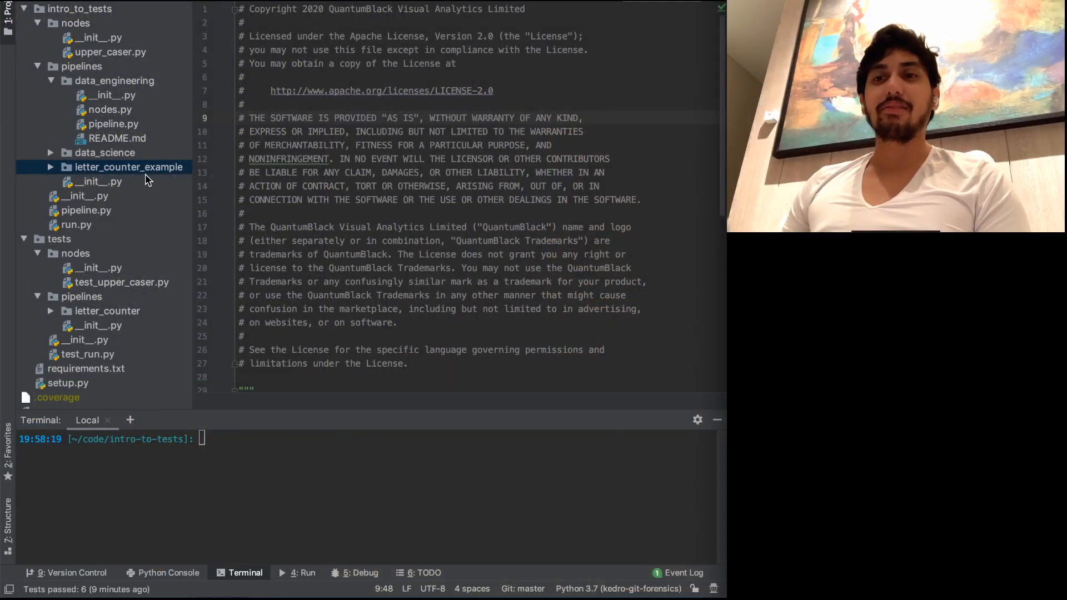
Scroll through the upper_caser node module to review the uppercasing function.
scroll("up", 3)
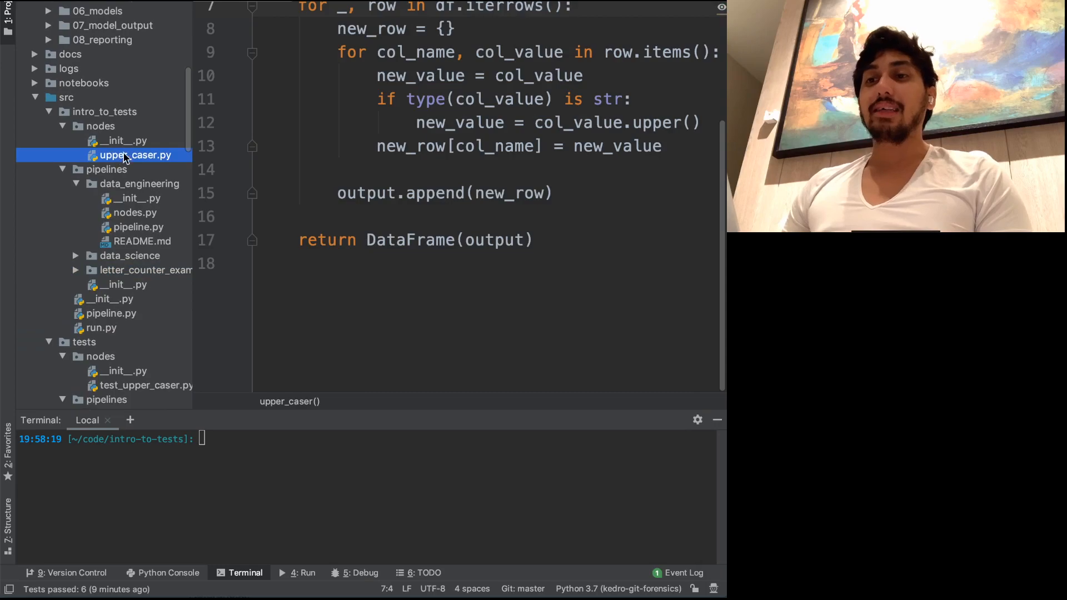
scroll("up", 3)
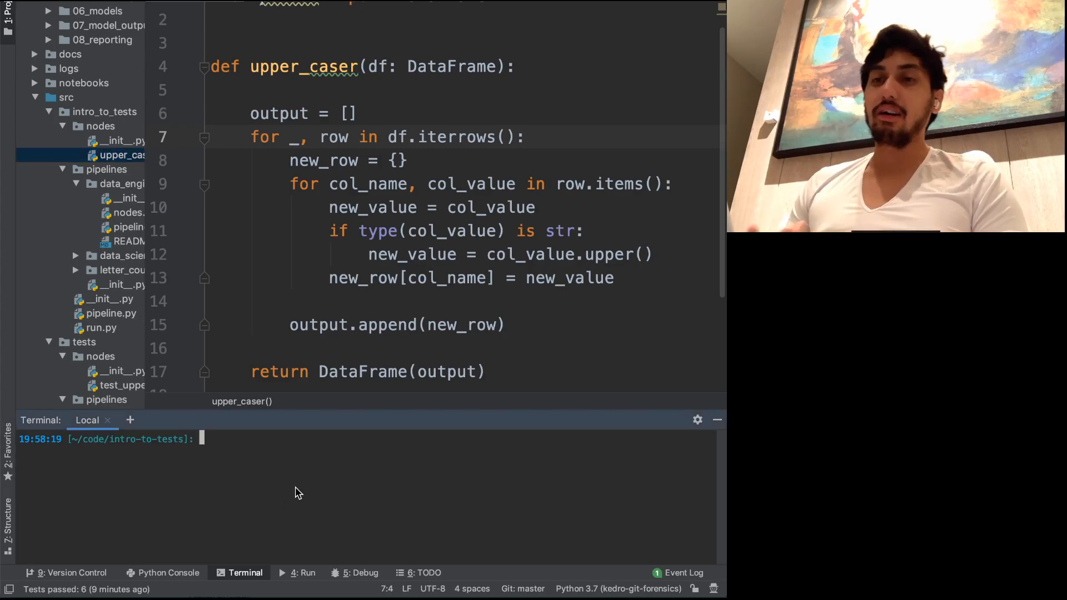
Run 'kedro pipeline create letter_counter' in the terminal (reports it already exists).
type("ke")
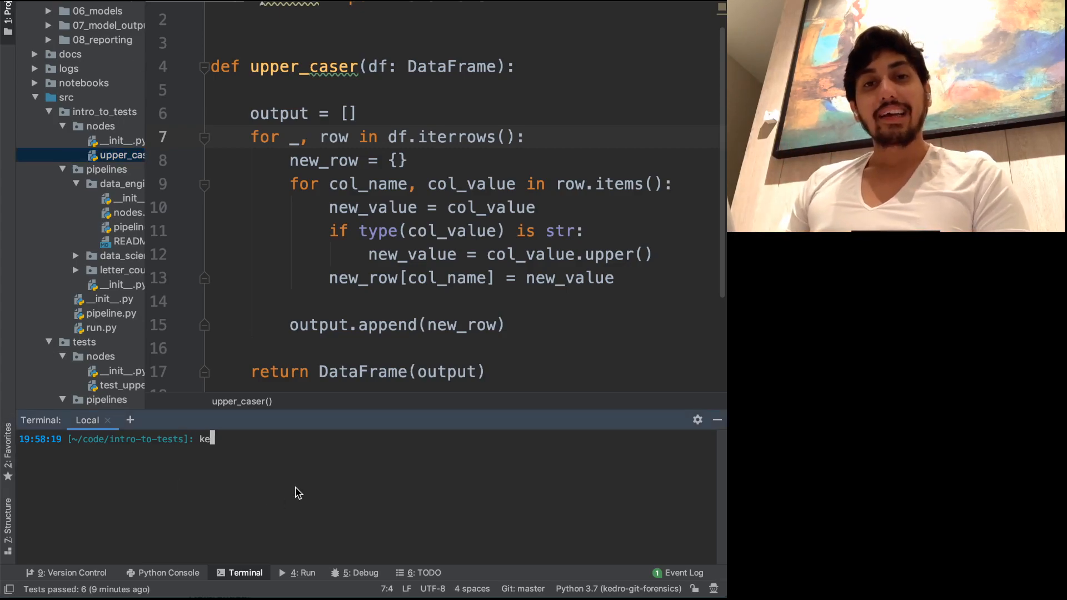
type("dro pipeline")
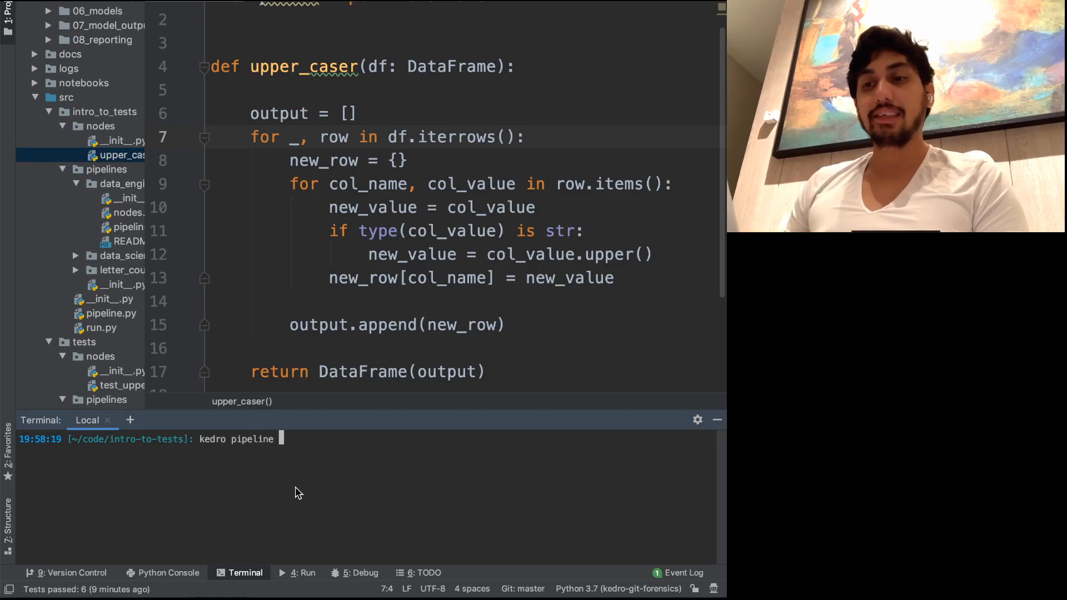
type("create")
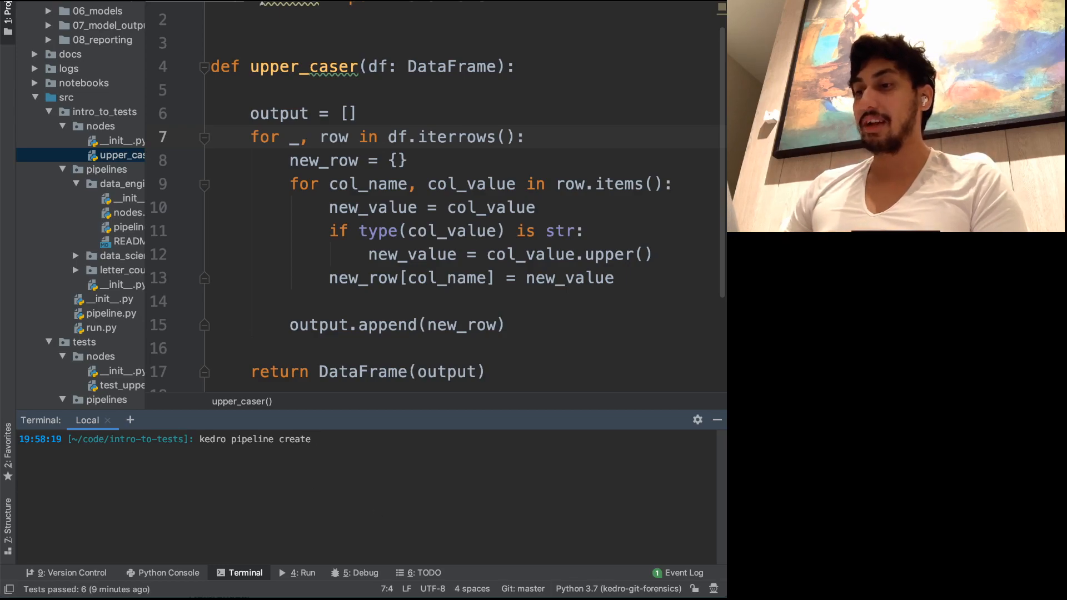
mouse_move(445, 507)
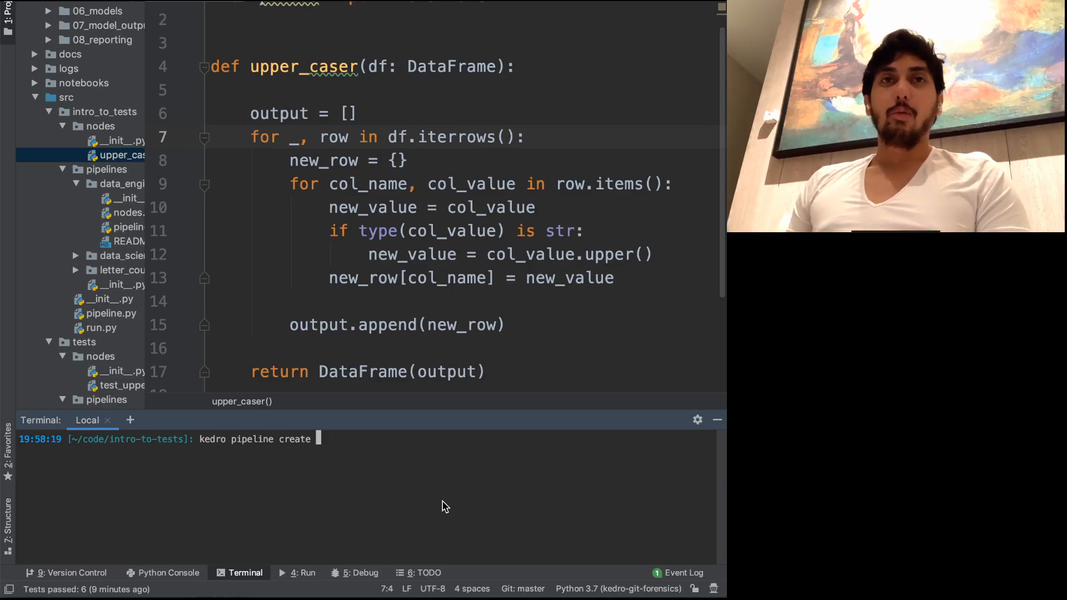
type("up")
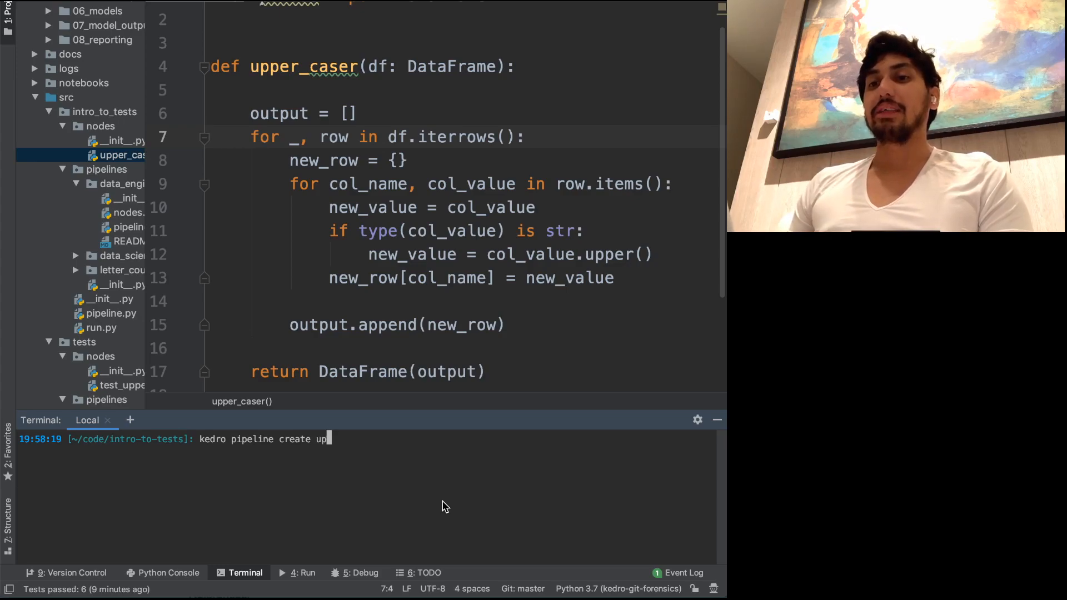
type("letter")
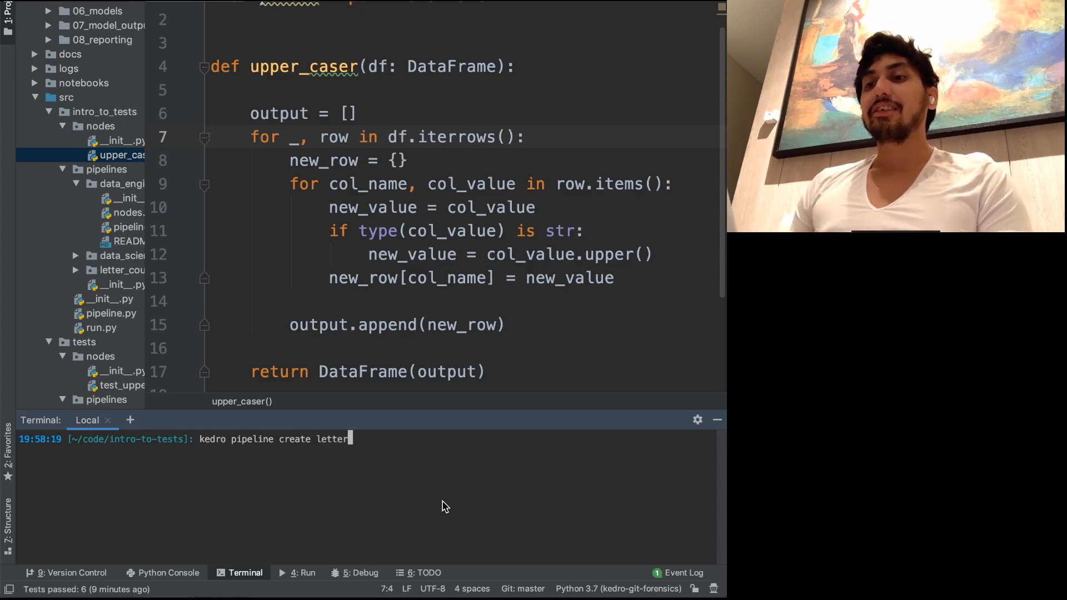
type("_counter")
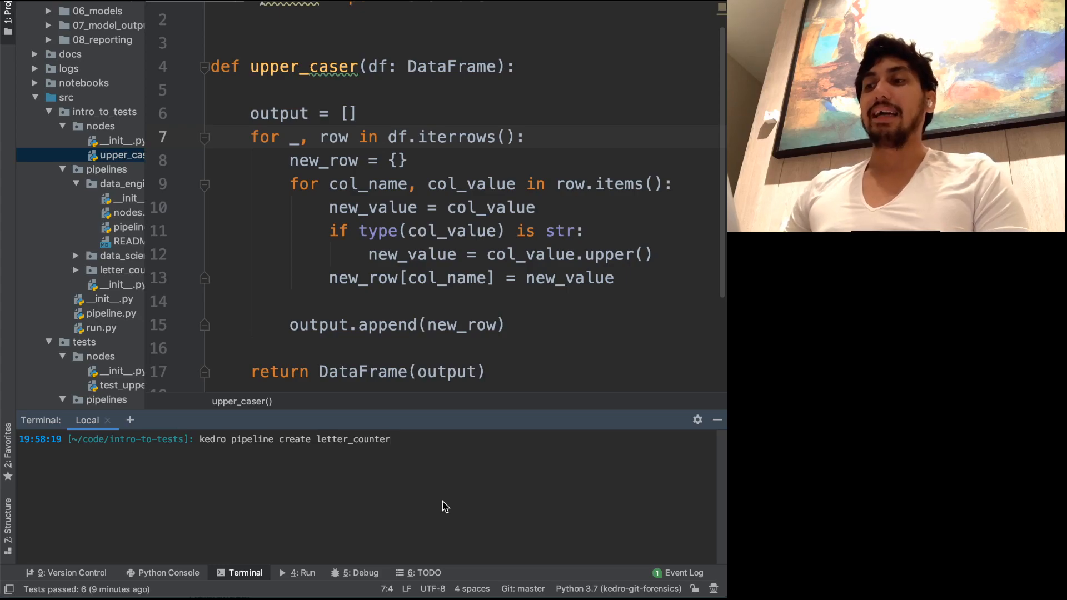
key("Return")
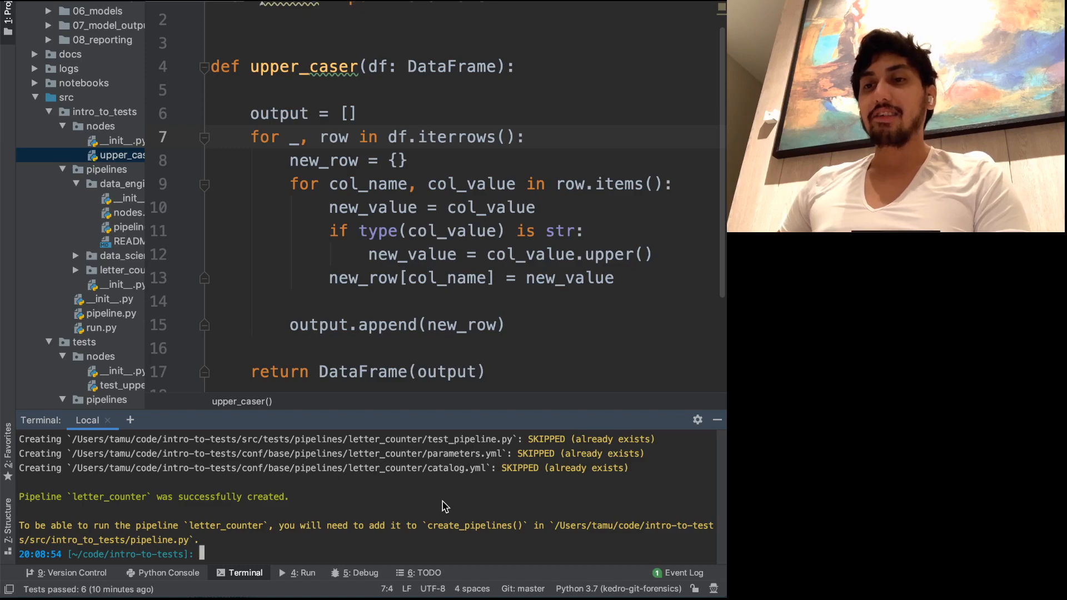
Run 'kedro pipeline create letter_counter2' and review the generated files listing.
type("kedro pipeline create letter_counter2")
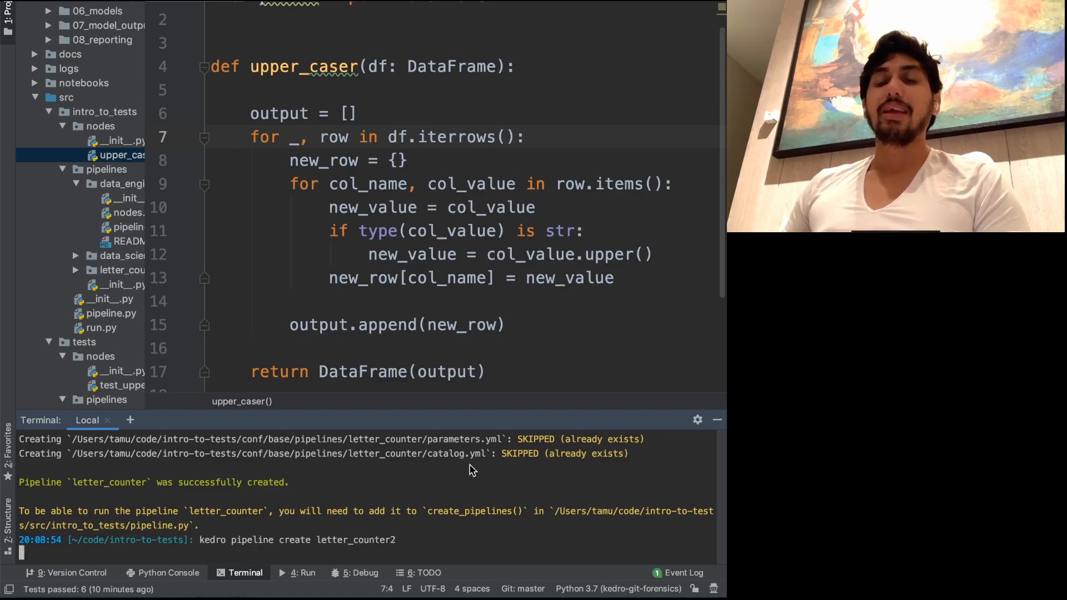
key("Return")
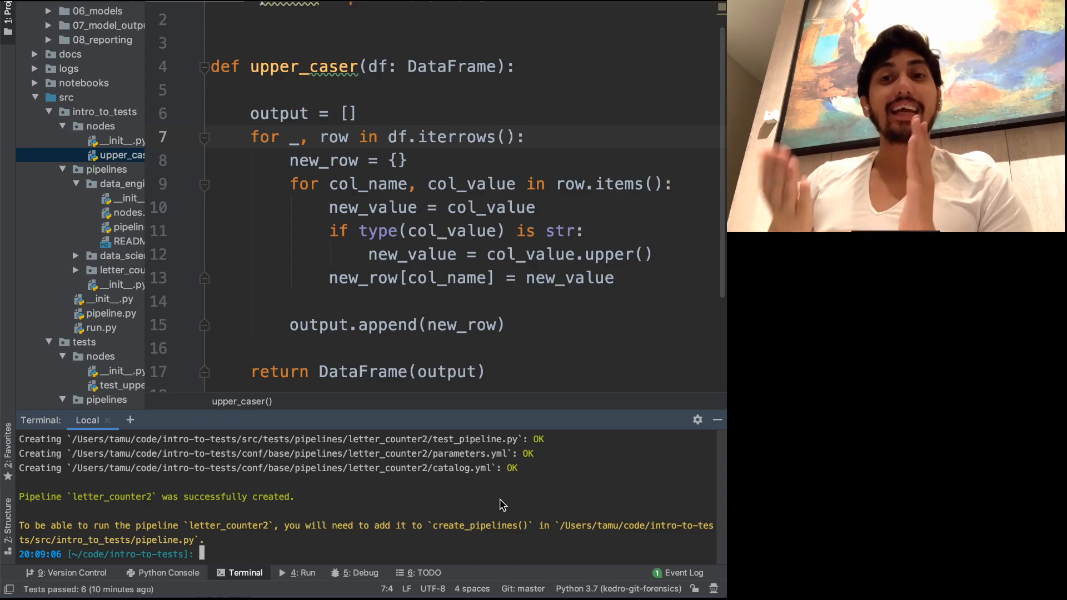
mouse_move(295, 406)
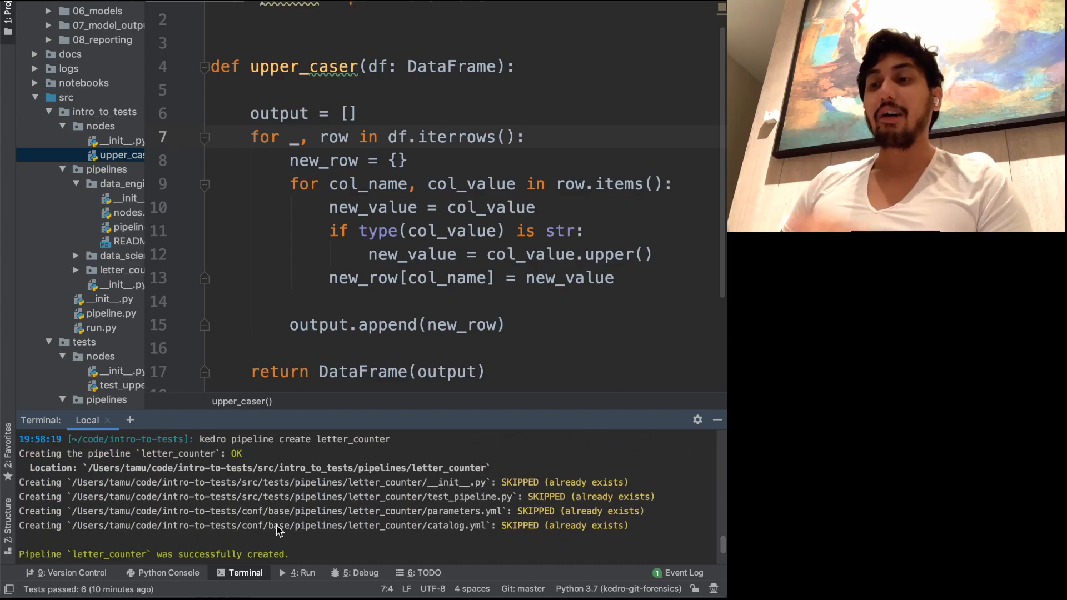
mouse_move(436, 507)
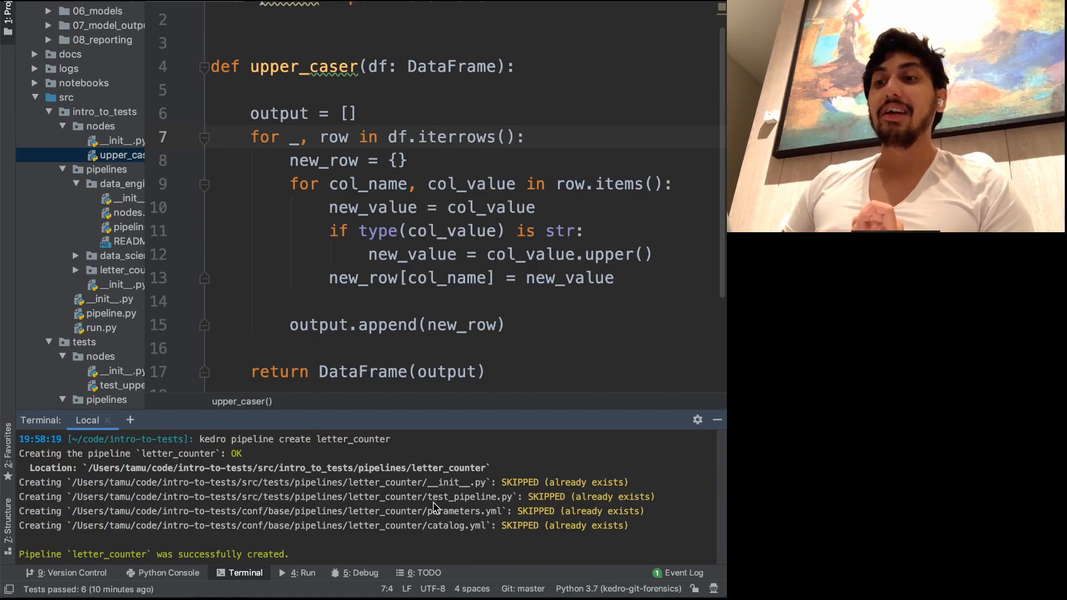
scroll("down", 3)
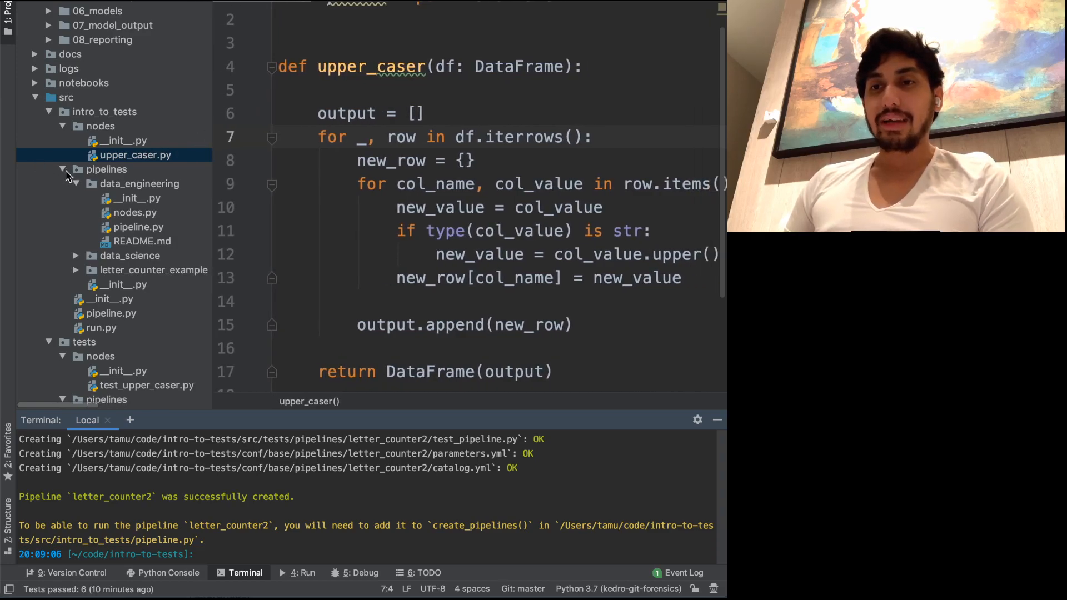
Delete the letter_counter2 pipeline folder and open letter_counter's pipeline.py.
left_click(74, 183)
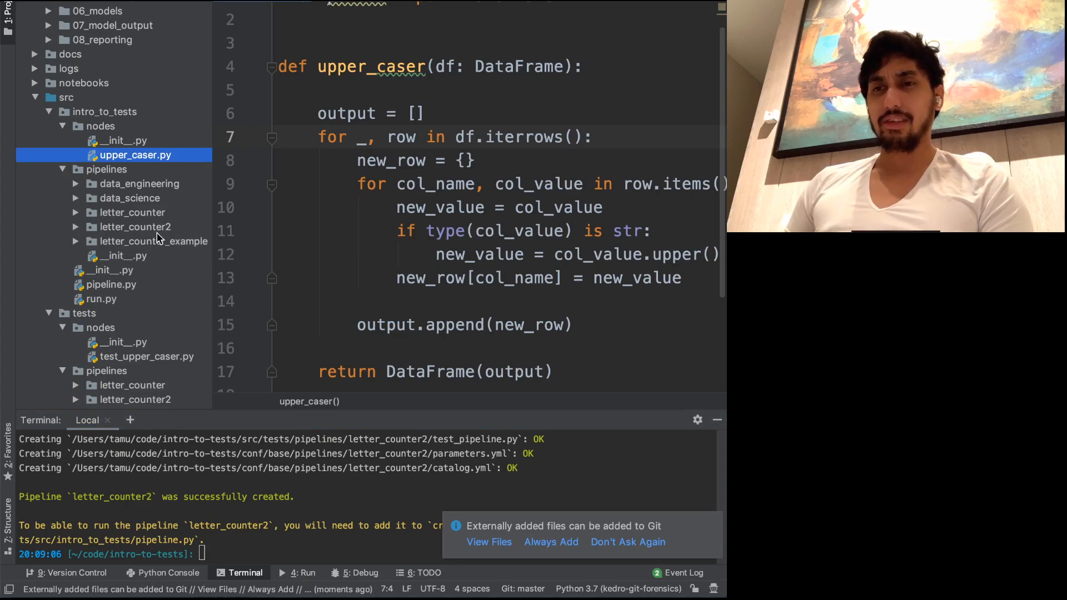
left_click(135, 227)
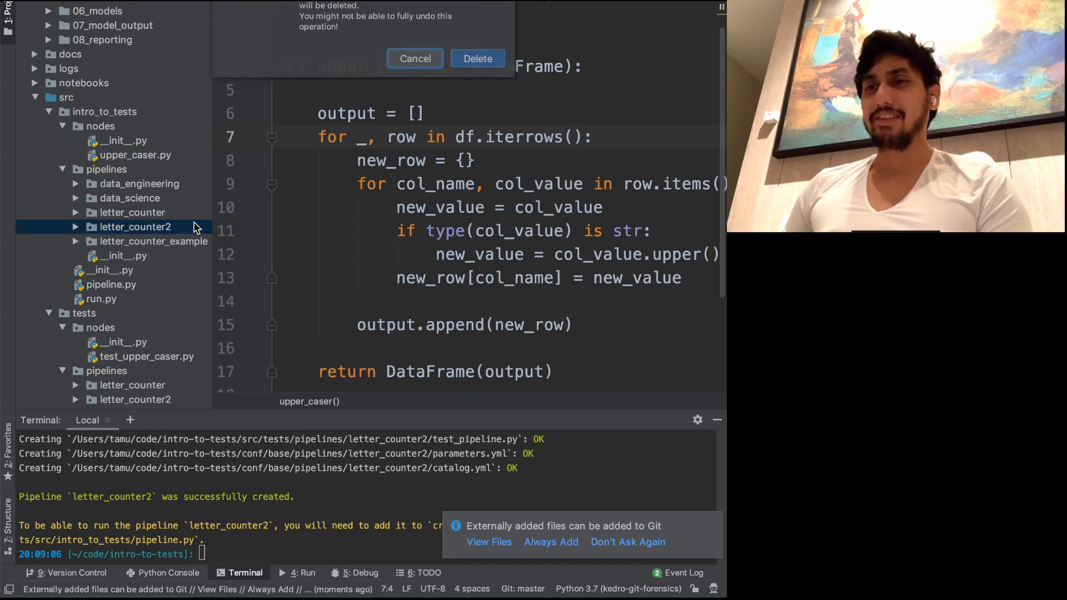
left_click(477, 59)
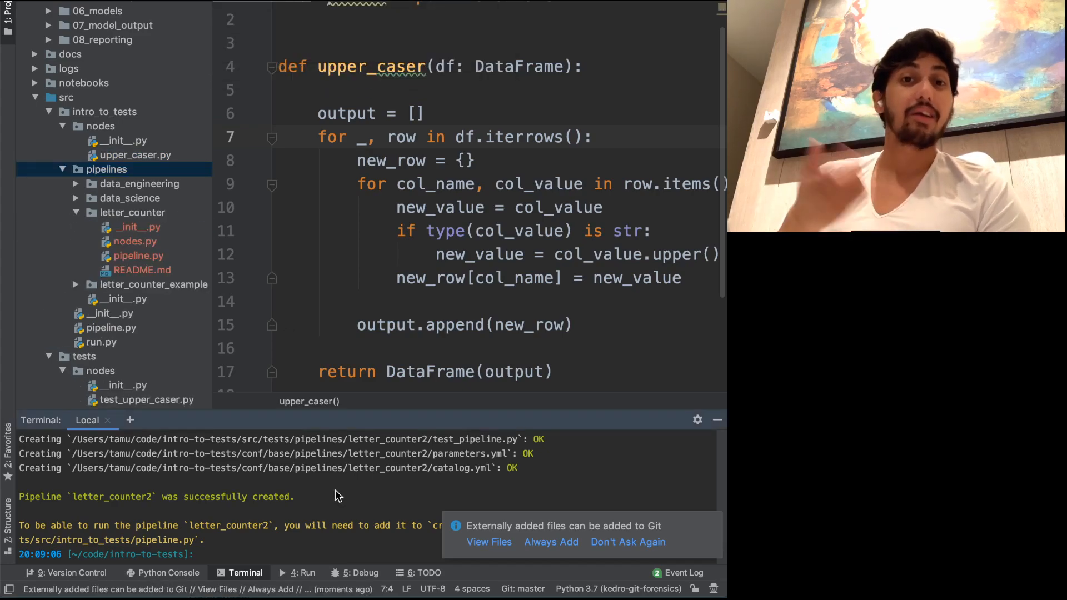
mouse_move(144, 330)
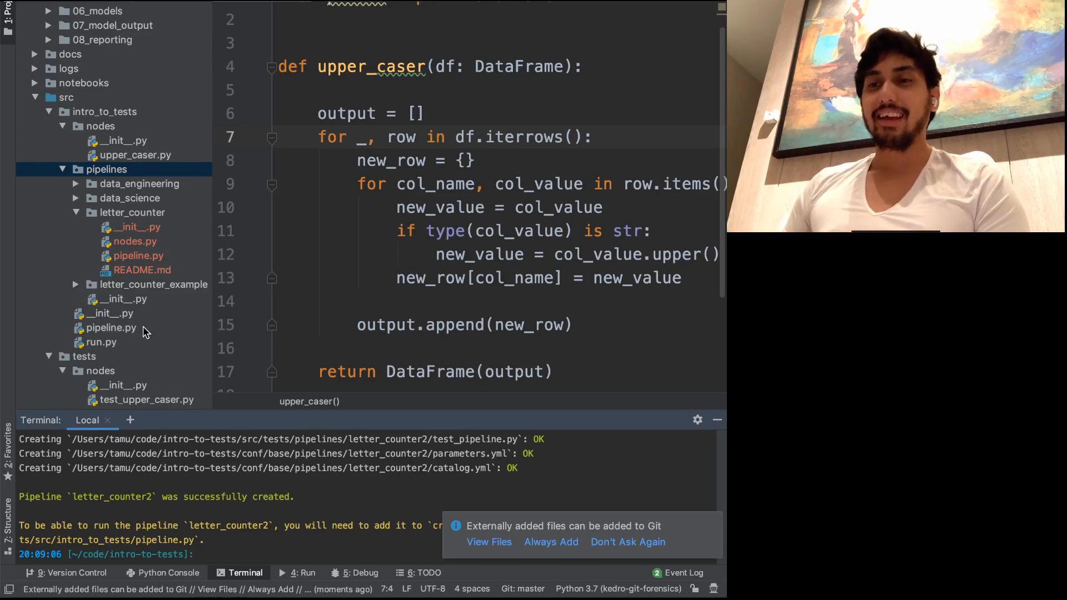
left_click(138, 256)
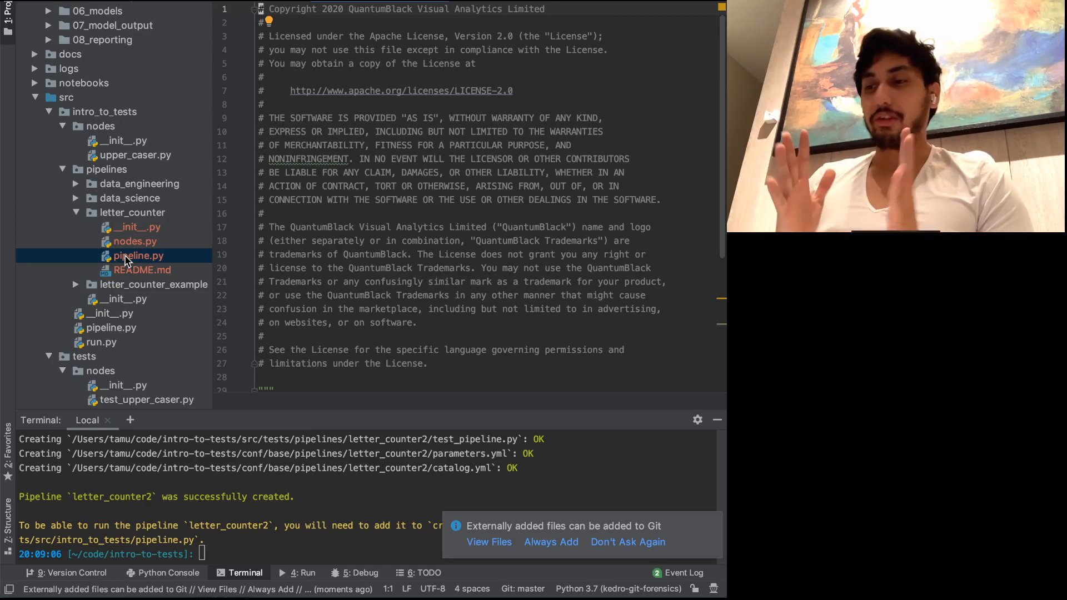
Review the empty create_pipeline, then open the letter_counter_example nodes.py module.
scroll("down", 3)
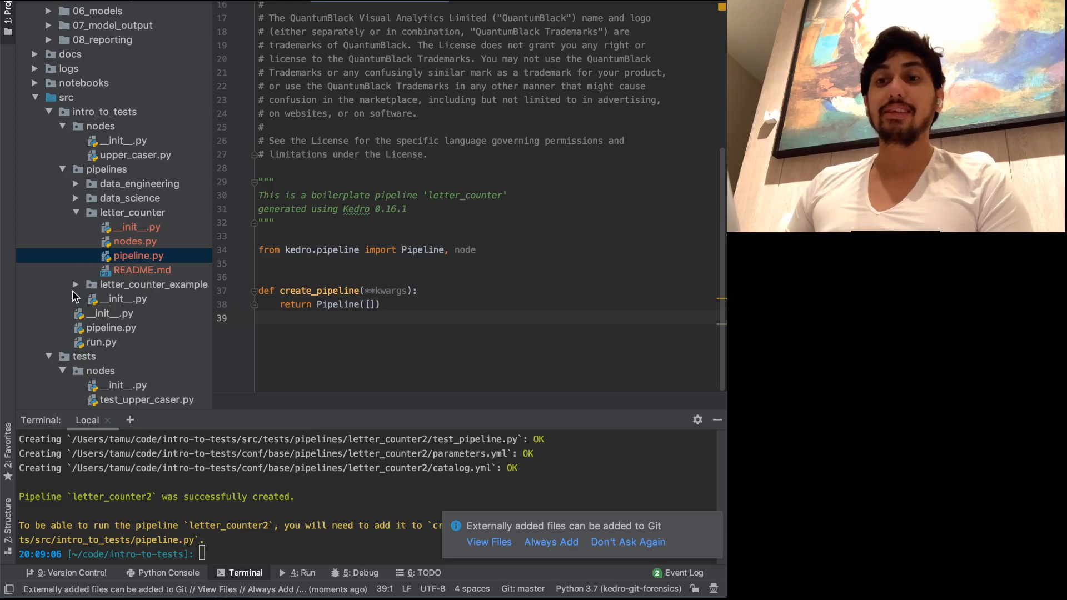
left_click(75, 283)
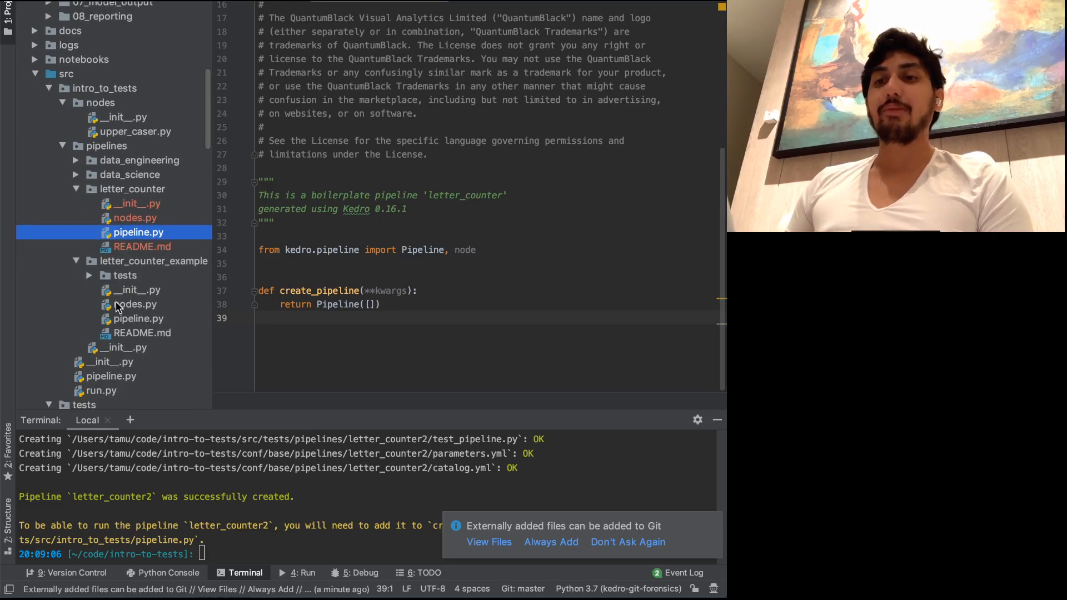
left_click(135, 305)
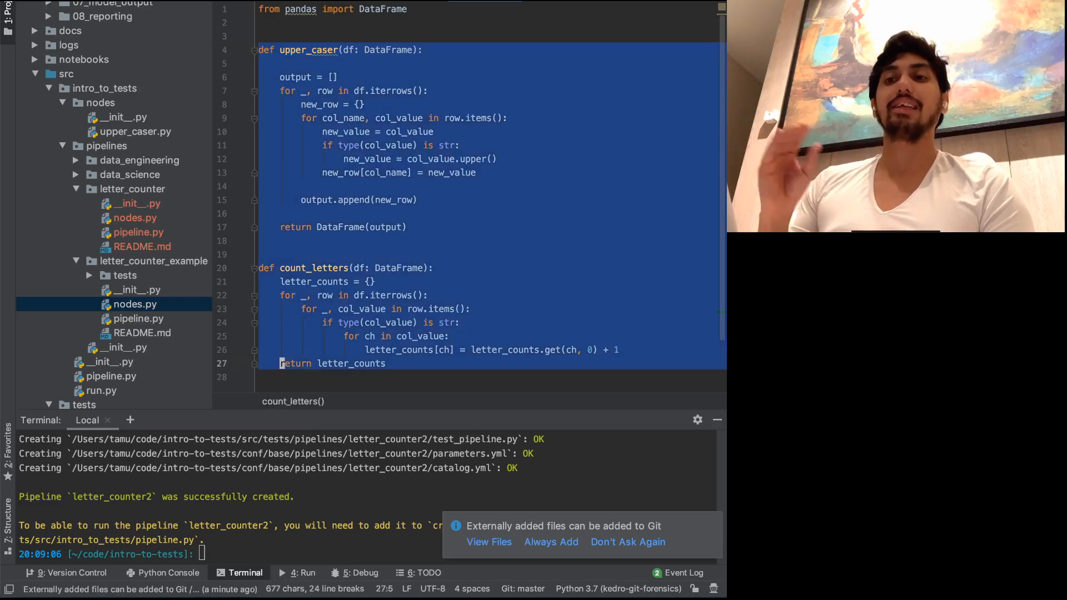
scroll("down", 3)
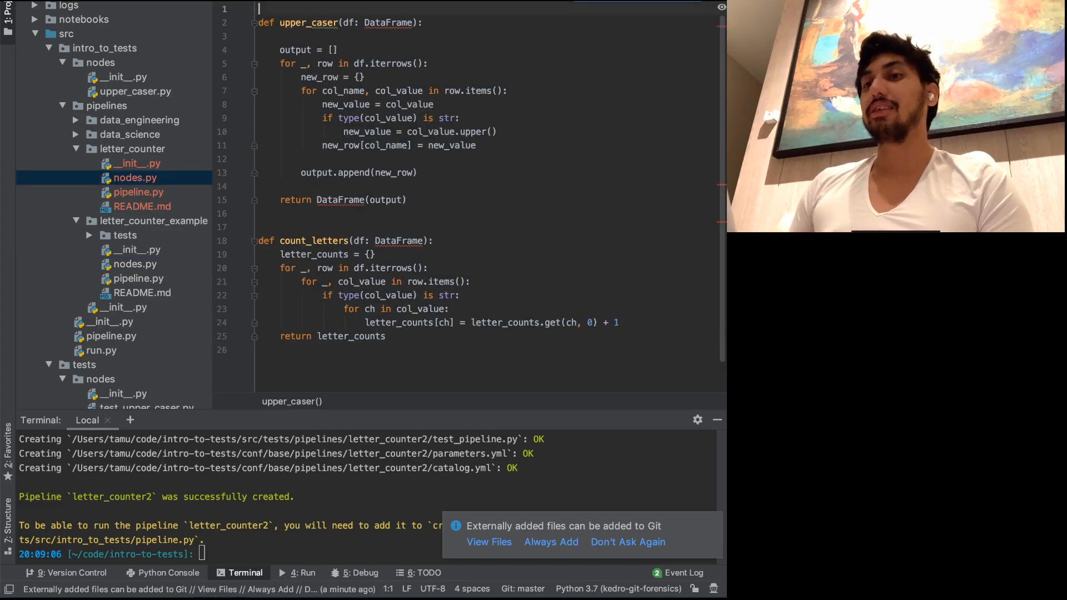
type("import")
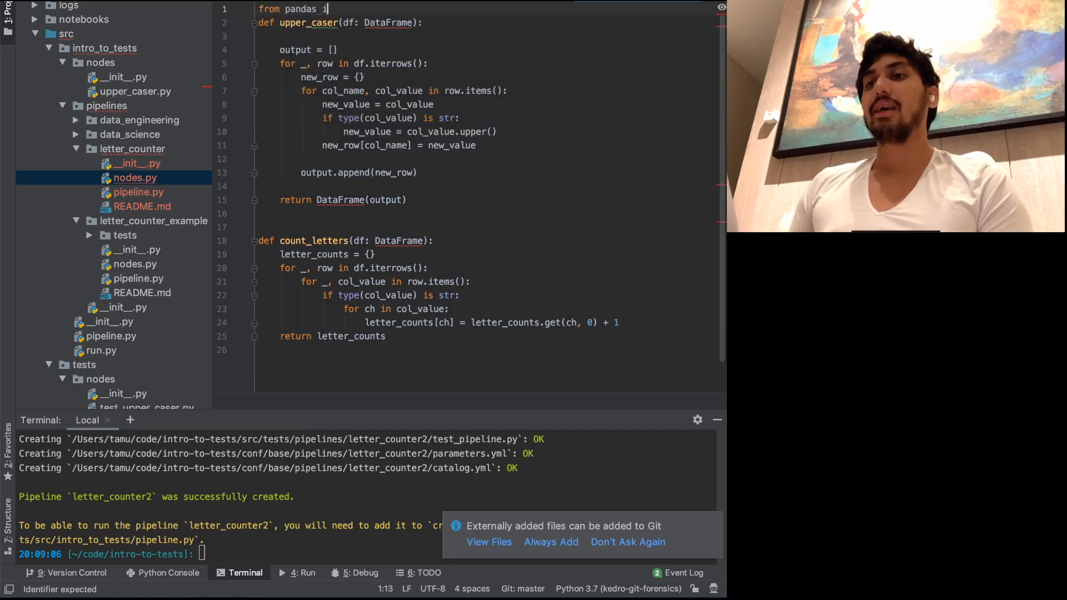
type("mport DataFrame")
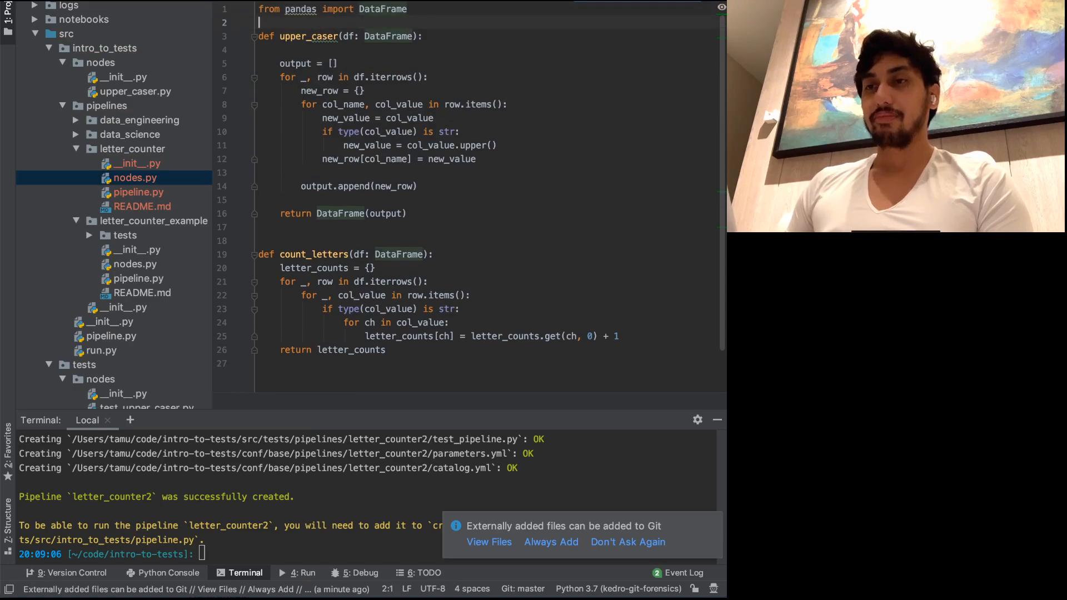
scroll("up", 3)
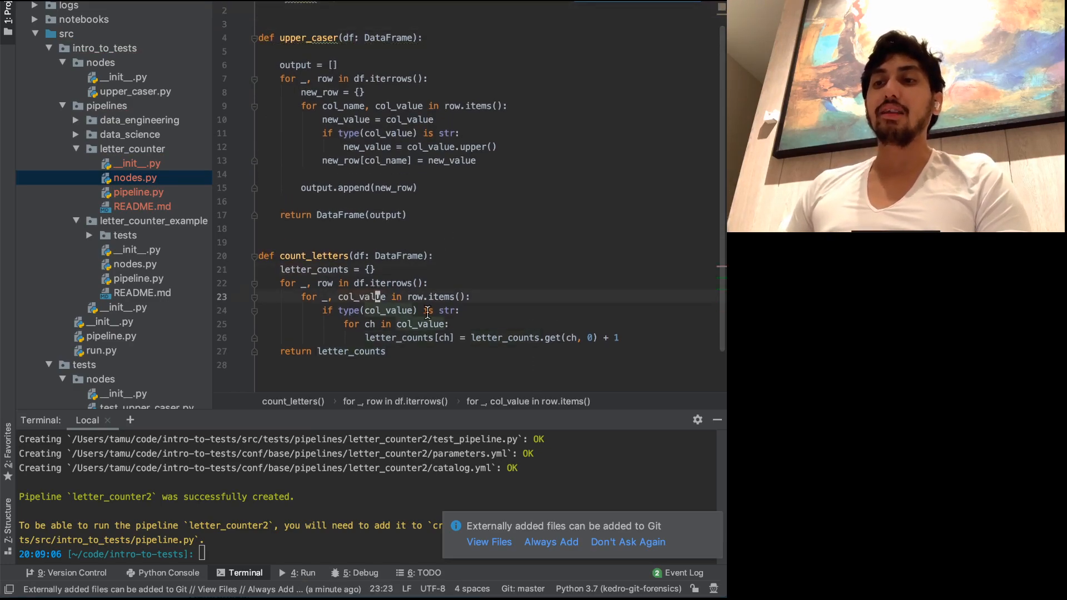
left_click(413, 310)
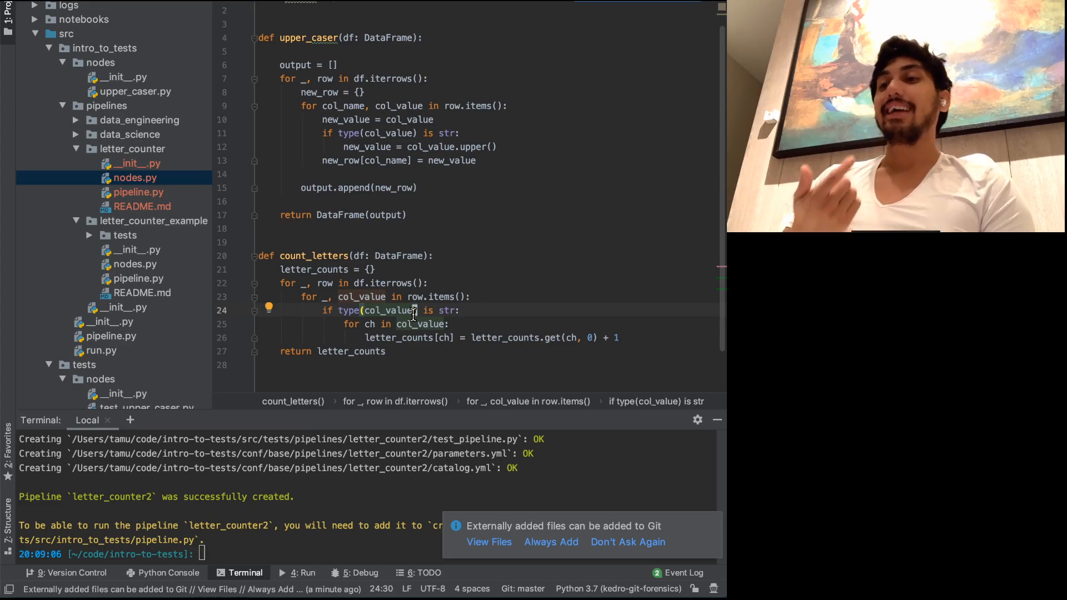
scroll("up", 3)
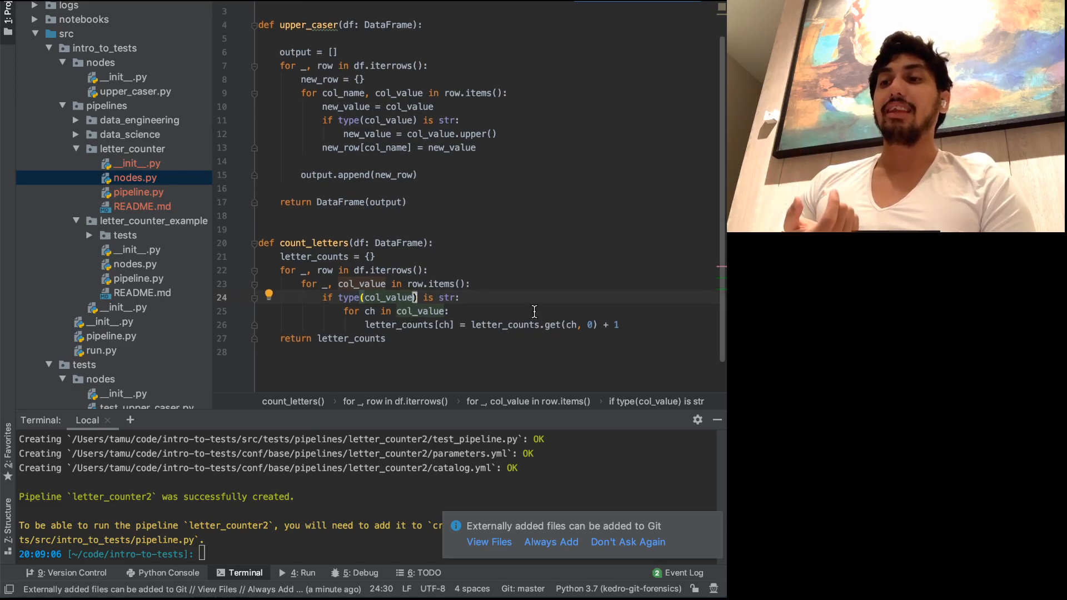
left_click(417, 324)
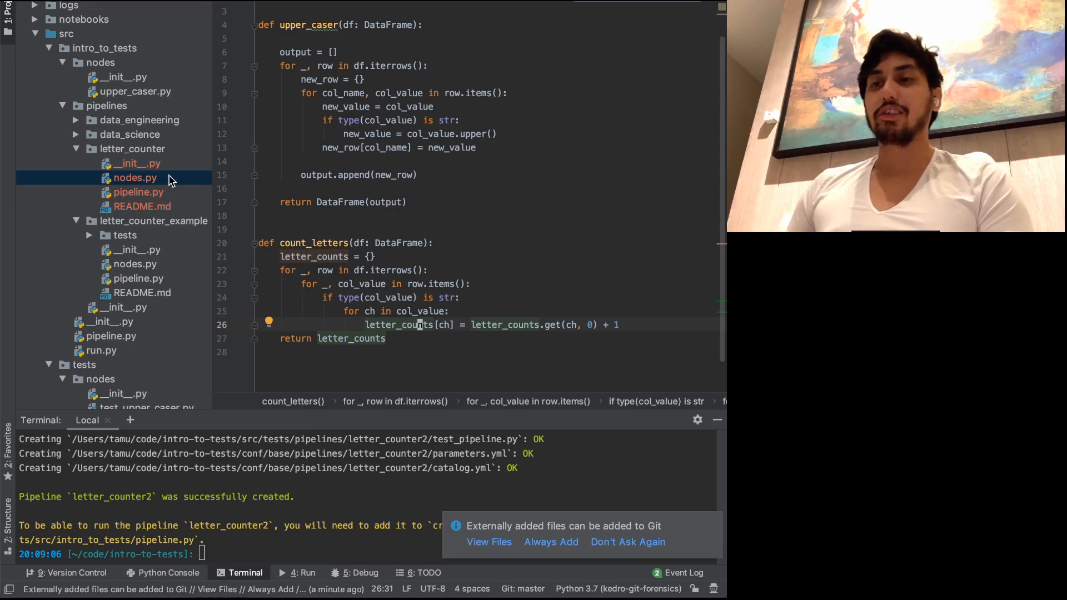
scroll("up", 3)
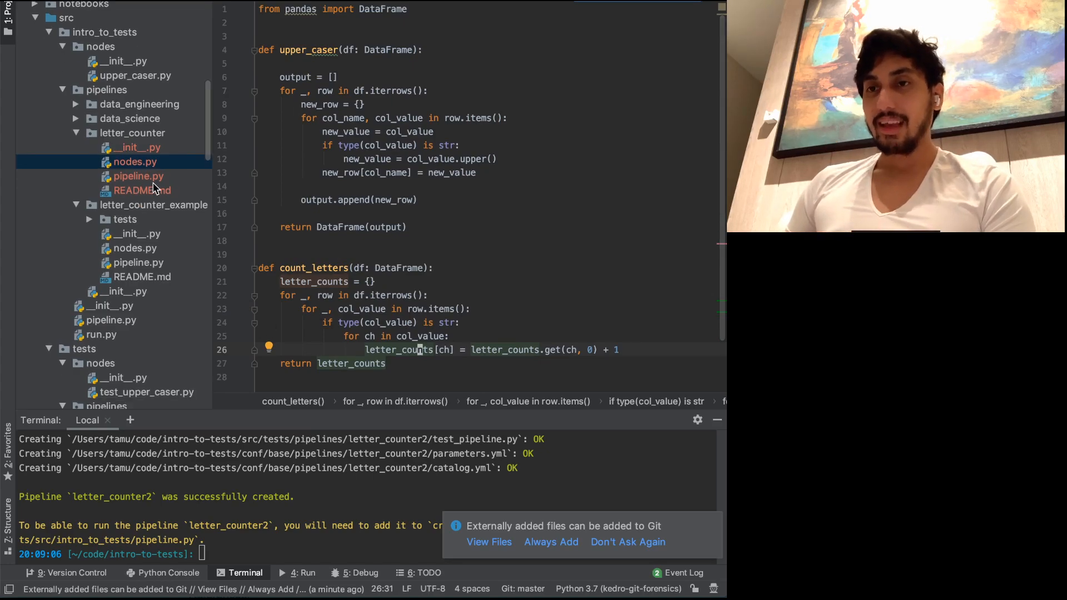
Open letter_counter's pipeline.py and begin editing inside the create_pipeline function.
left_click(138, 177)
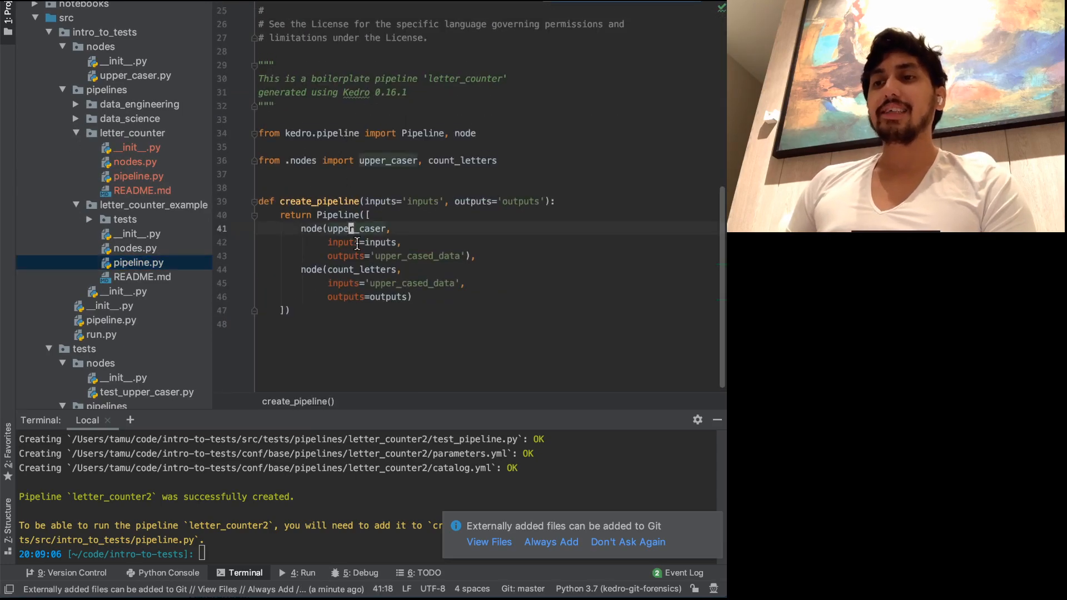
left_click(349, 202)
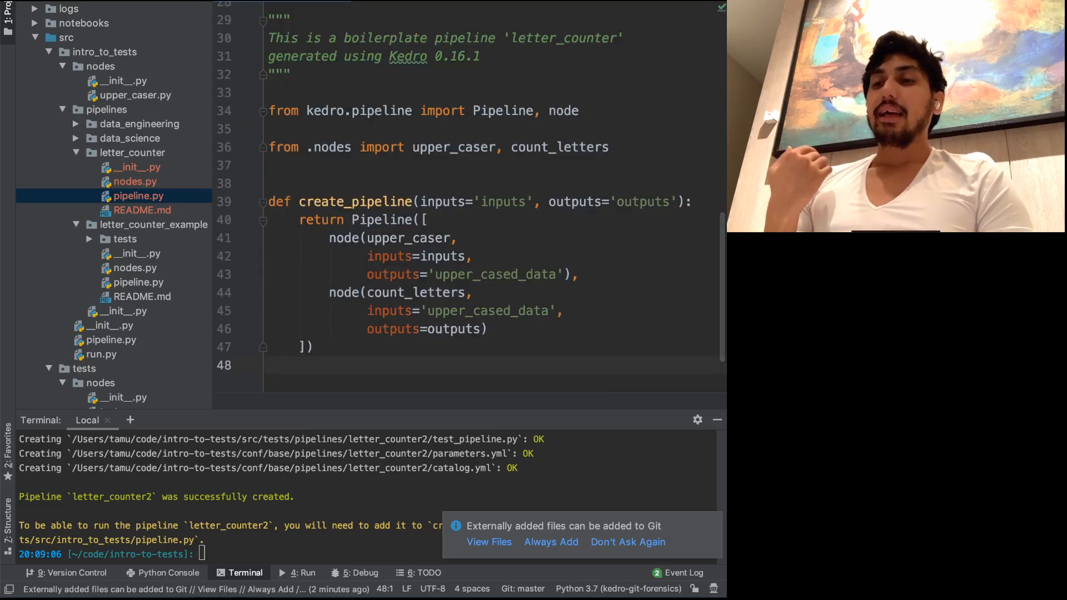
mouse_move(557, 126)
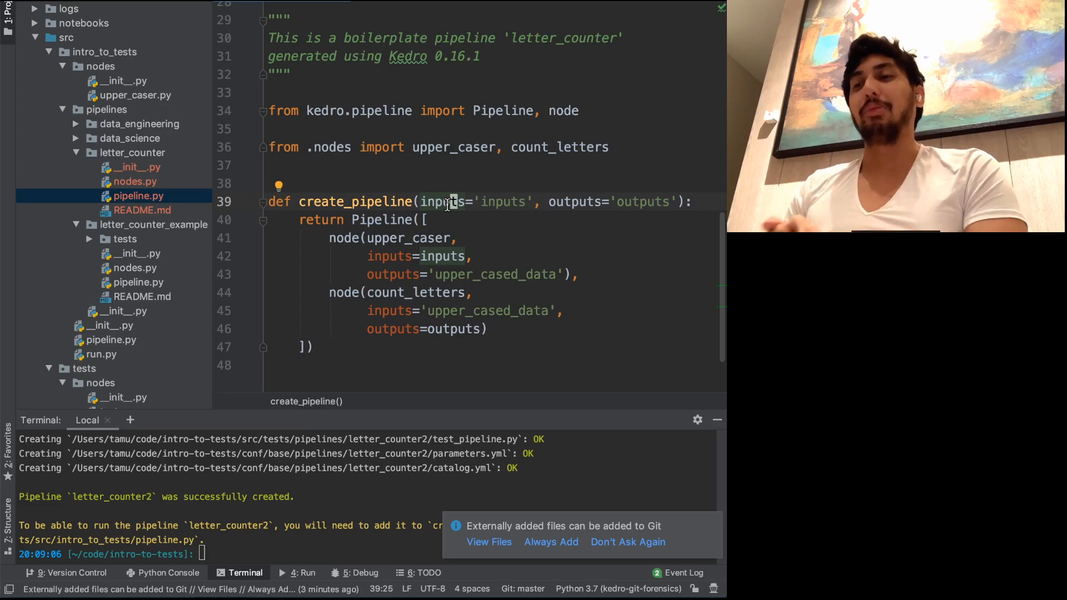
left_click(468, 255)
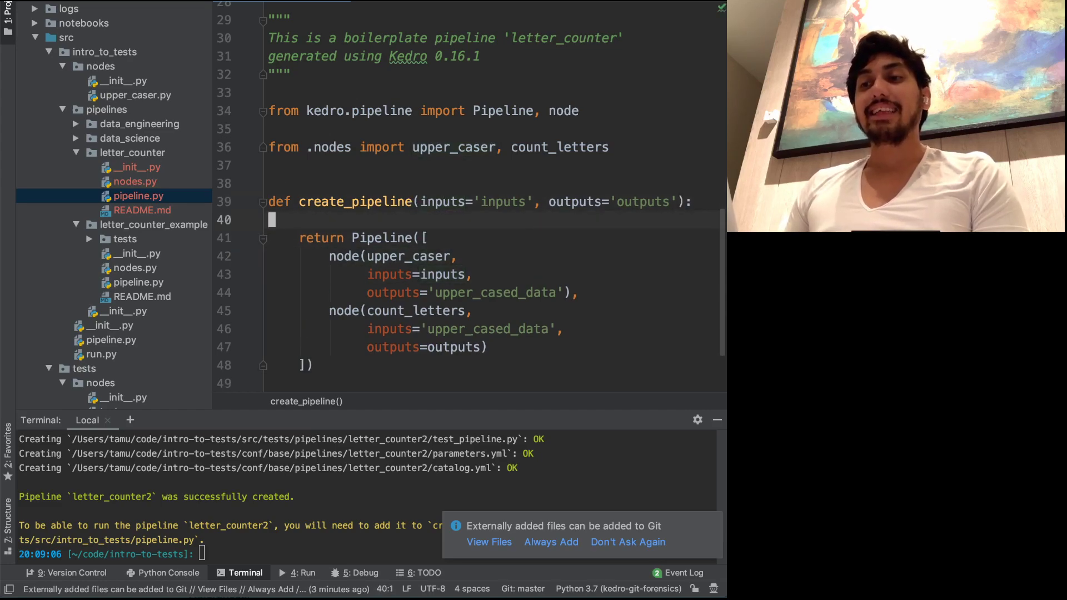
left_click(449, 201)
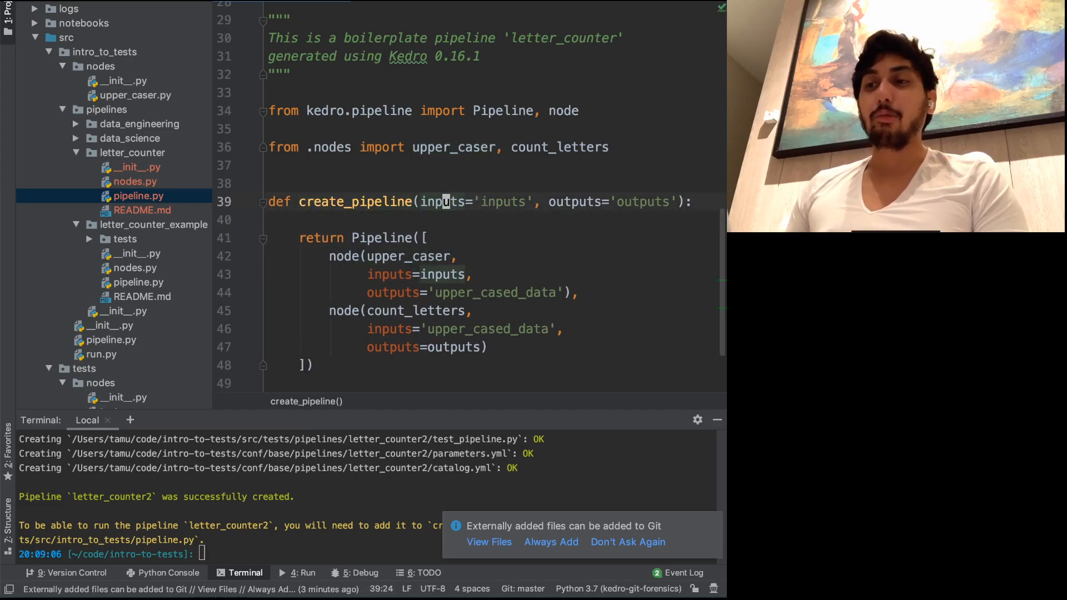
left_click(452, 255)
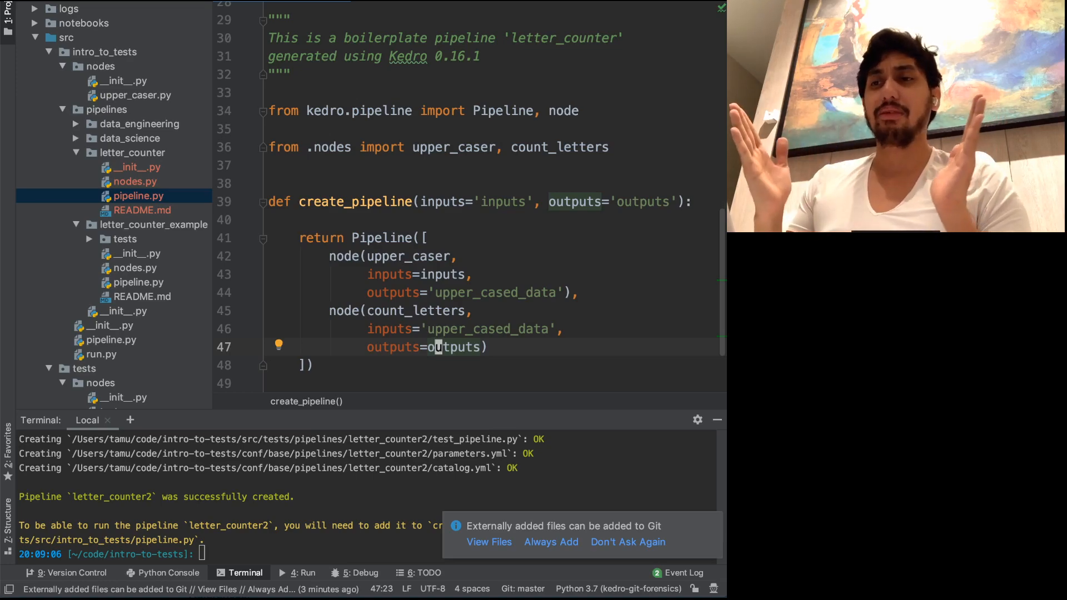
mouse_move(443, 132)
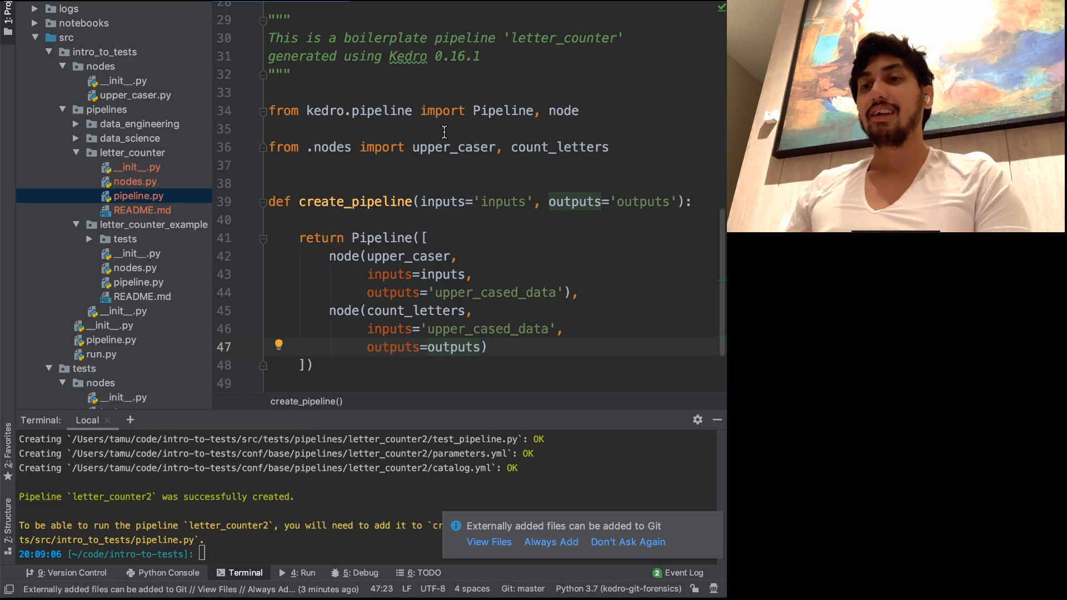
mouse_move(391, 224)
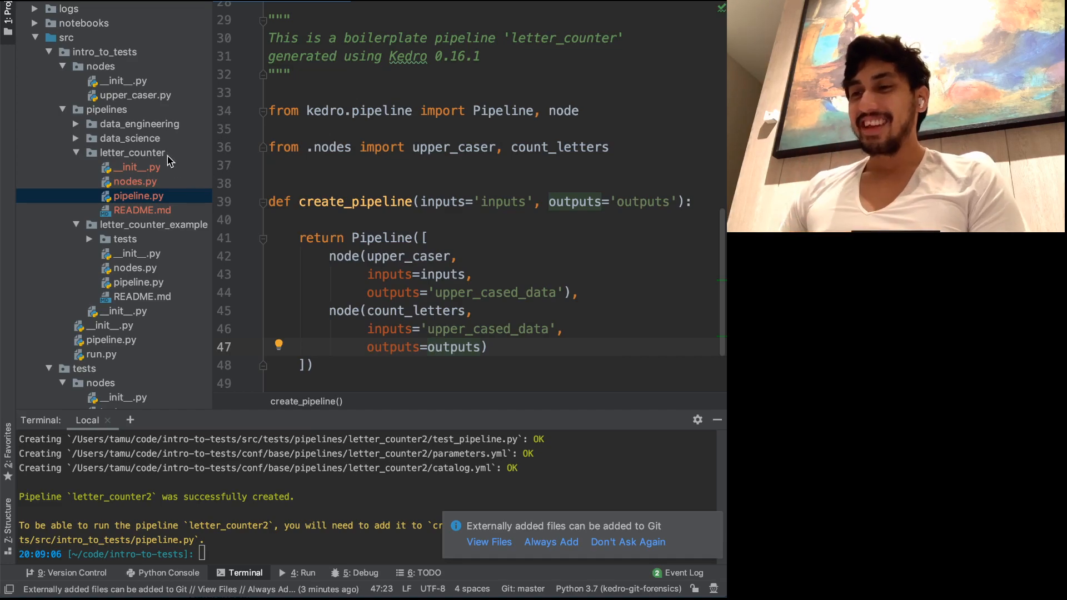
mouse_move(141, 205)
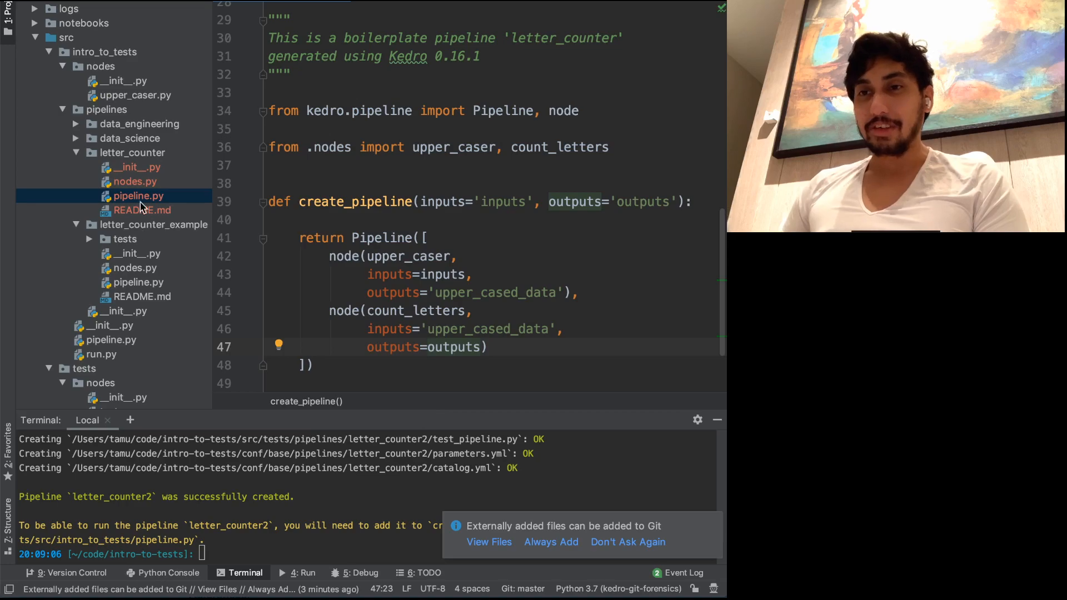
Create a new Python package named tests inside the letter_counter folder.
right_click(132, 152)
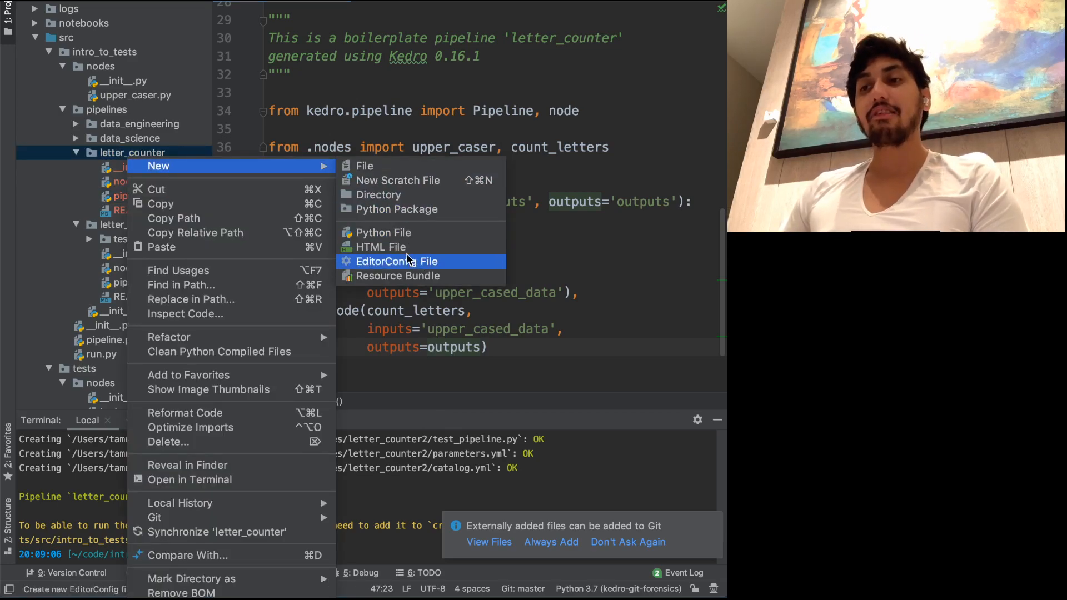
left_click(397, 209)
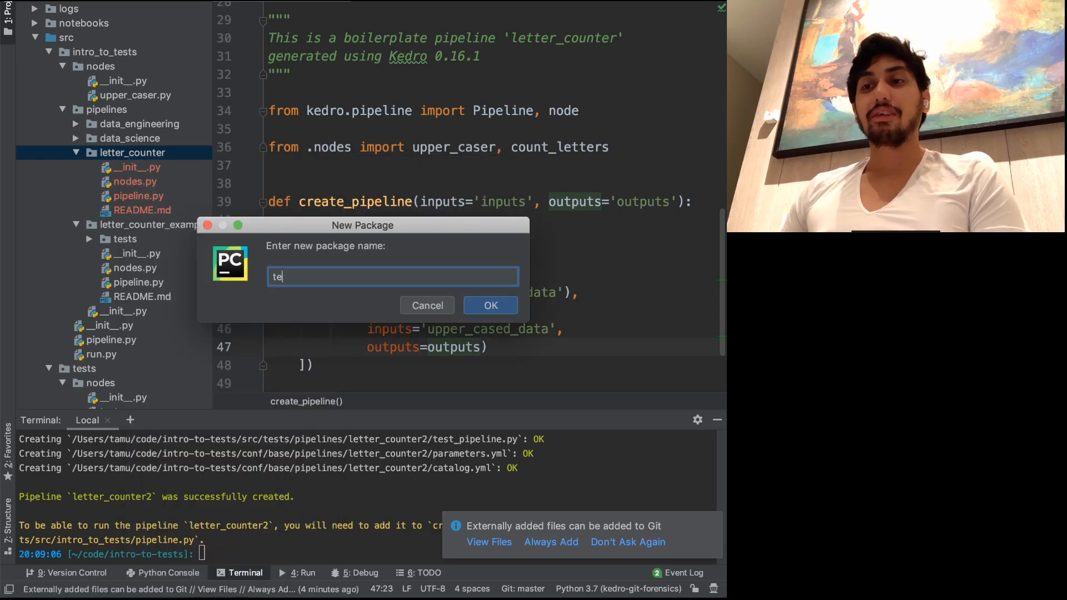
type("sts")
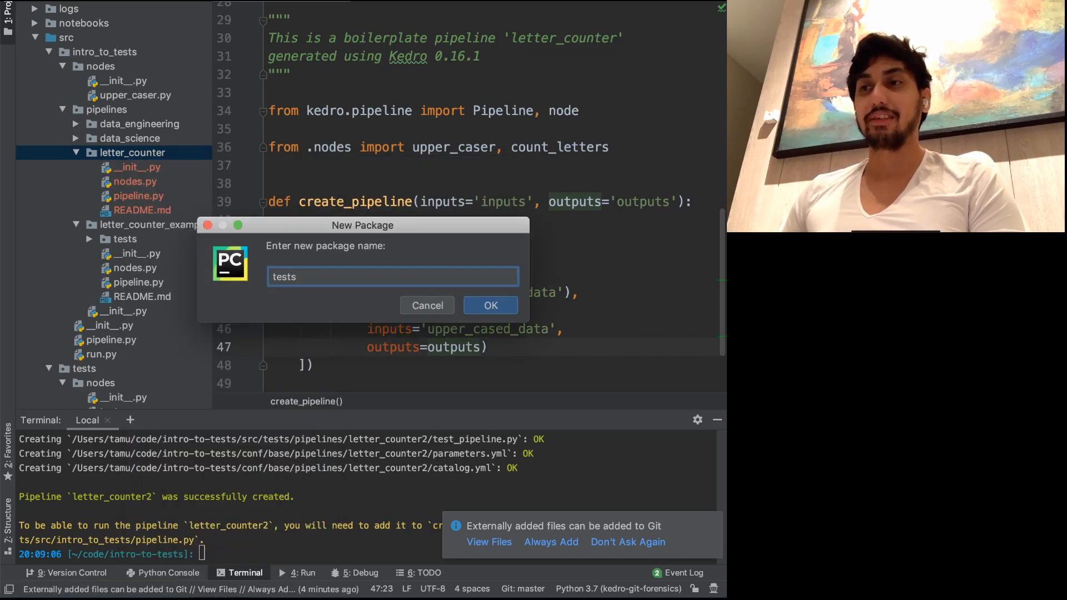
left_click(490, 305)
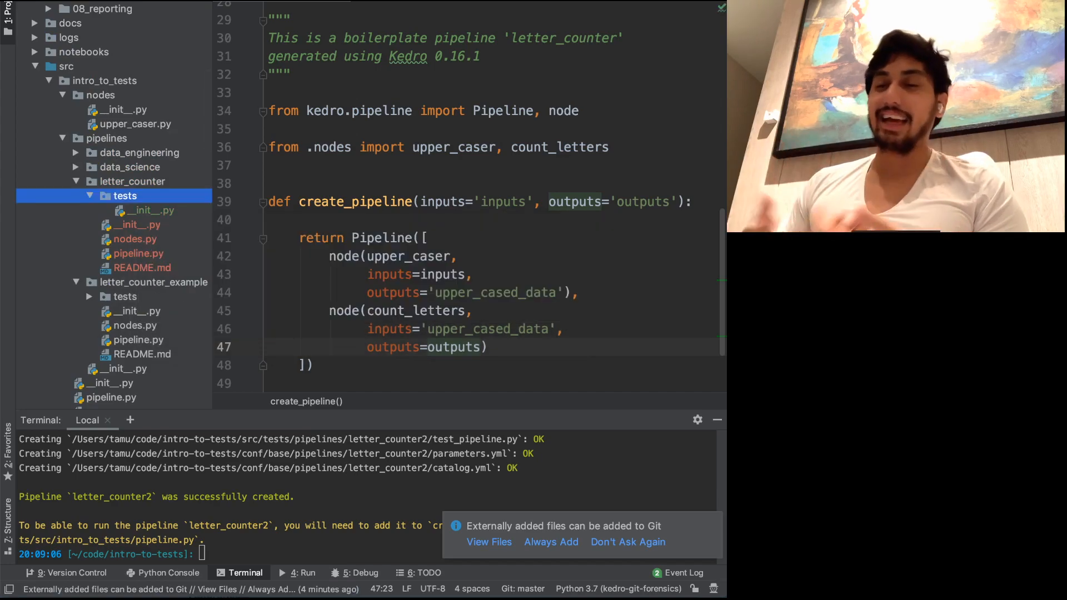
Create conftest.py in the tests package and add it to Git.
right_click(125, 195)
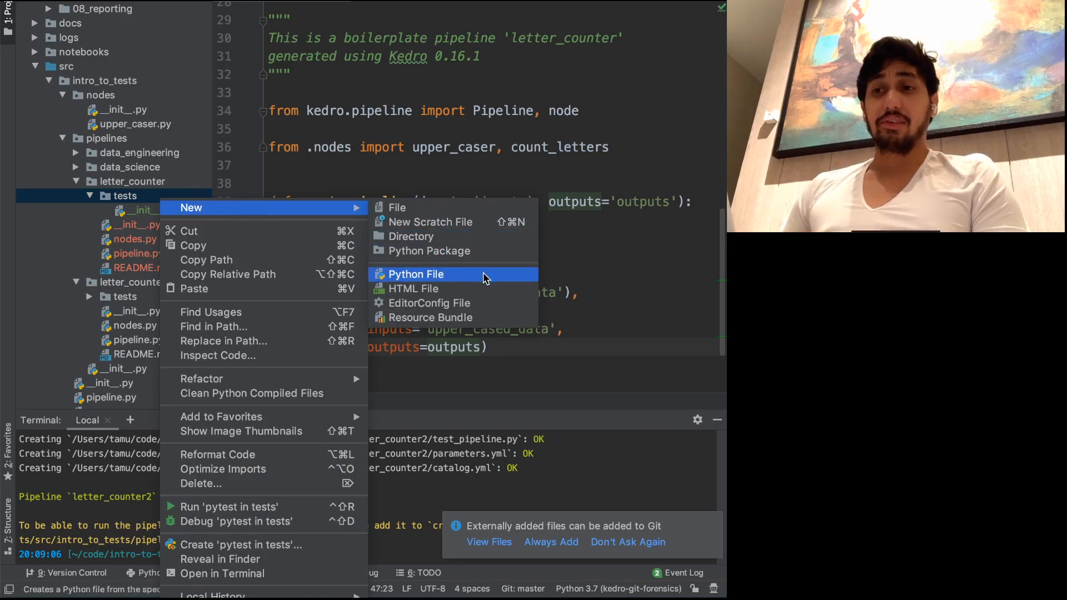
left_click(417, 274)
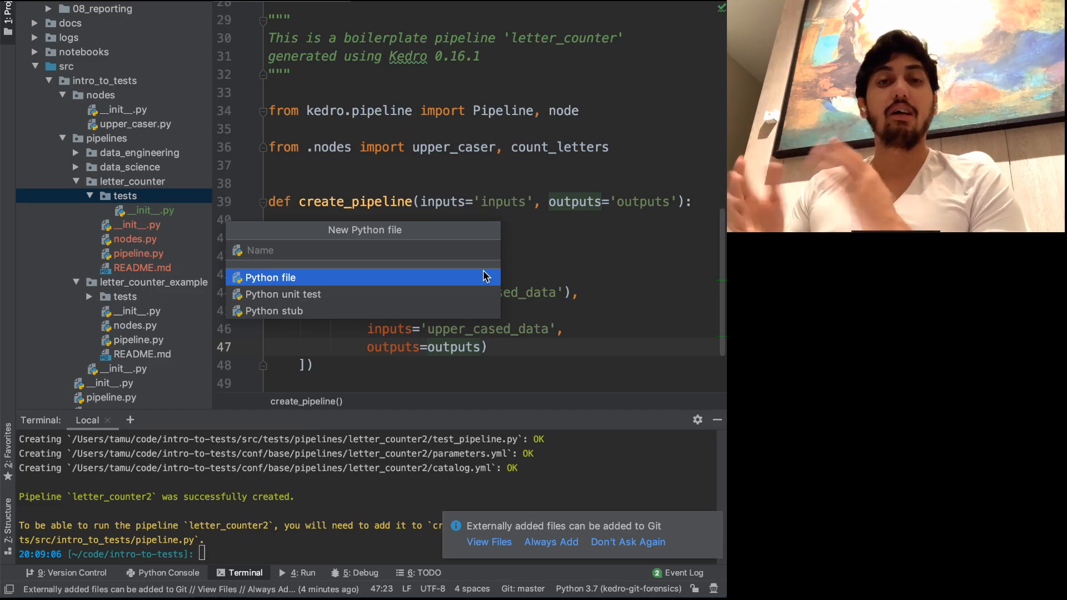
type("conf")
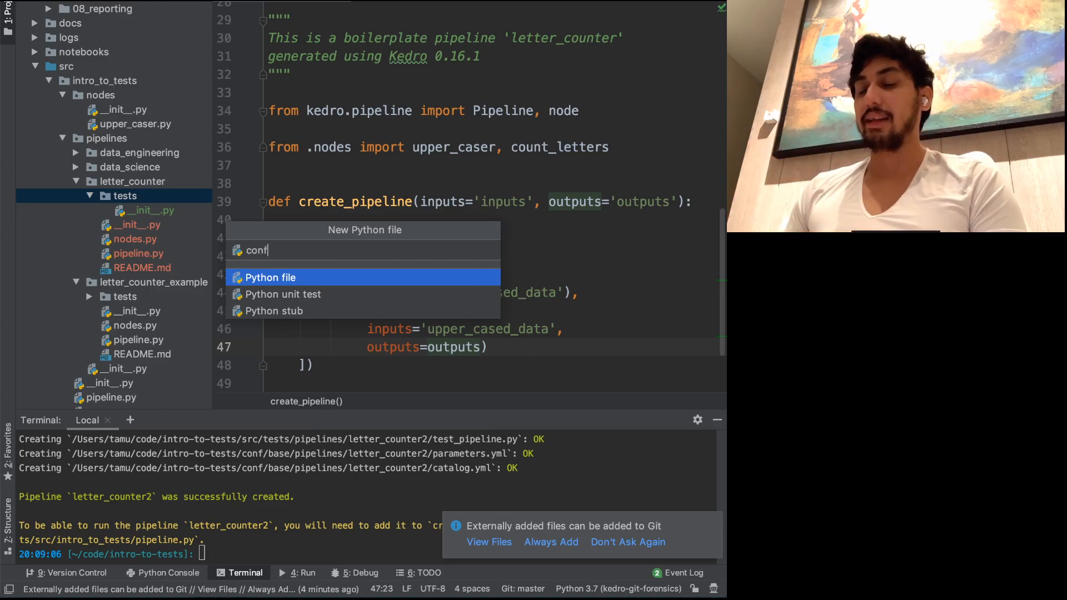
type("test.")
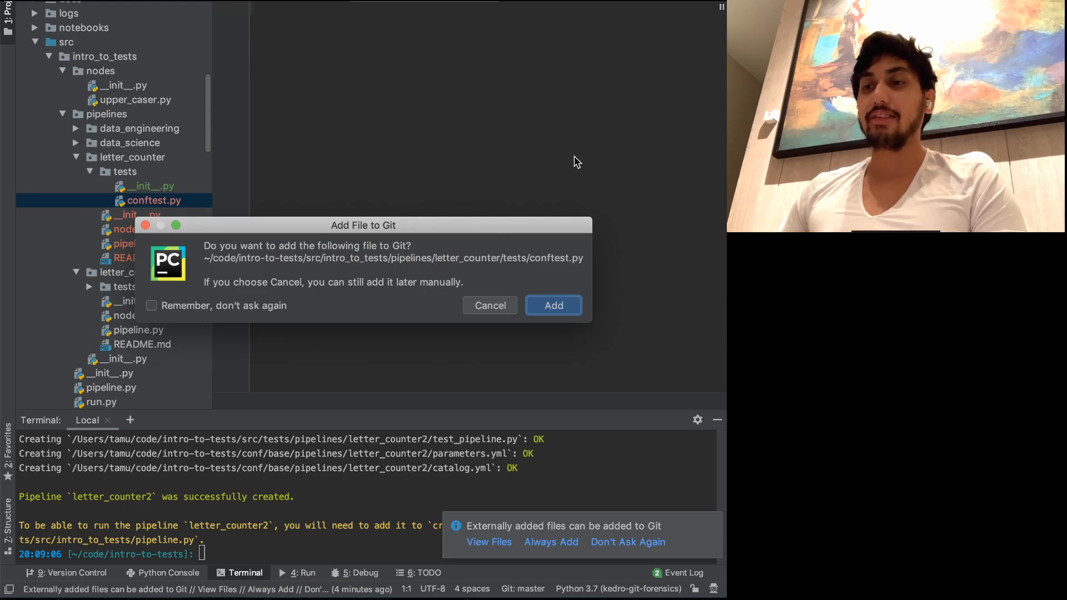
left_click(489, 305)
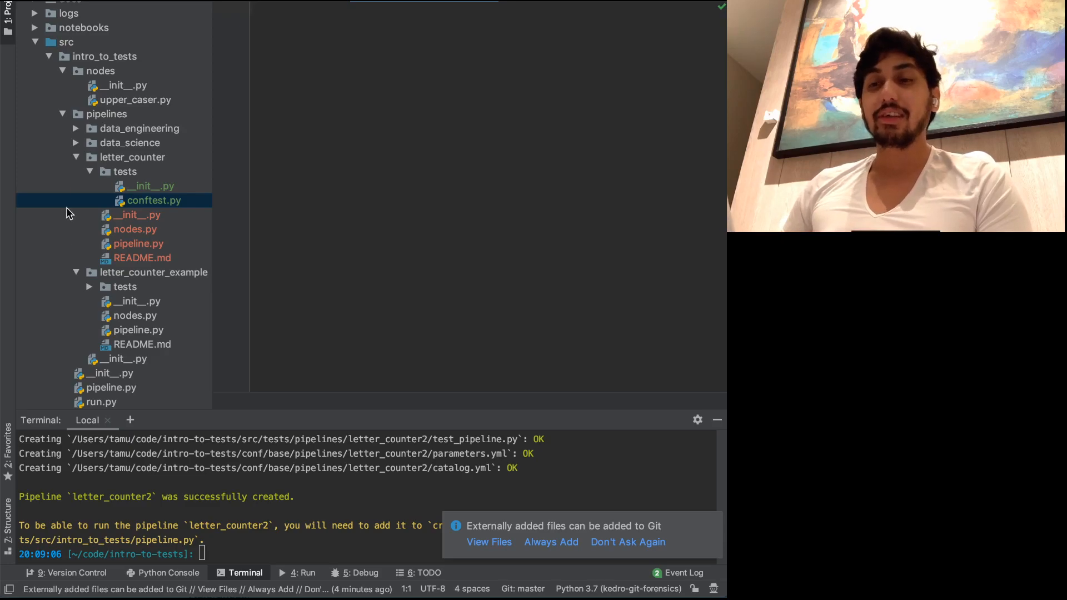
mouse_move(93, 289)
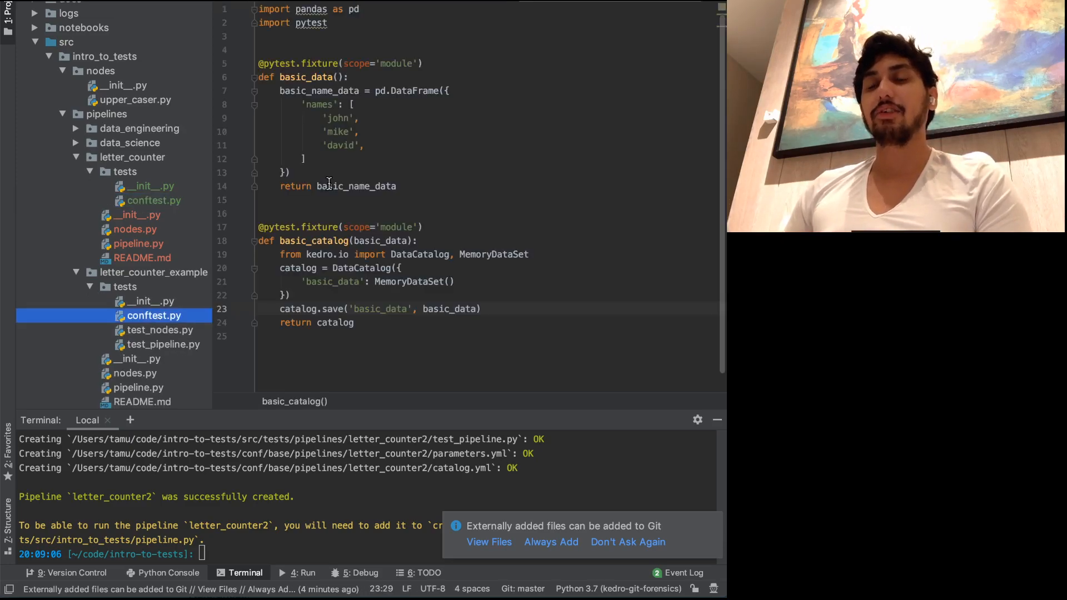
Fill conftest.py with the module-scoped basic_data fixture returning names john, mike, david.
left_click(338, 77)
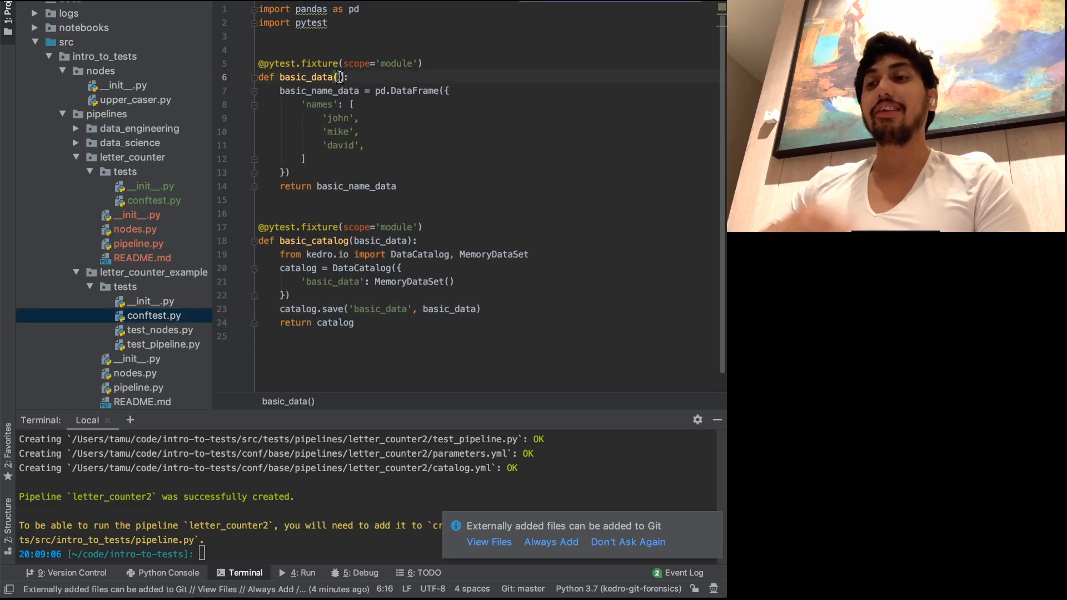
key("ctrl+a")
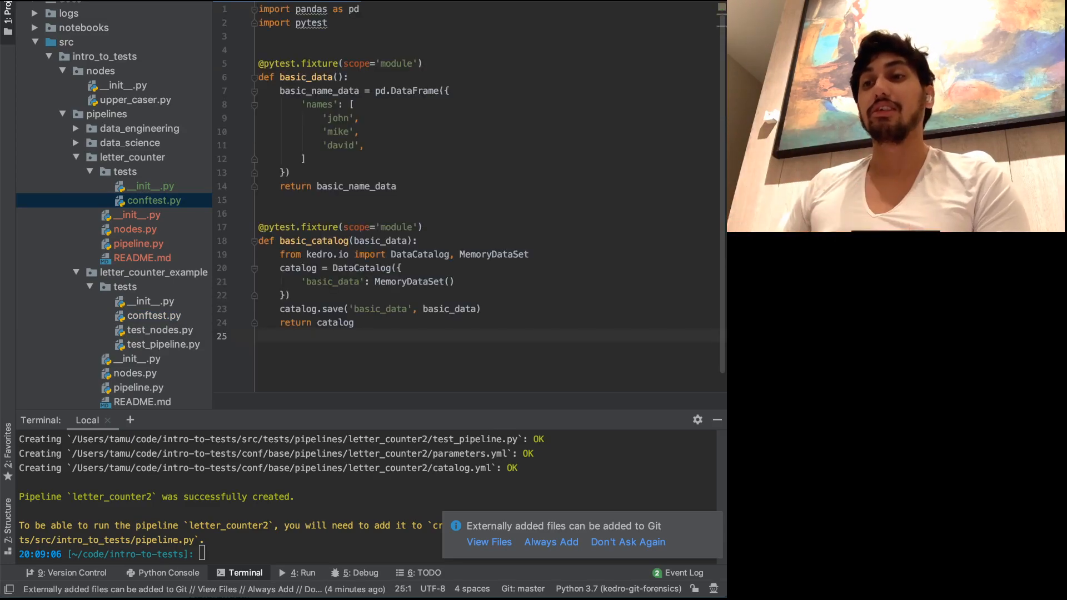
left_click(411, 64)
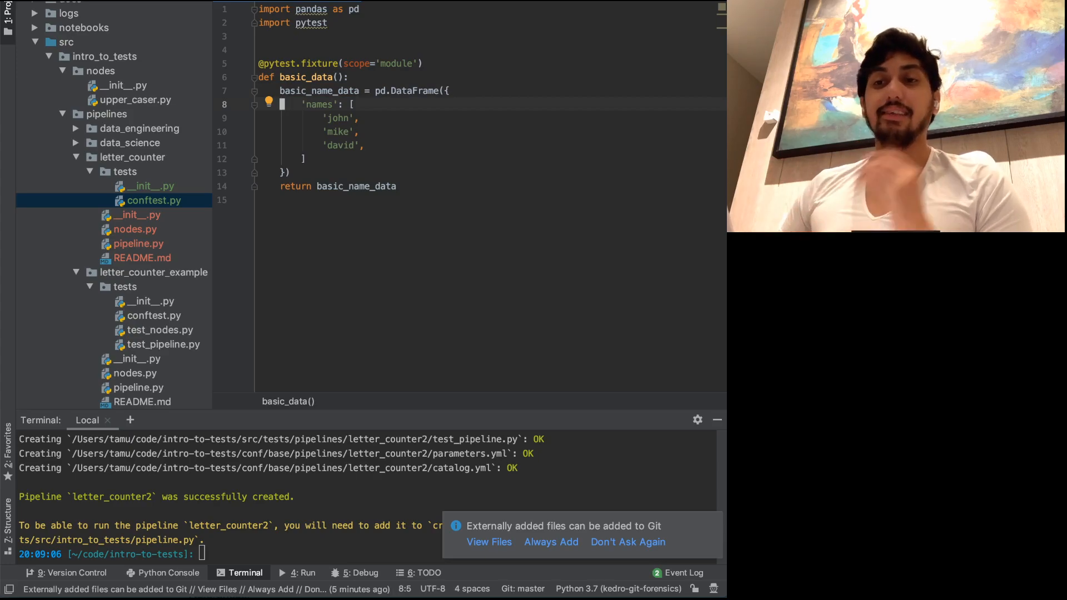
left_click(125, 172)
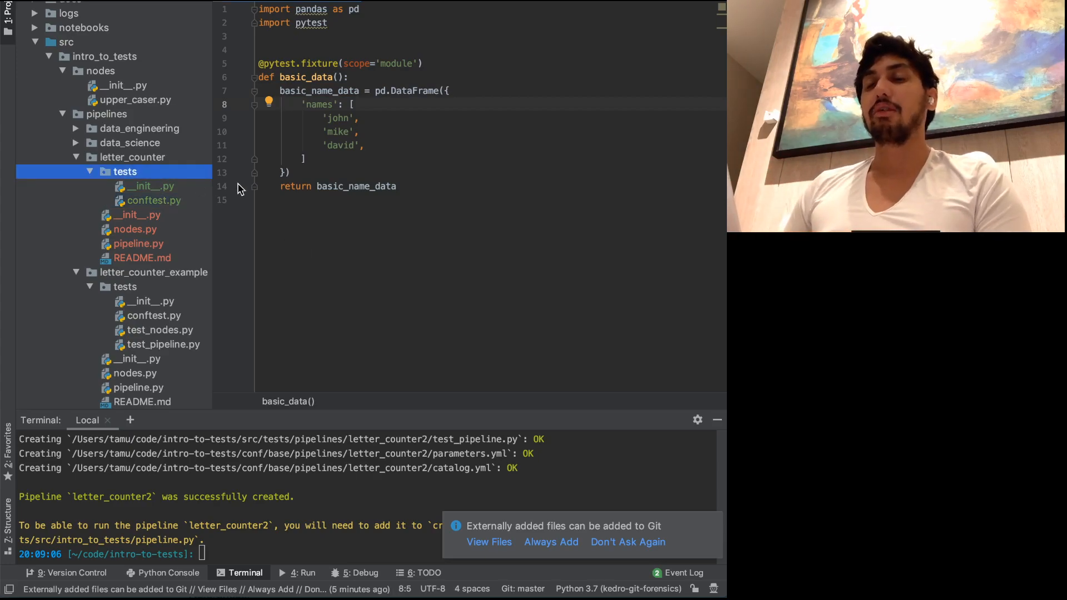
Create test_nodes.py in tests with the upper_caser and count_letters test functions.
right_click(126, 171)
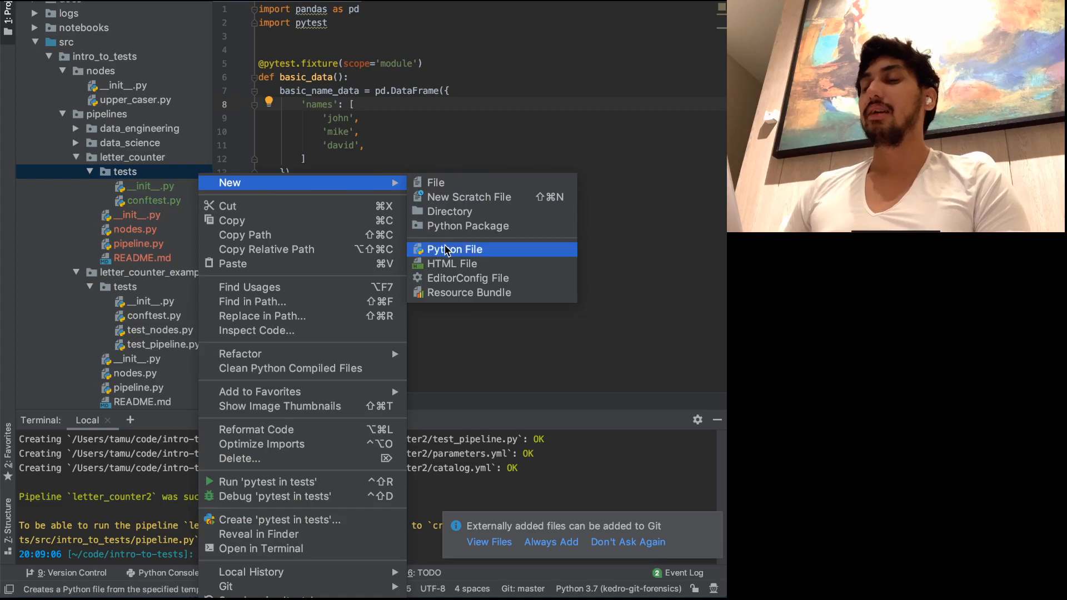
left_click(456, 249)
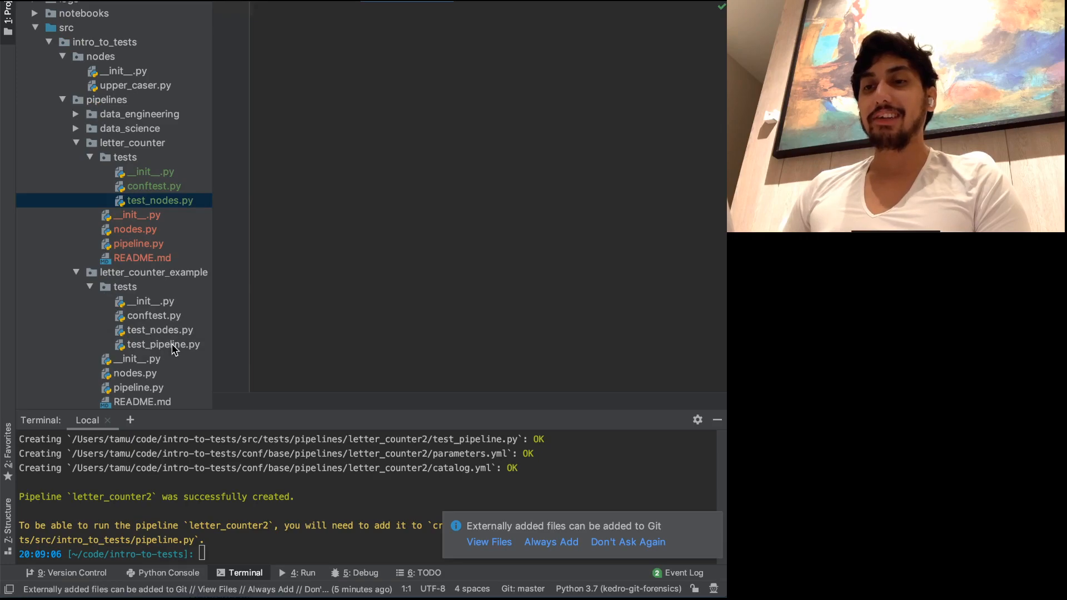
left_click(161, 330)
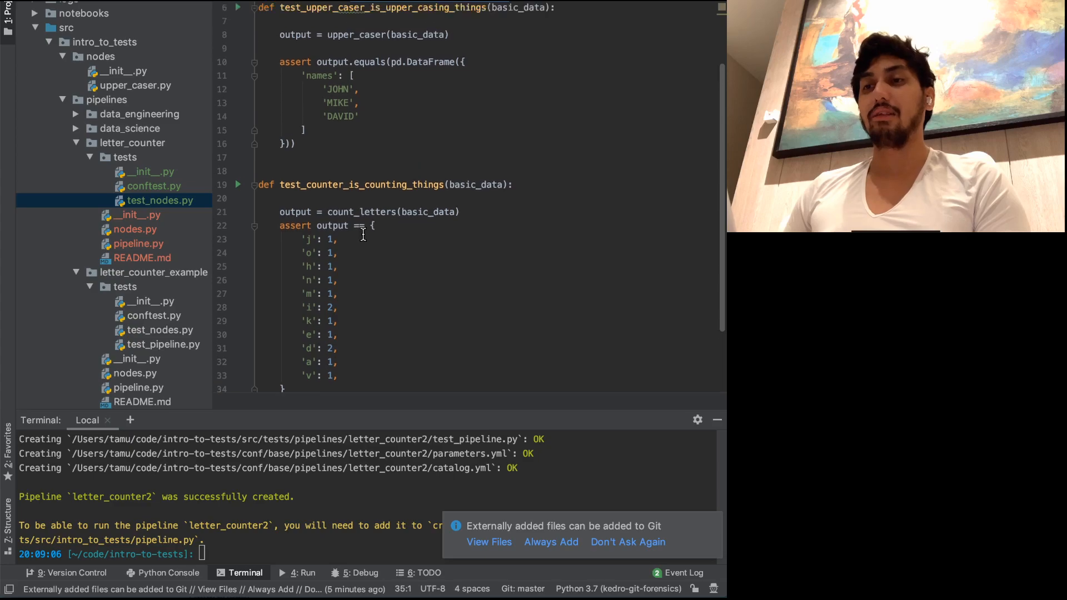
scroll("up", 3)
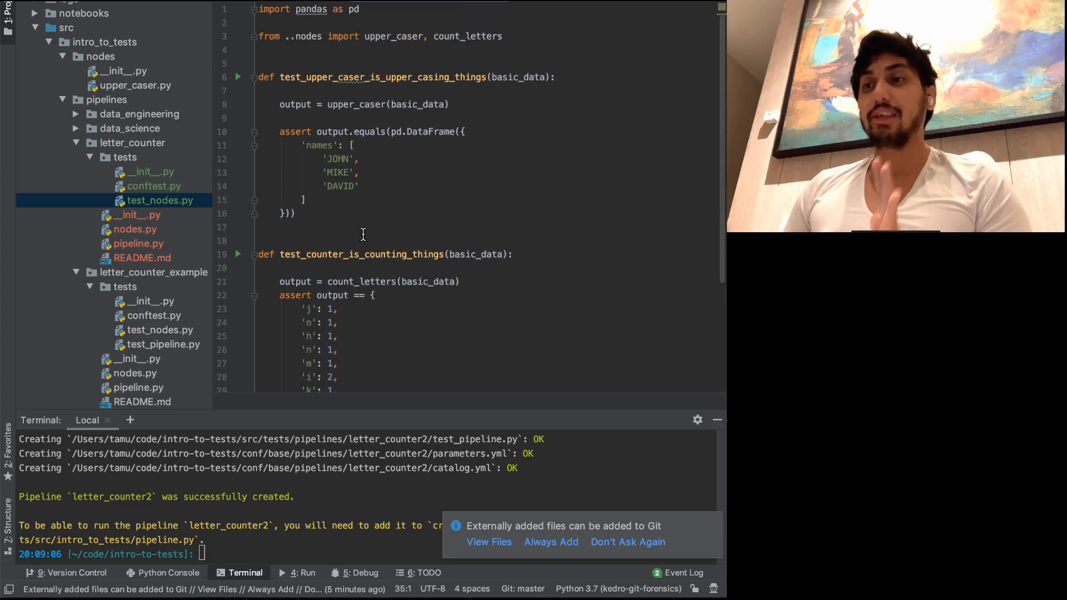
mouse_move(477, 179)
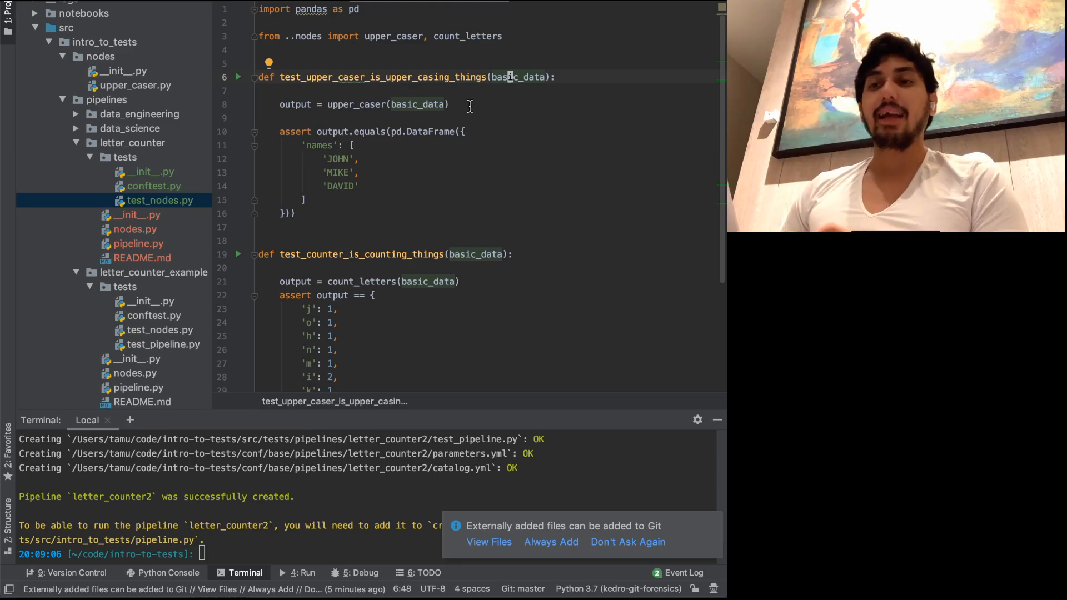
Compare the tests with conftest.py: basic_data argument, uppercase names and expected letter counts.
left_click(153, 186)
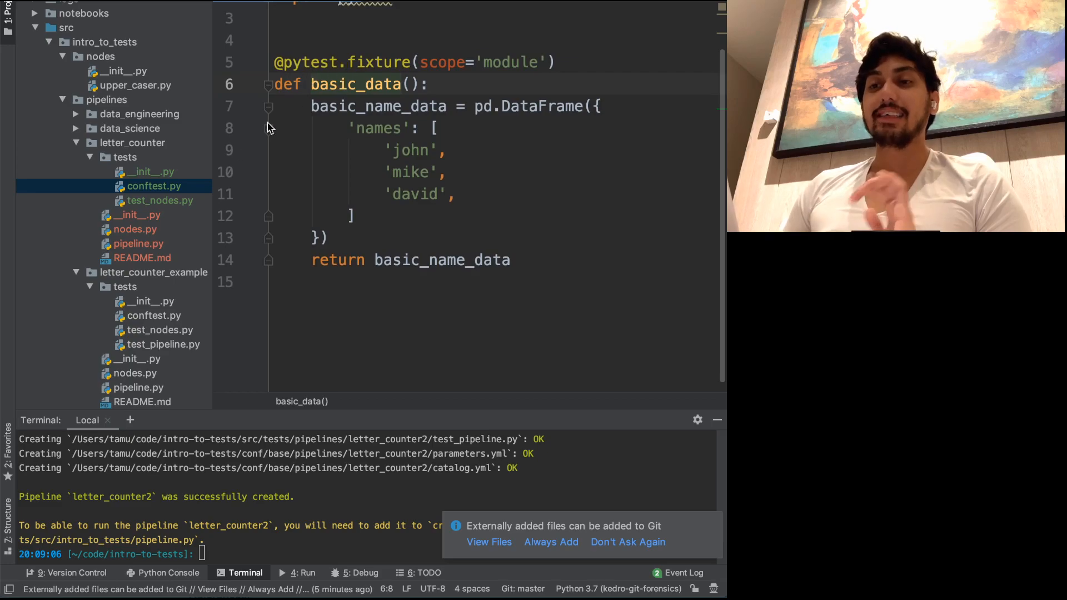
left_click(163, 200)
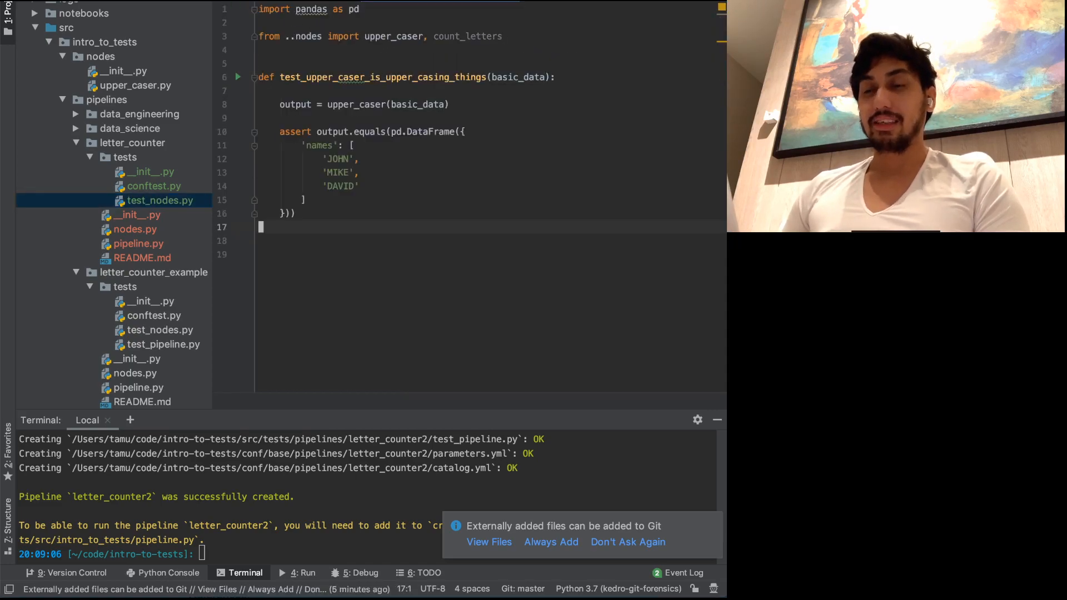
scroll("down", 3)
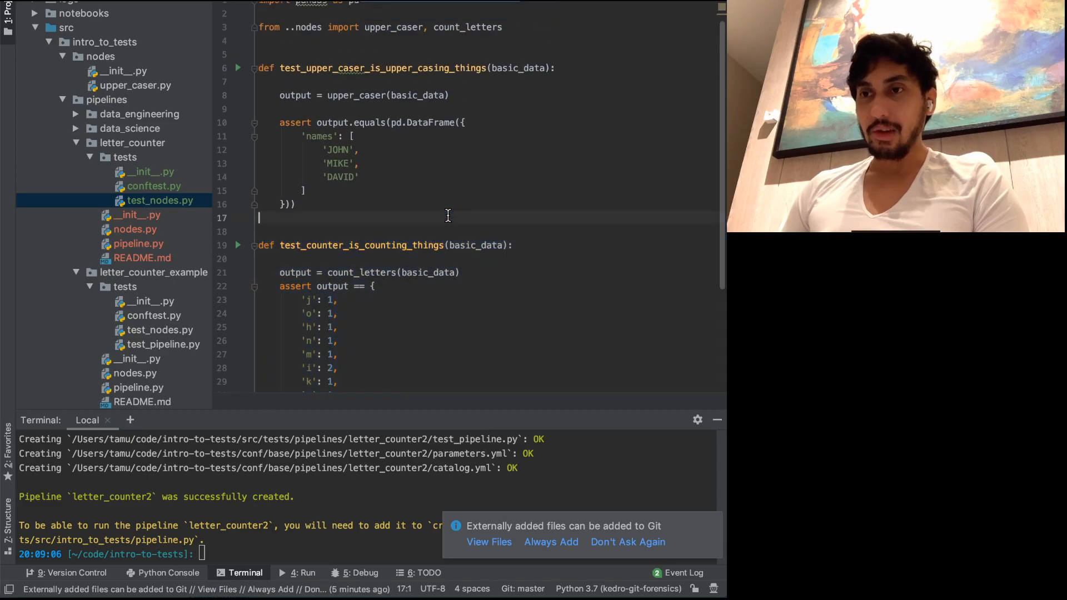
left_click(343, 95)
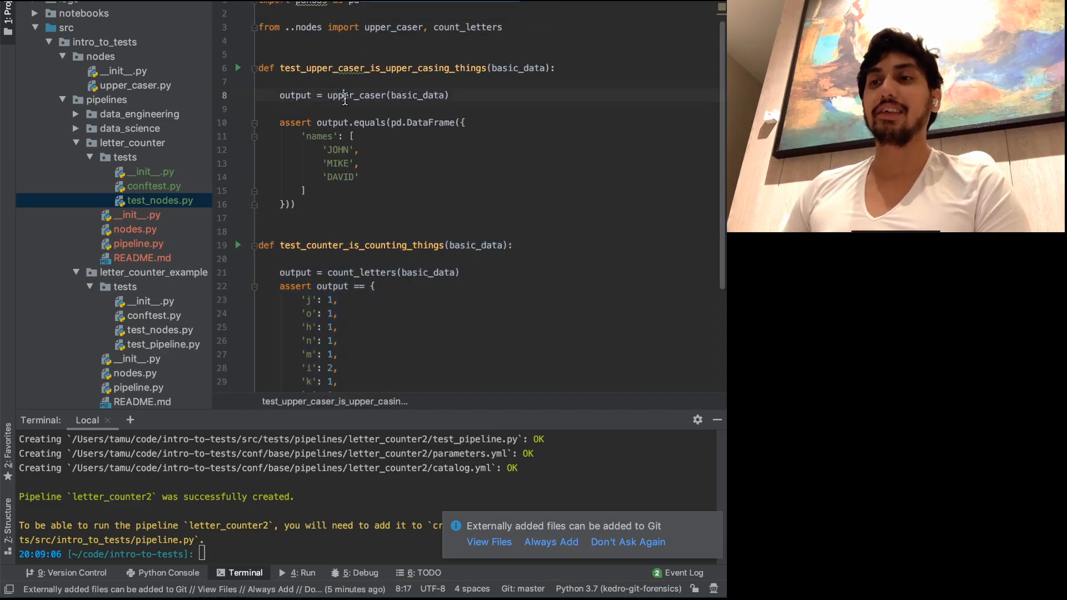
left_click(347, 176)
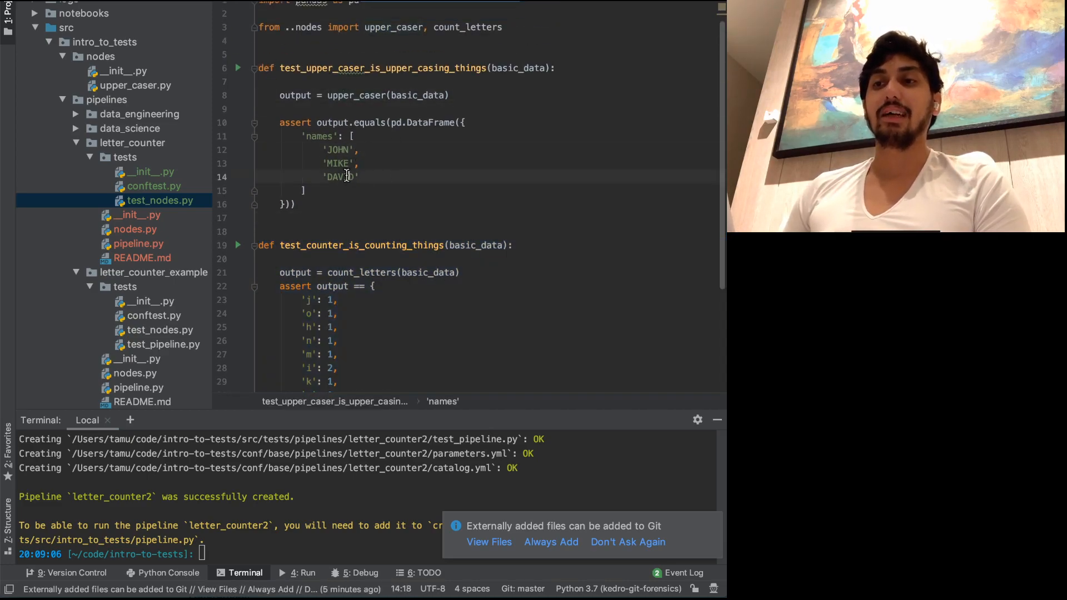
scroll("down", 3)
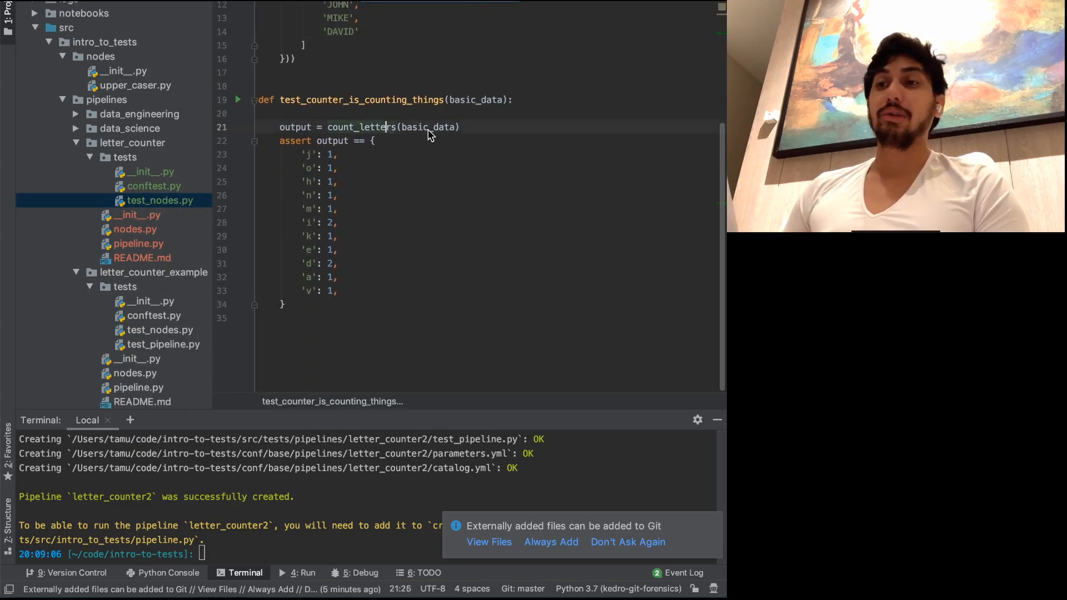
left_click(153, 195)
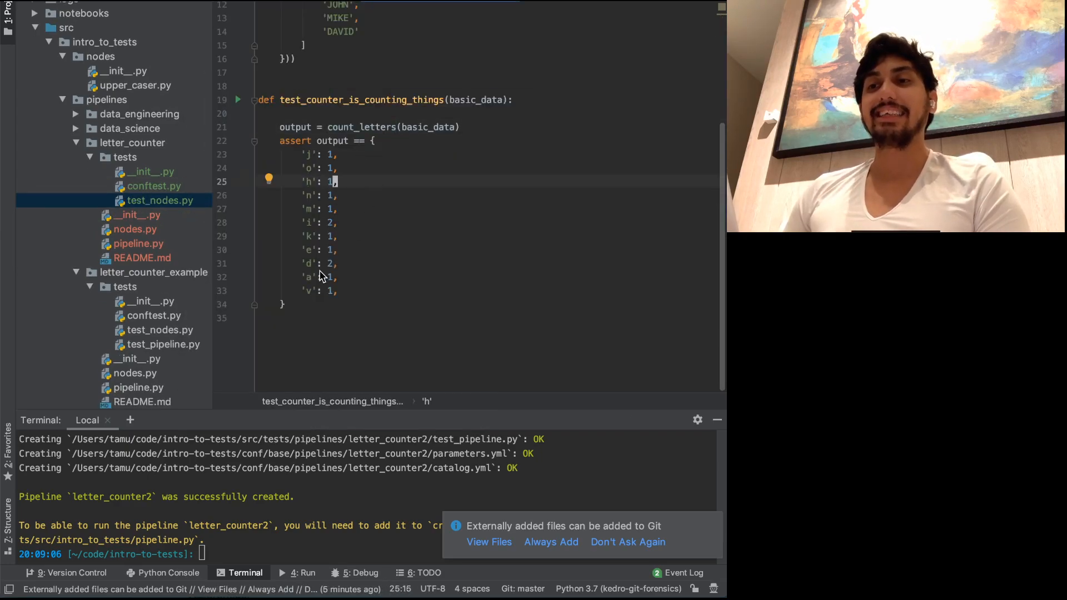
mouse_move(346, 287)
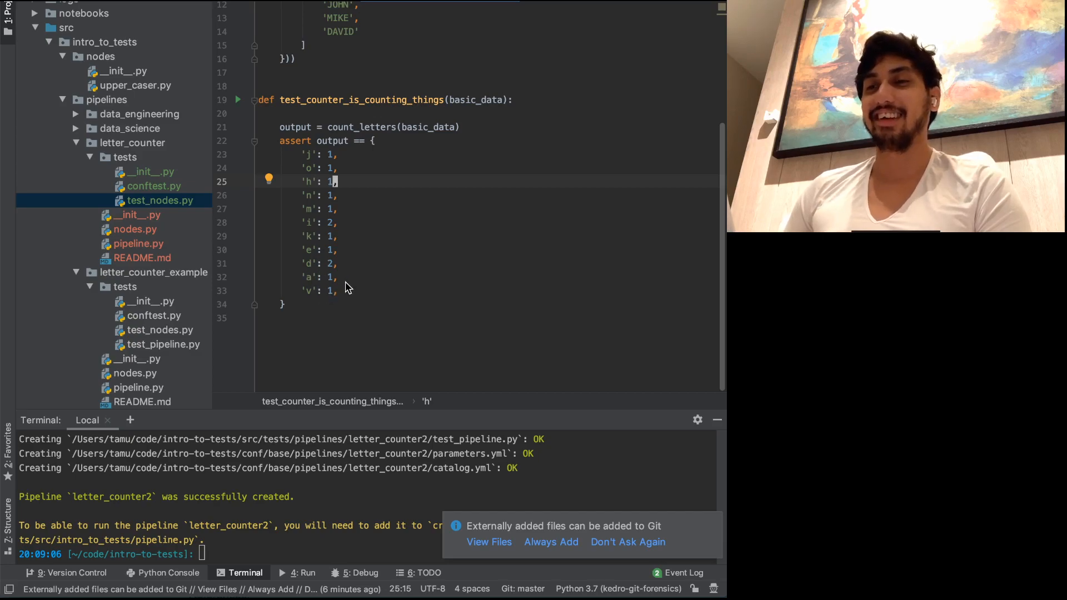
left_click(332, 222)
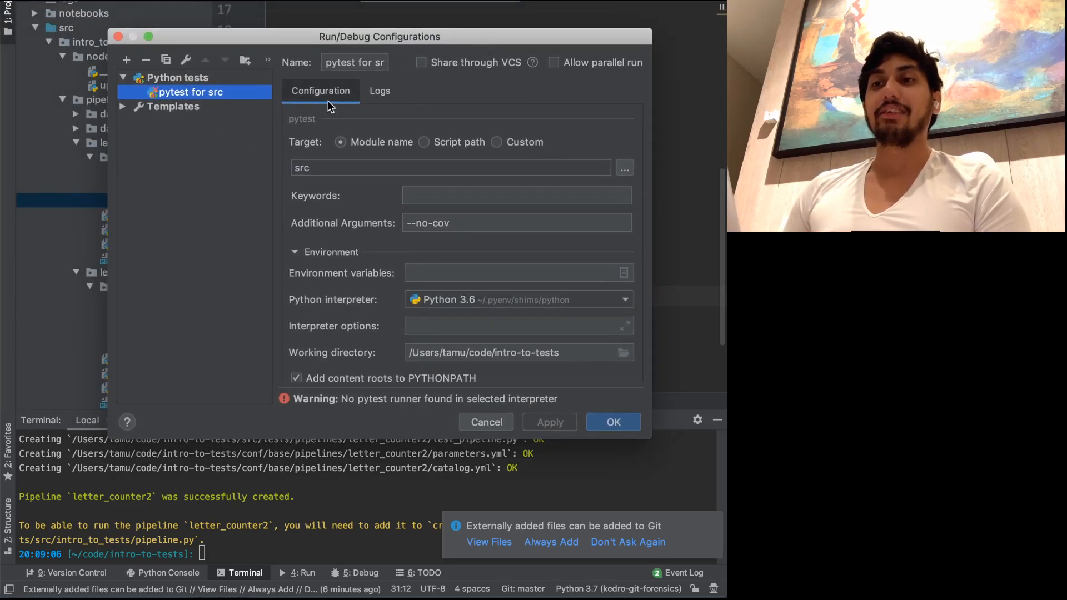
left_click(125, 60)
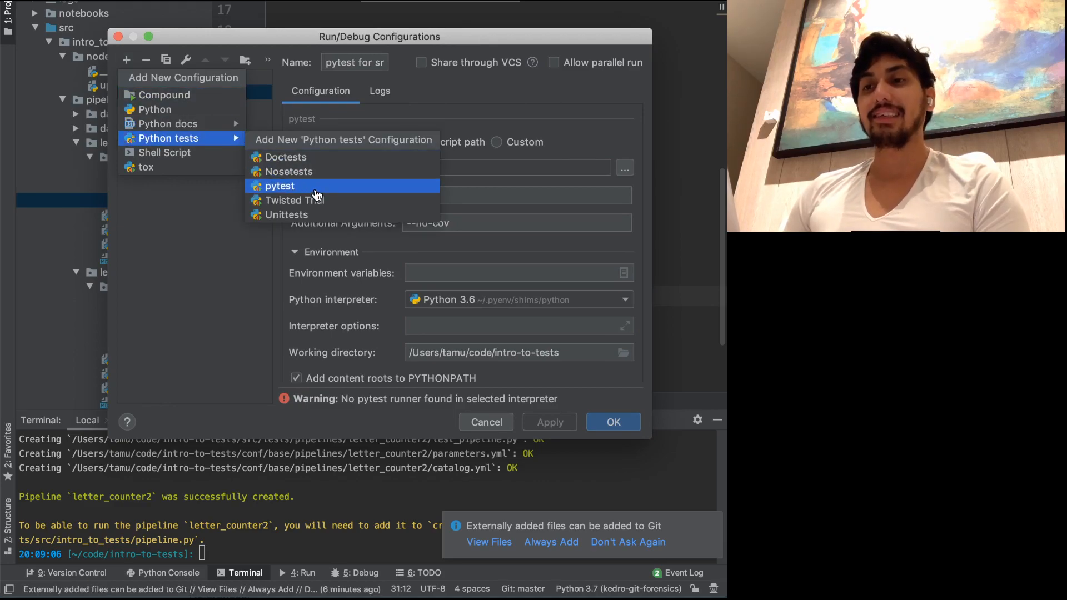
left_click(279, 186)
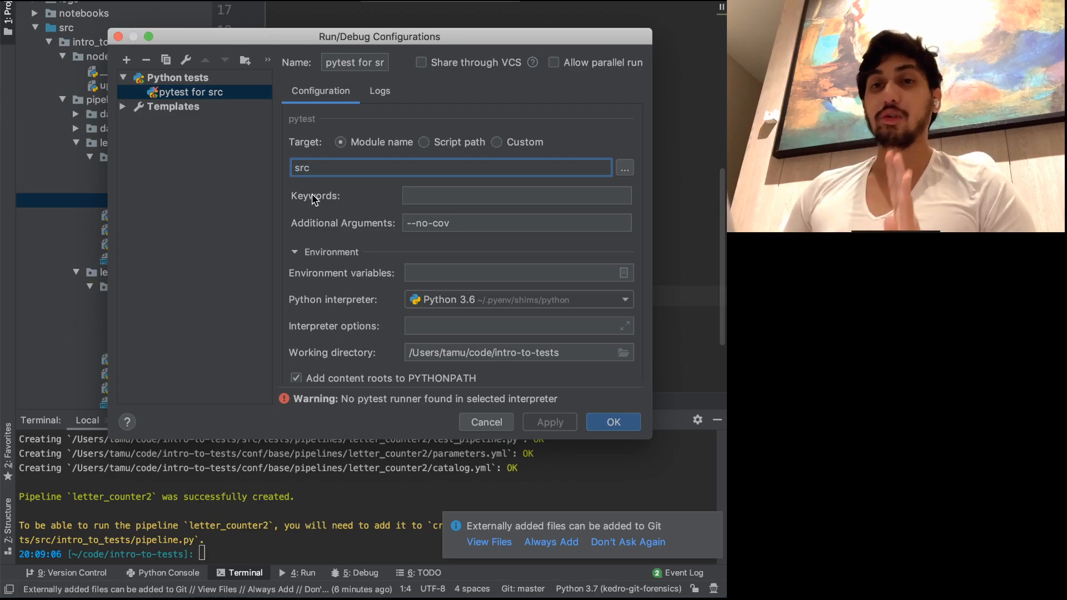
mouse_move(339, 203)
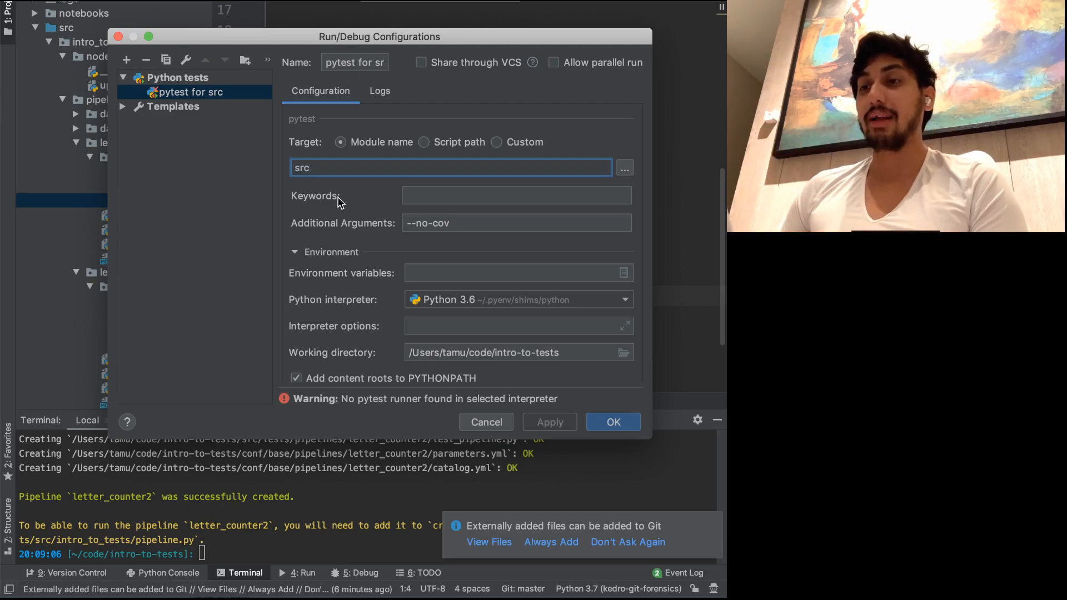
left_click(485, 422)
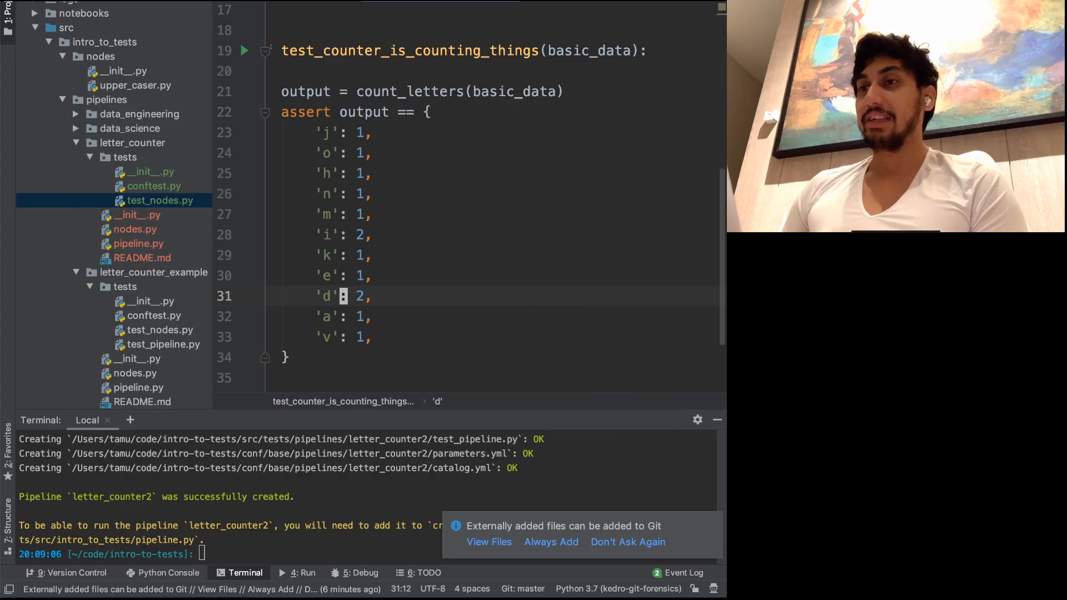
Run pytest for src, change expected 'j' count to 2, rerun to get one failure among eight.
left_click(304, 573)
type("2")
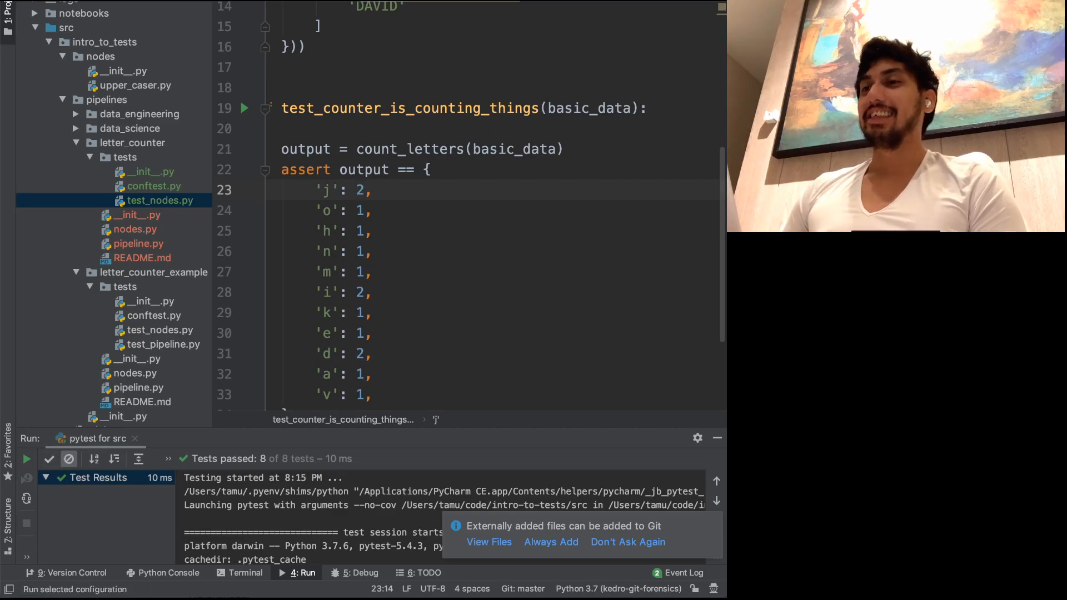
left_click(26, 459)
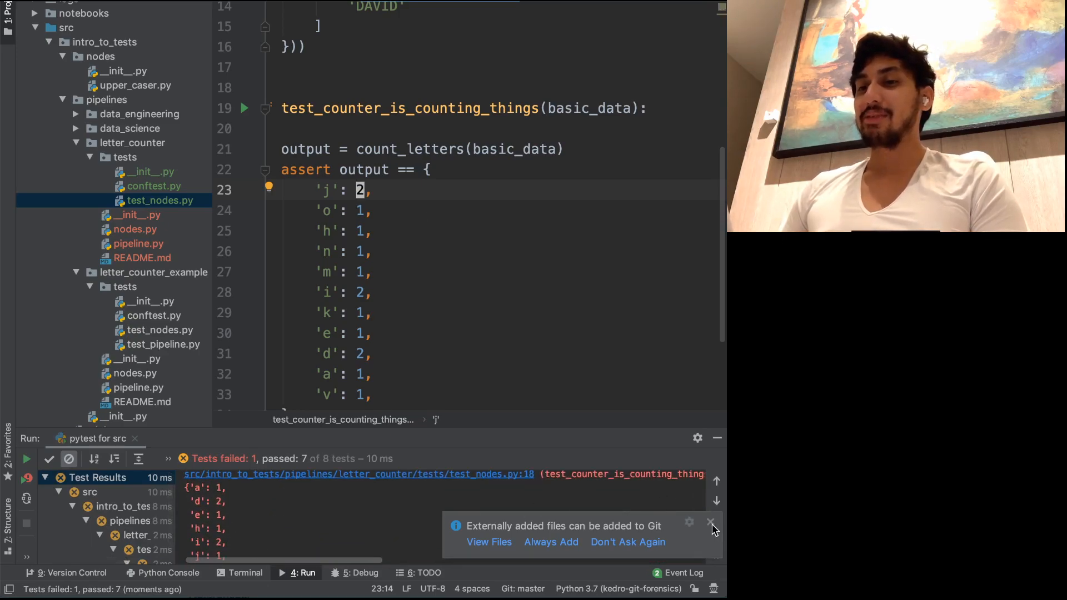
left_click(711, 522)
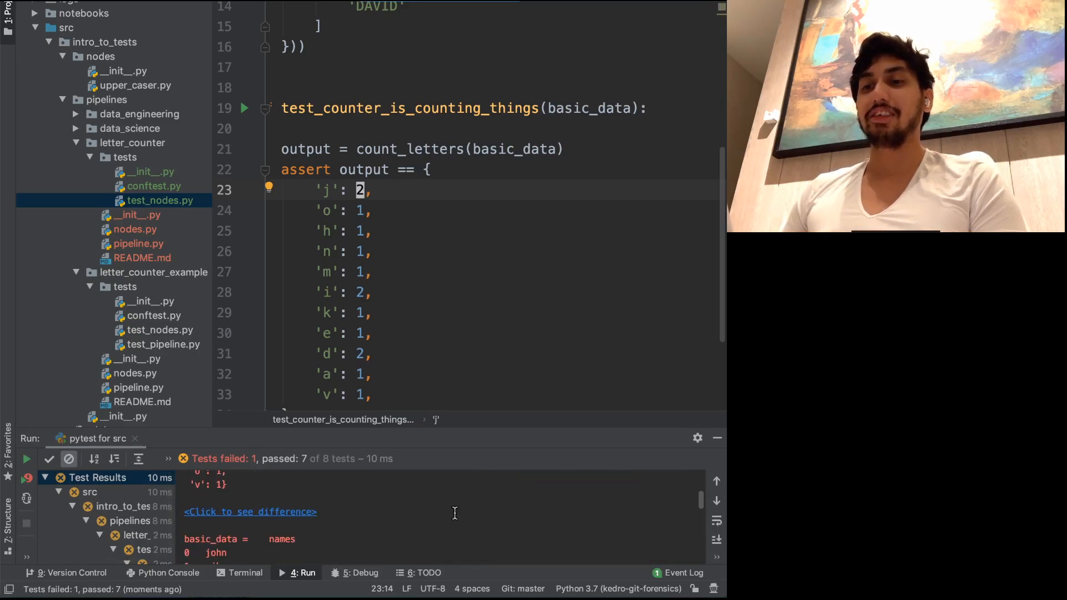
left_click(250, 511)
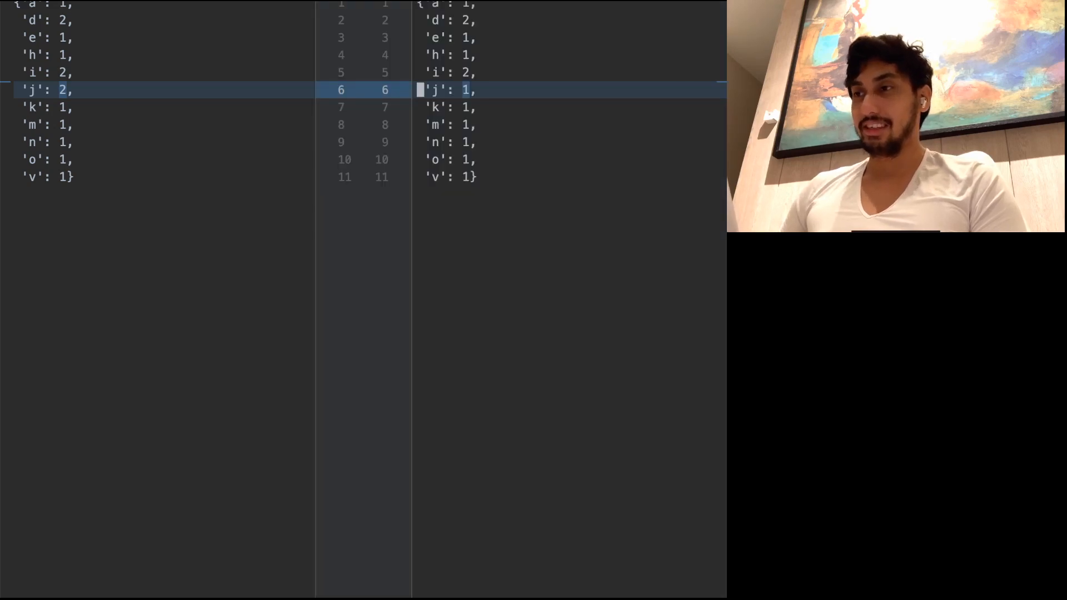
left_click(303, 572)
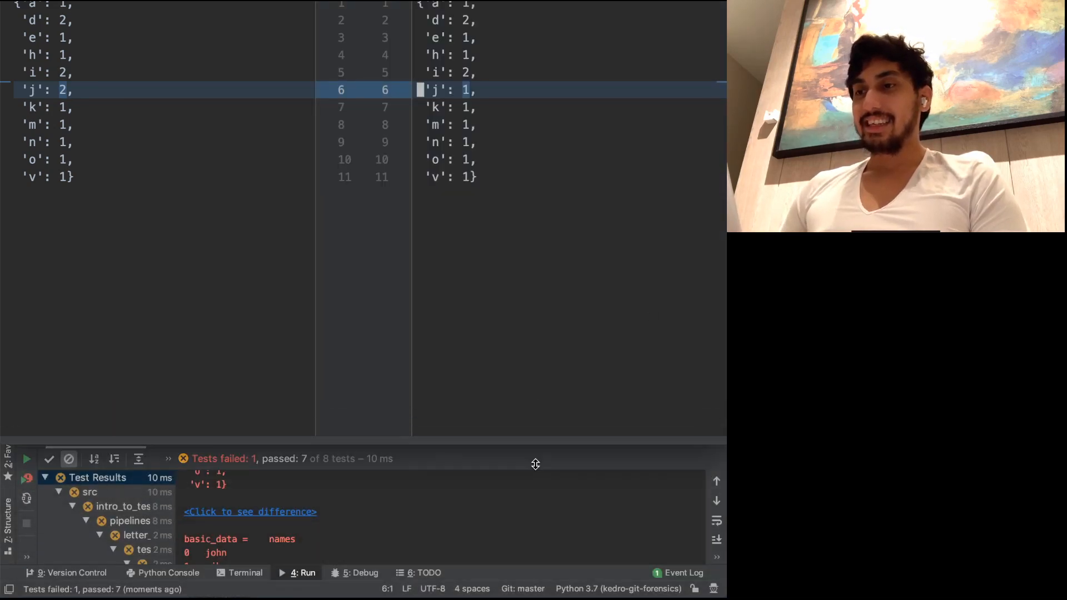
left_click(249, 511)
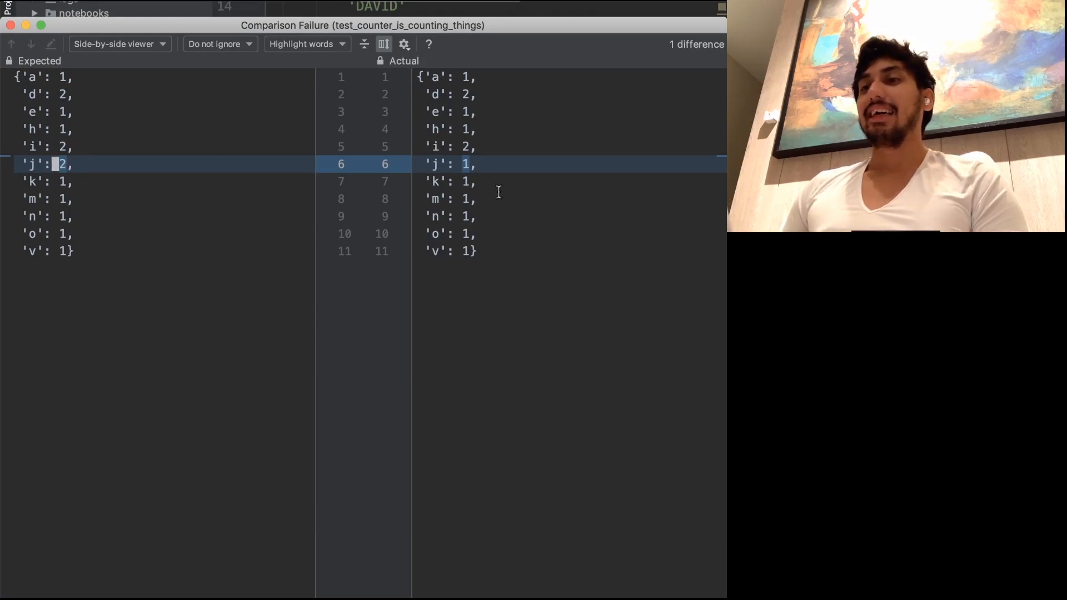
mouse_move(25, 26)
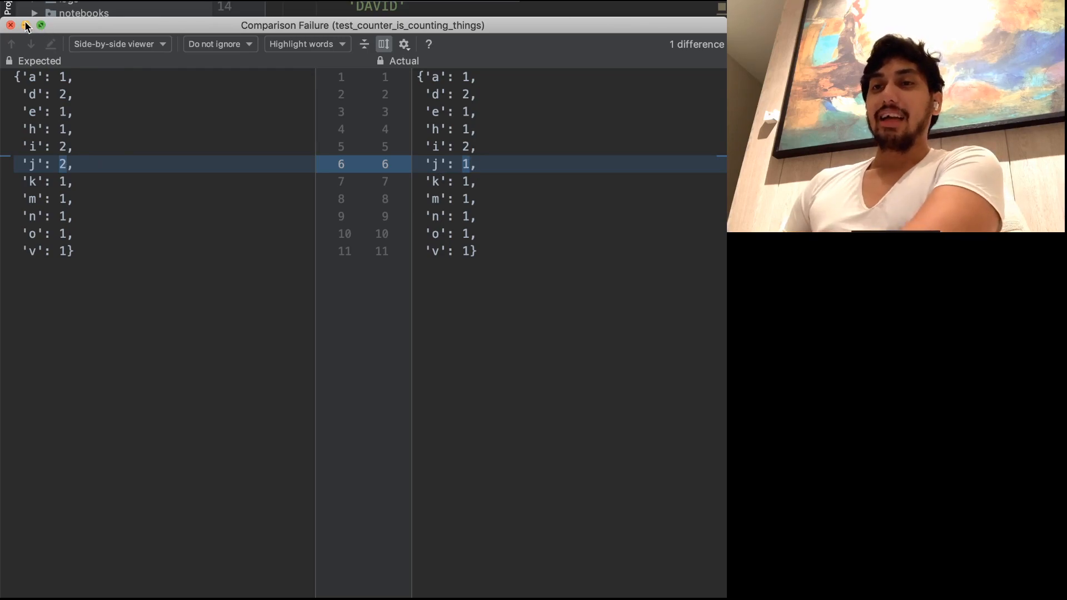
left_click(12, 25)
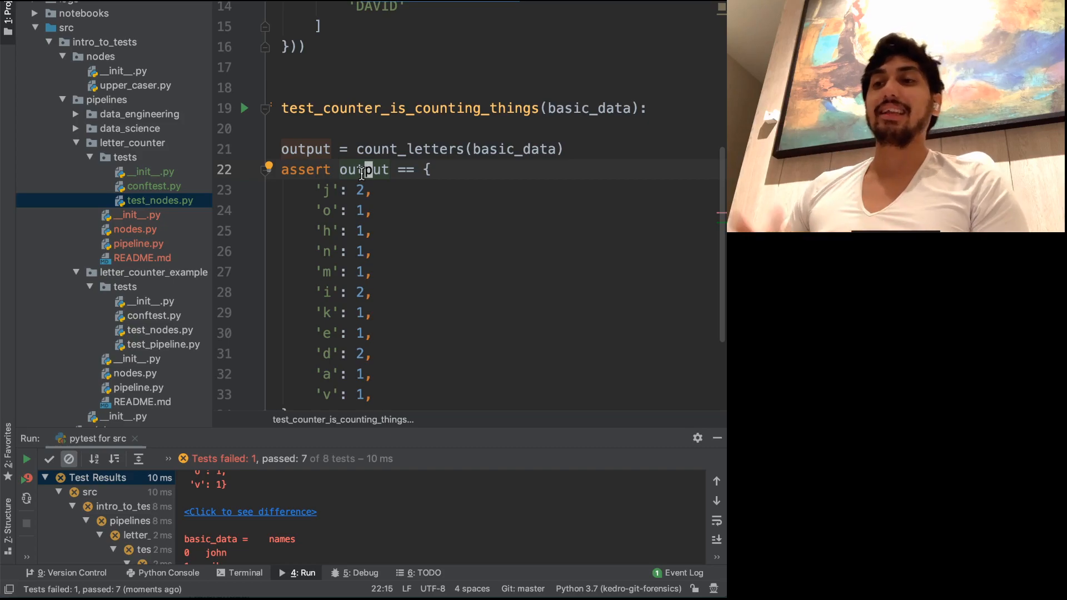
mouse_move(365, 169)
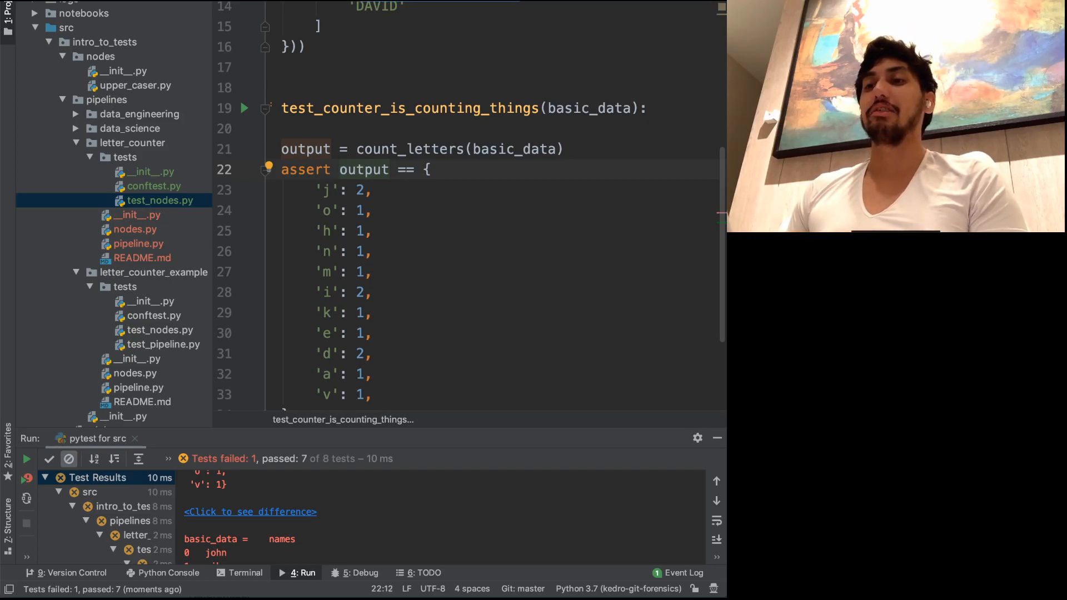
Place the expected letter-count dictionary first, followed by '== output'.
scroll("down", 3)
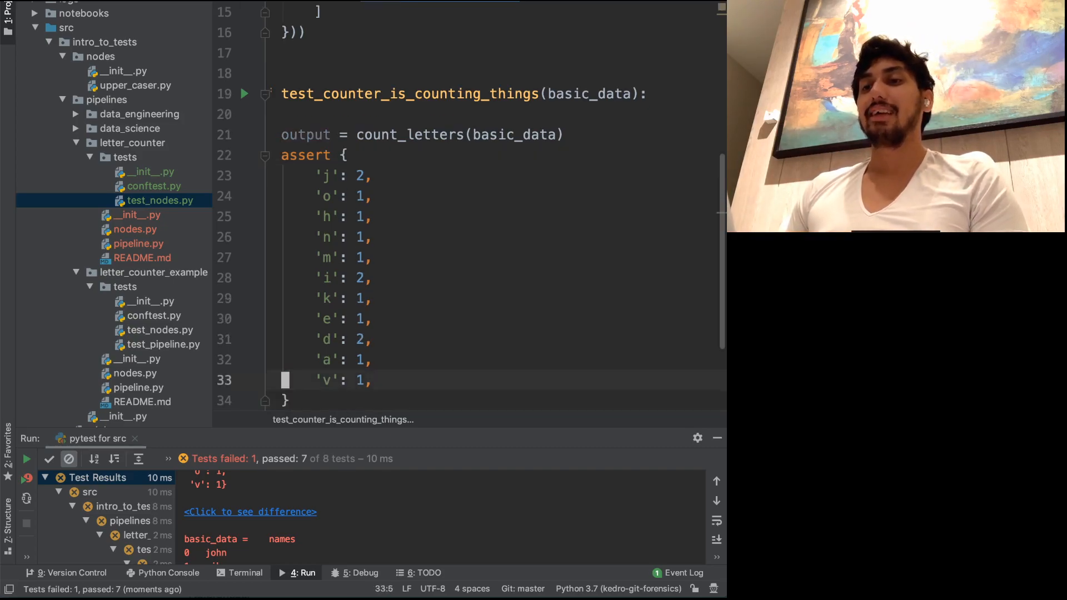
type("== output")
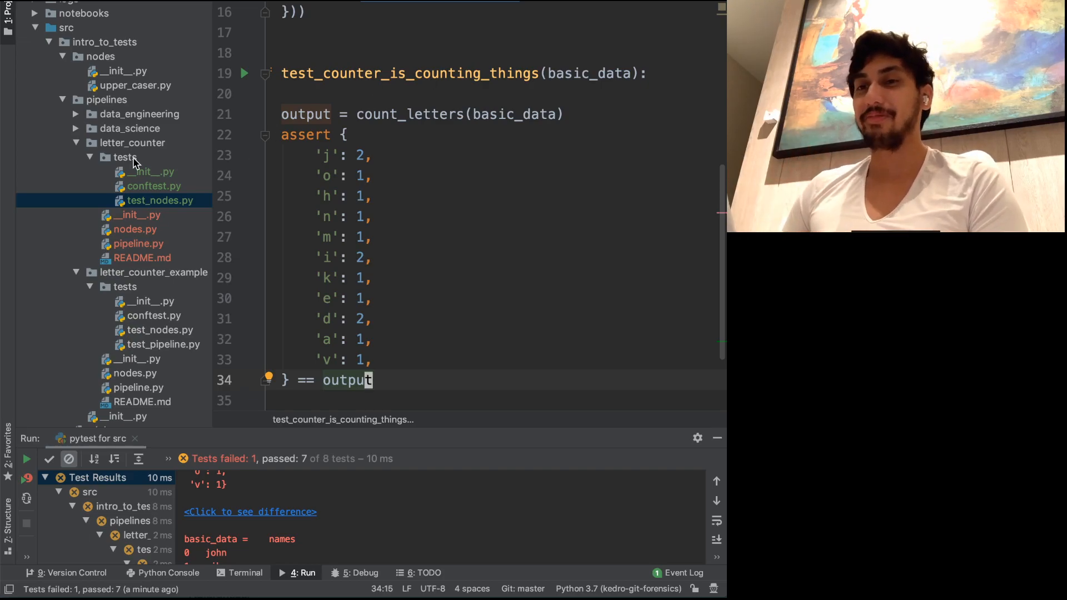
Create test_pipeline.py in the tests folder as a new Python file and add it to Git.
right_click(123, 157)
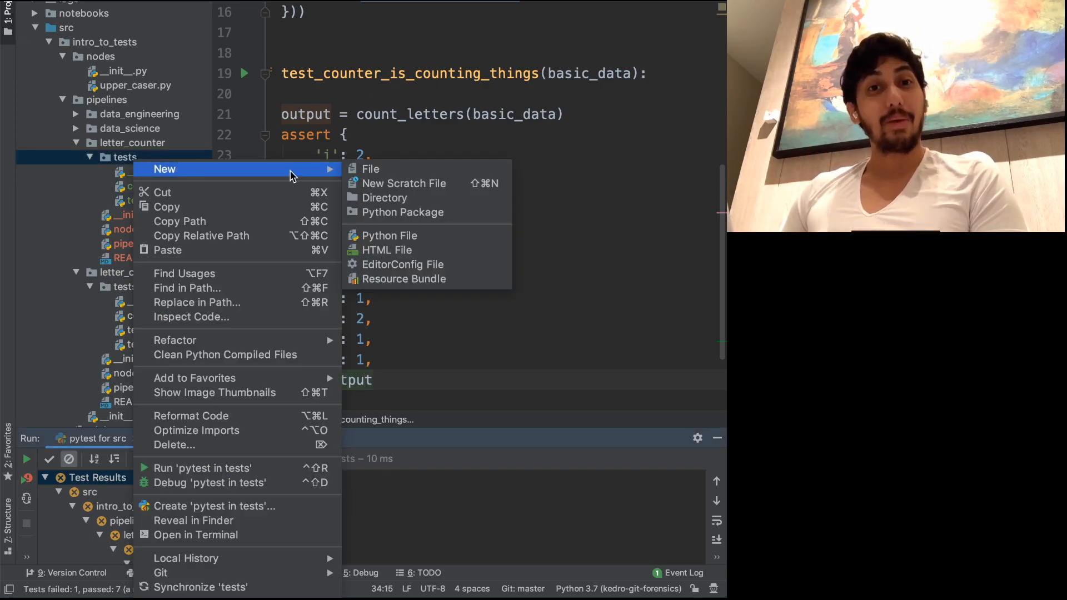
left_click(392, 236)
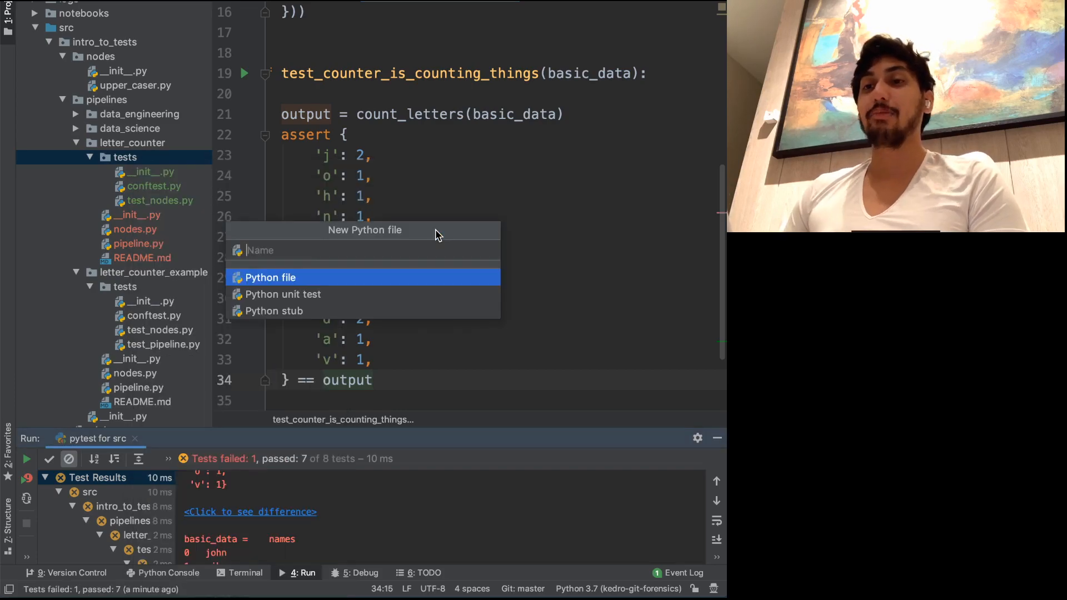
type("test_pip")
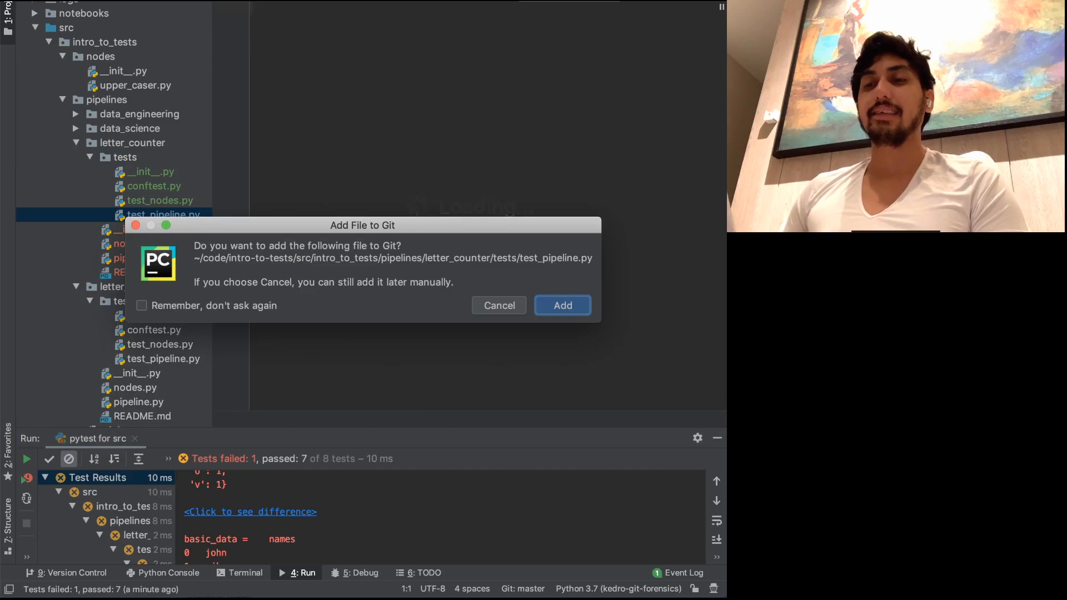
left_click(563, 304)
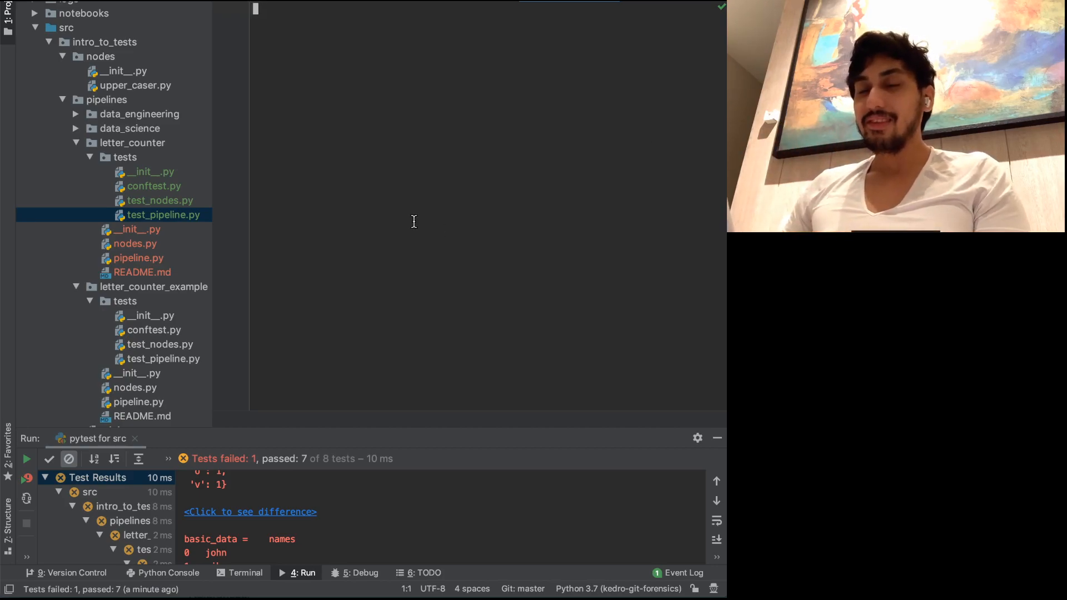
mouse_move(260, 329)
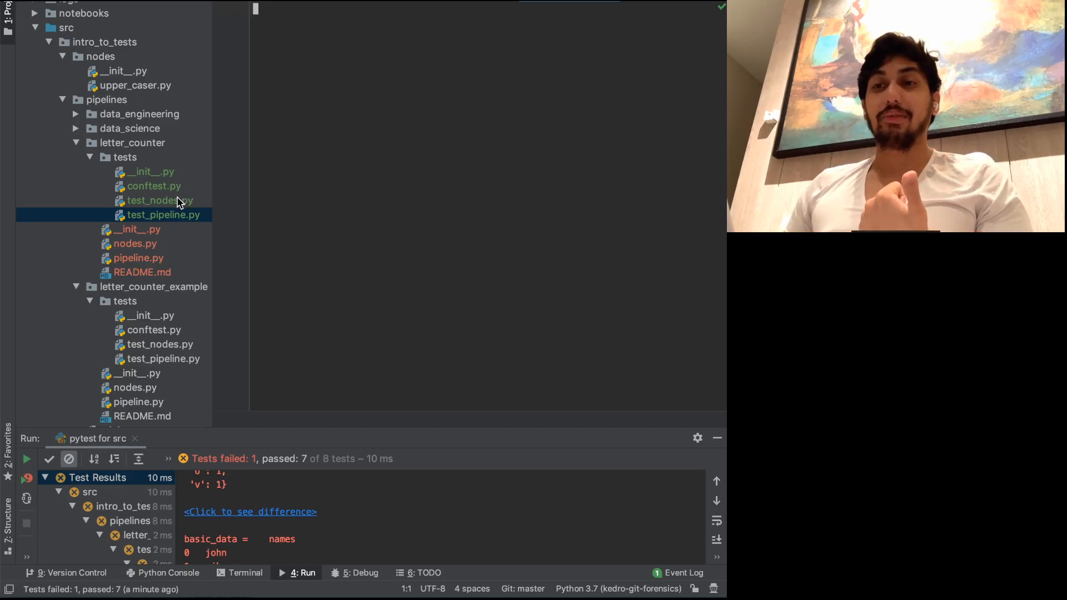
mouse_move(155, 186)
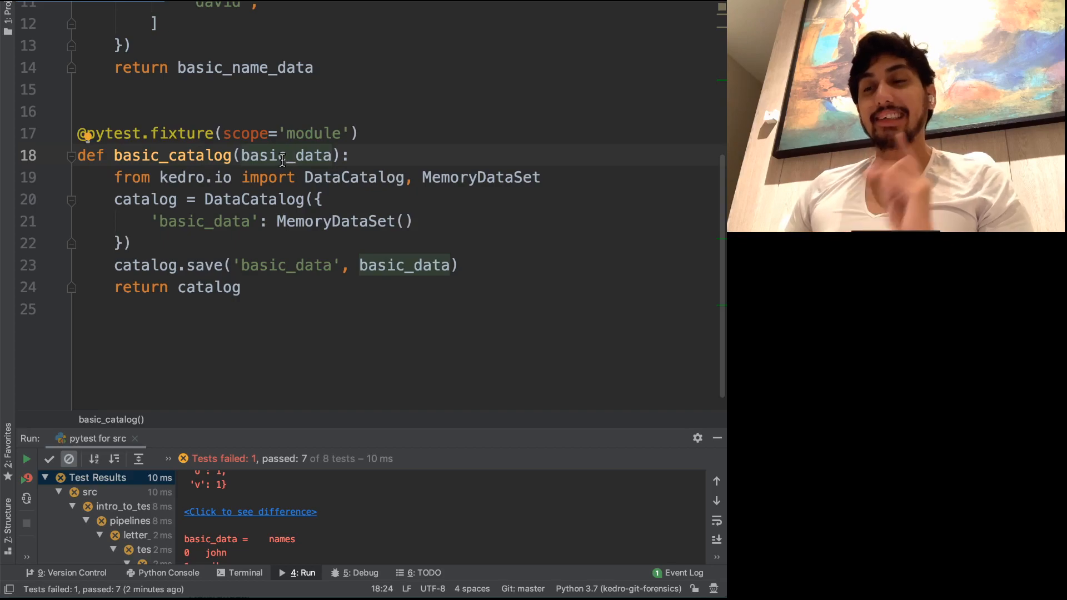
scroll("up", 3)
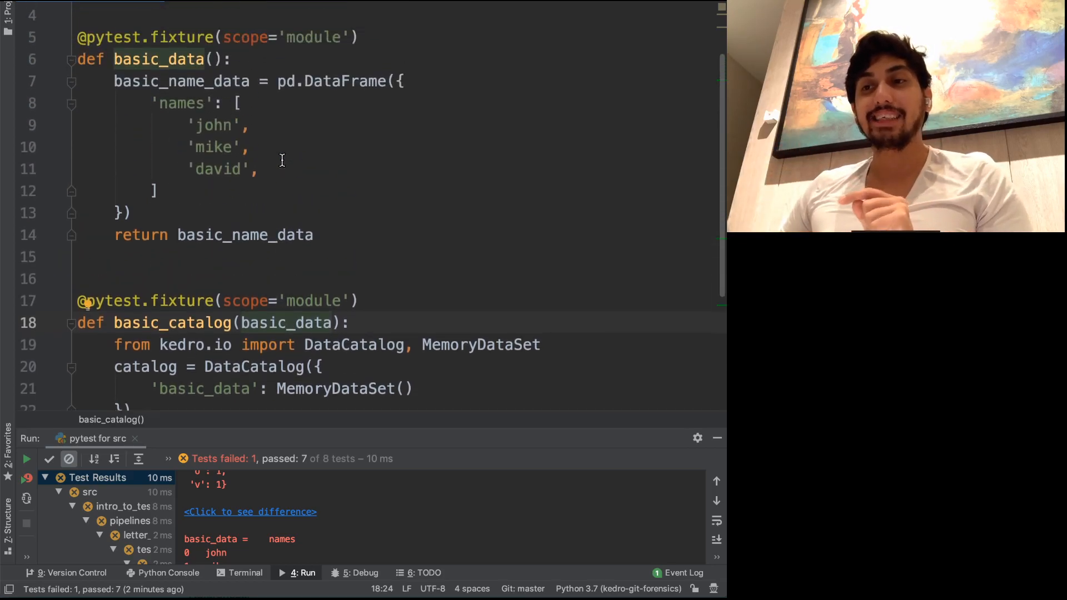
scroll("up", 3)
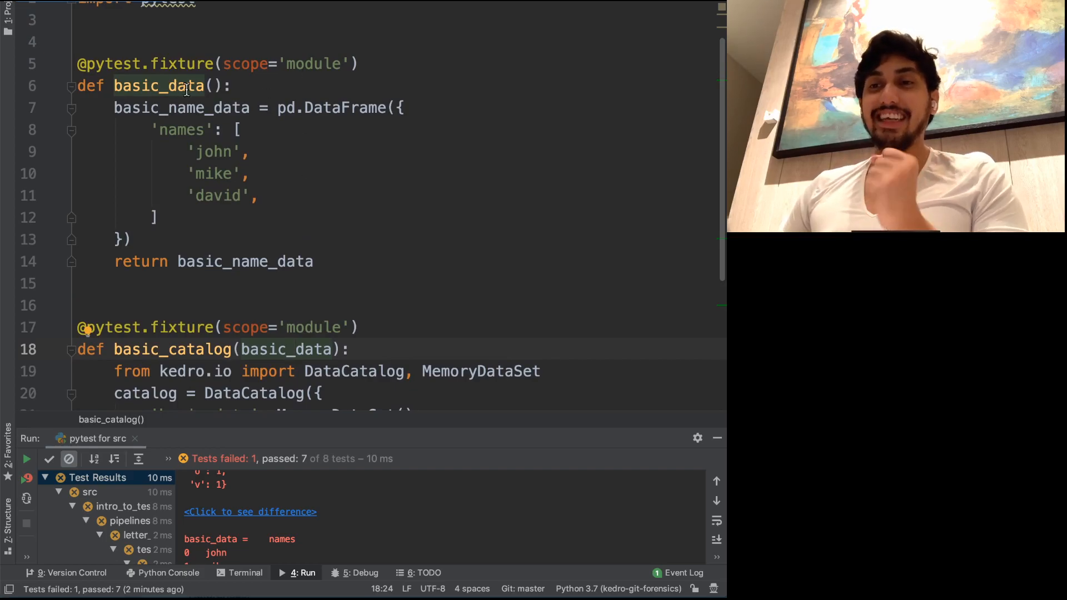
scroll("down", 3)
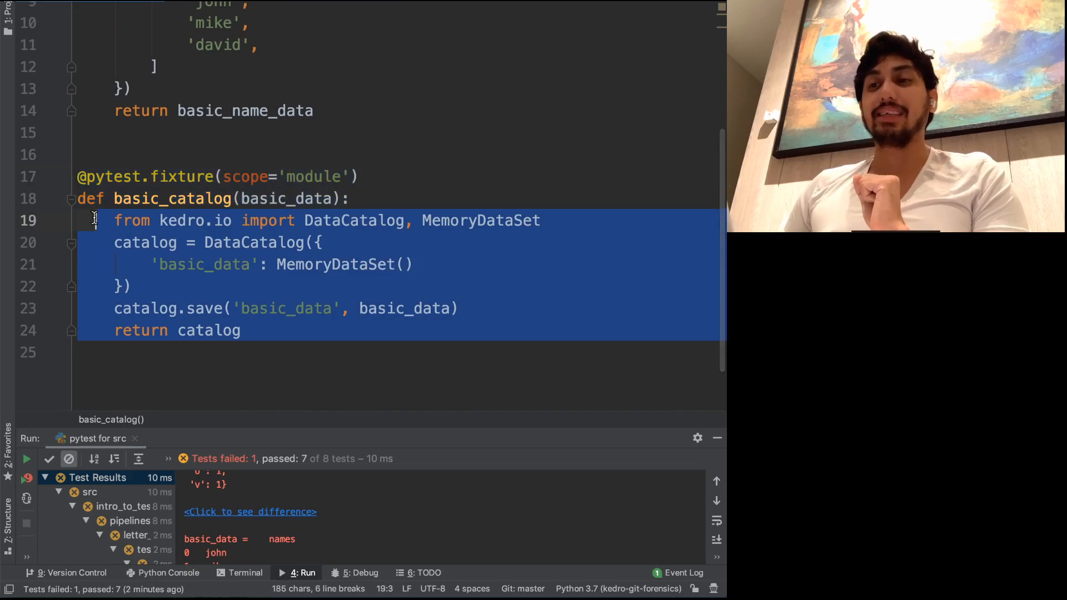
left_click(292, 176)
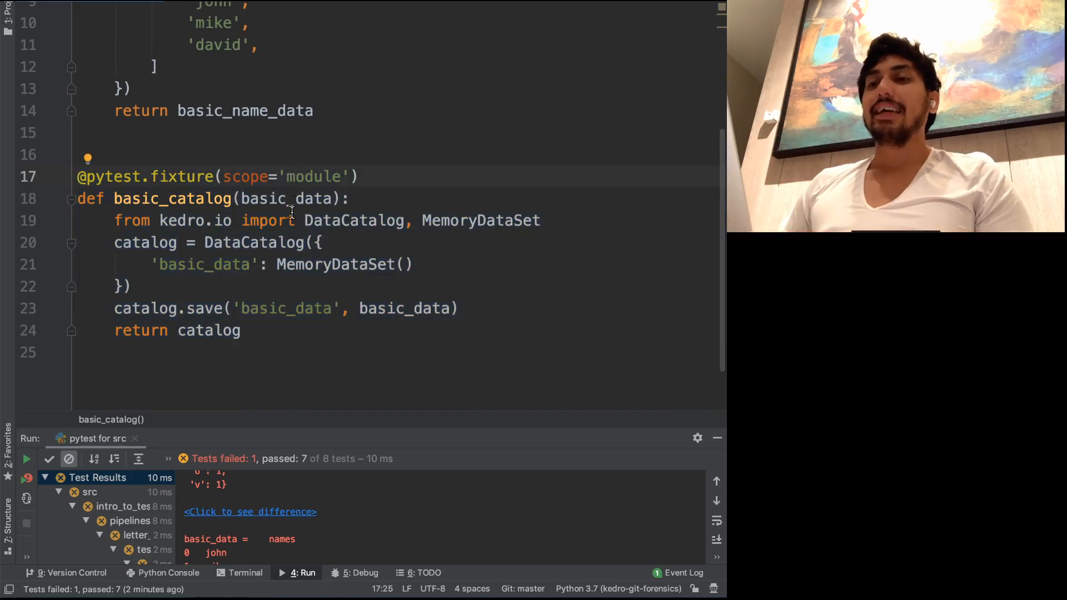
left_click(276, 242)
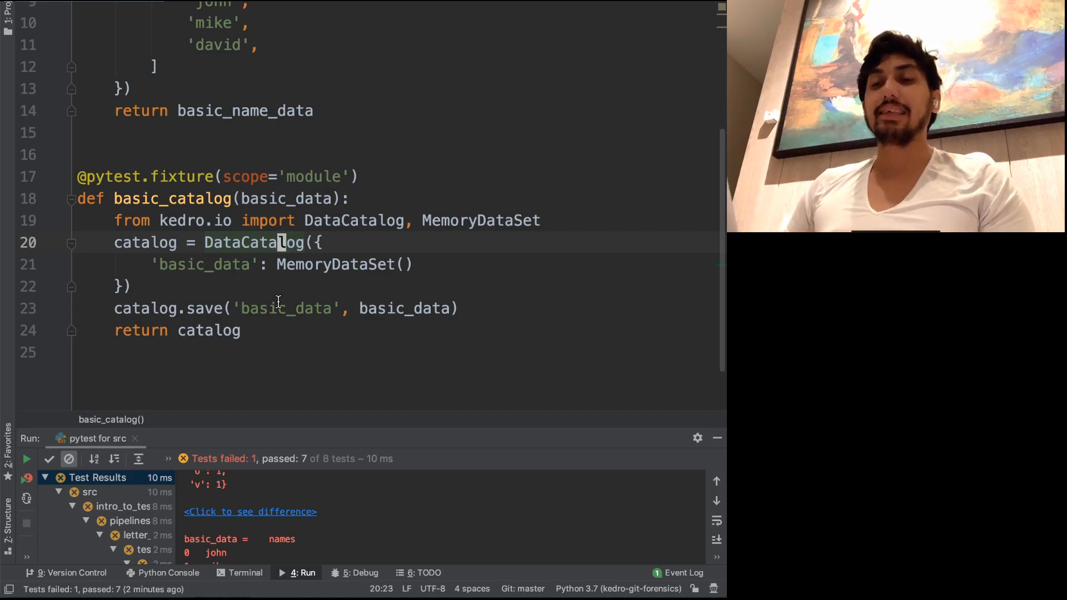
left_click(217, 264)
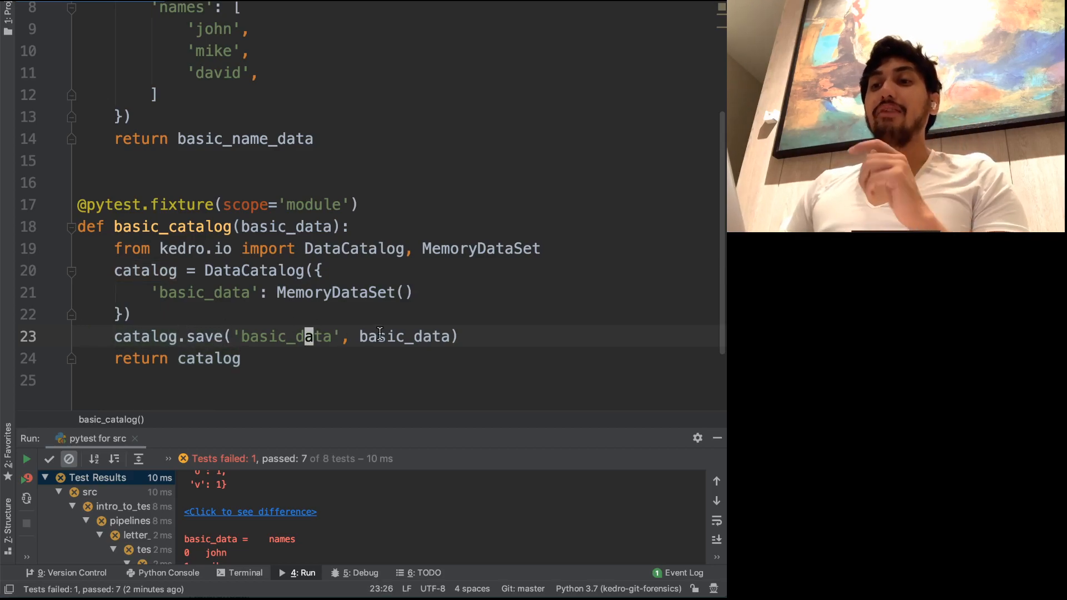
scroll("up", 3)
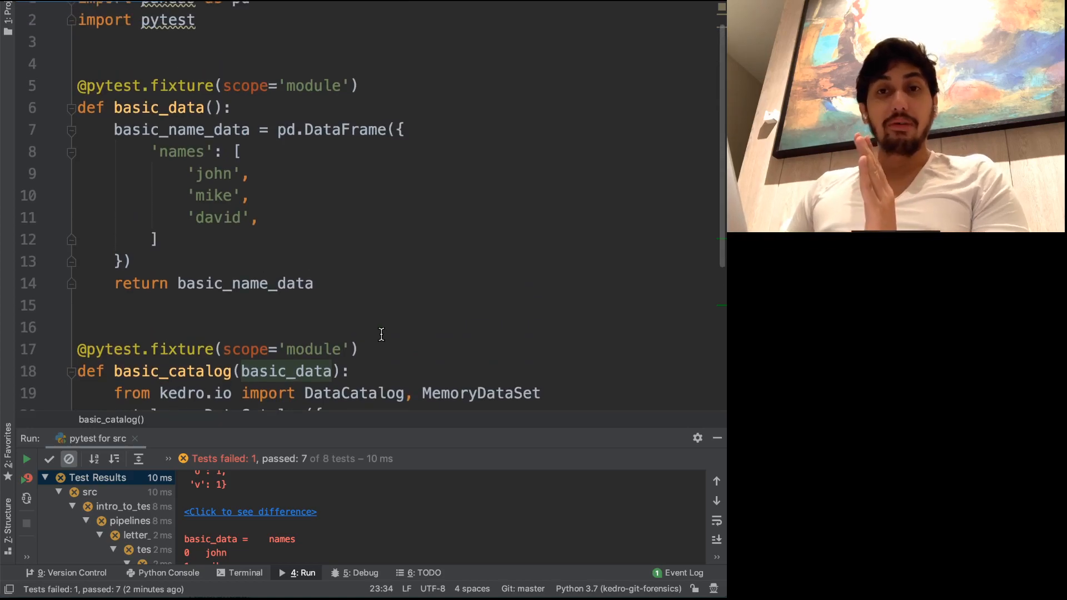
scroll("down", 3)
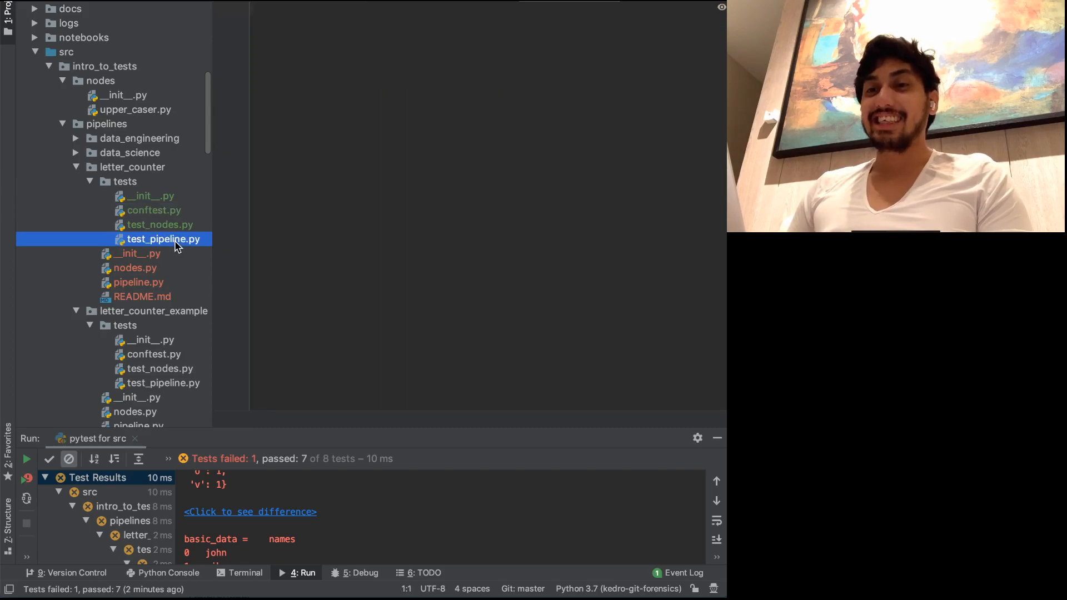
Write test_letter_counter_pipeline running create_pipeline via SequentialRunner on basic_catalog, asserting letter counts.
double_click(163, 239)
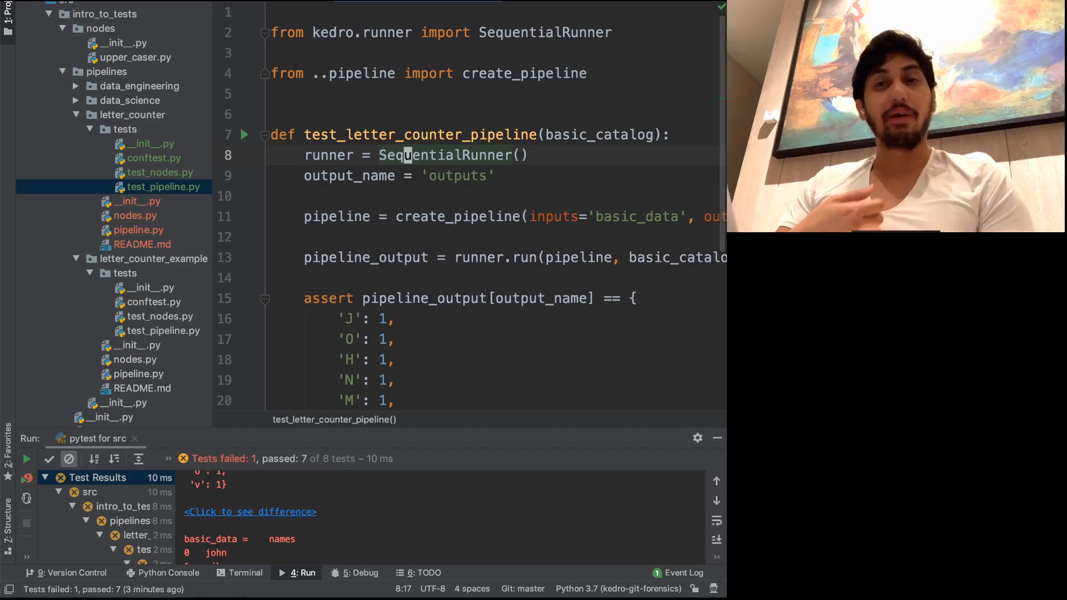
mouse_move(537, 84)
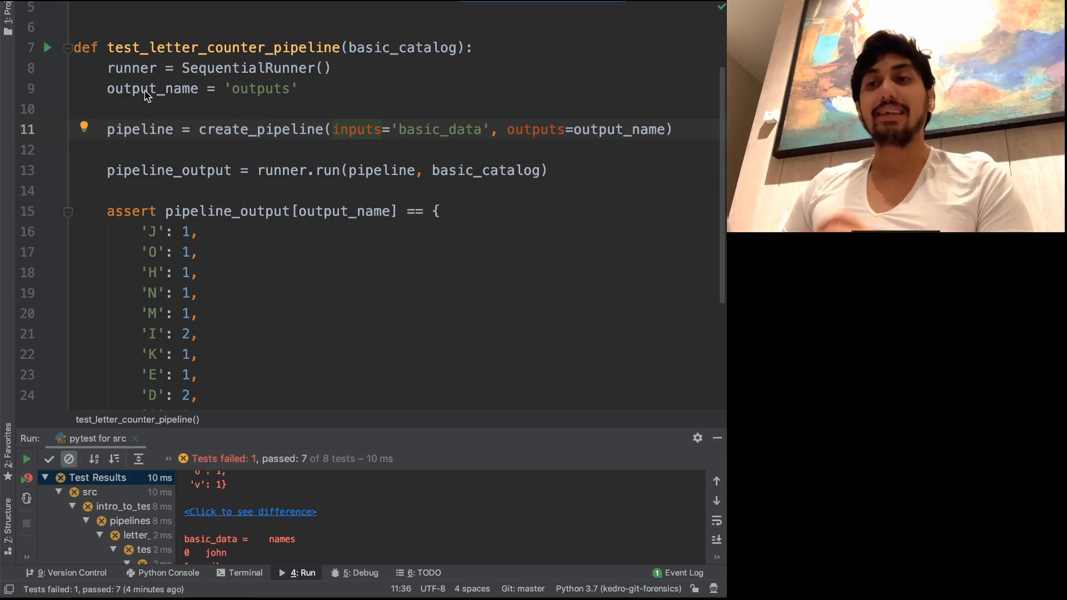
left_click(144, 89)
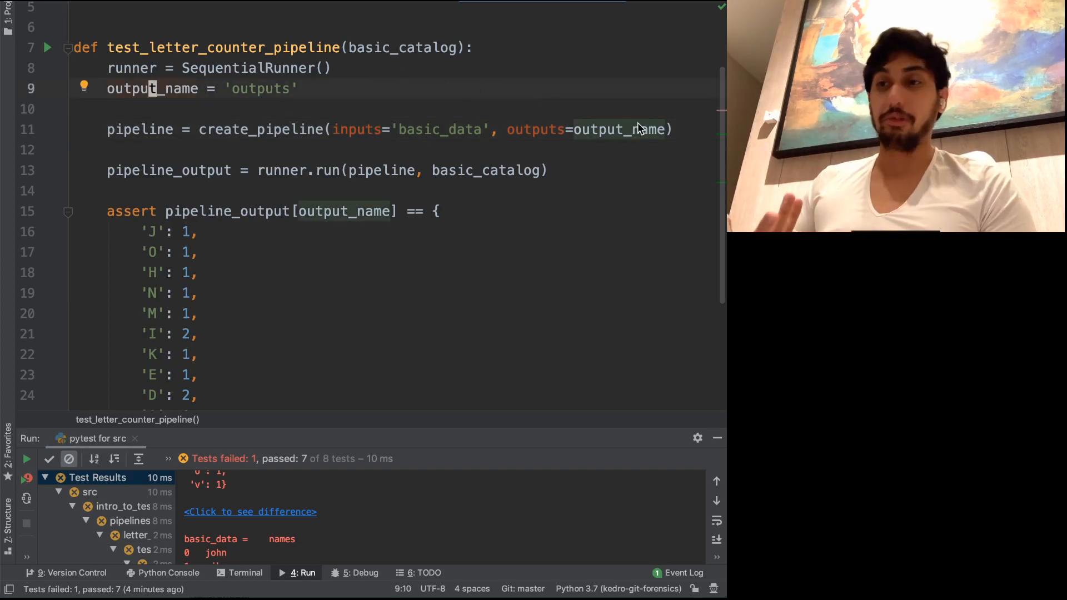
scroll("down", 3)
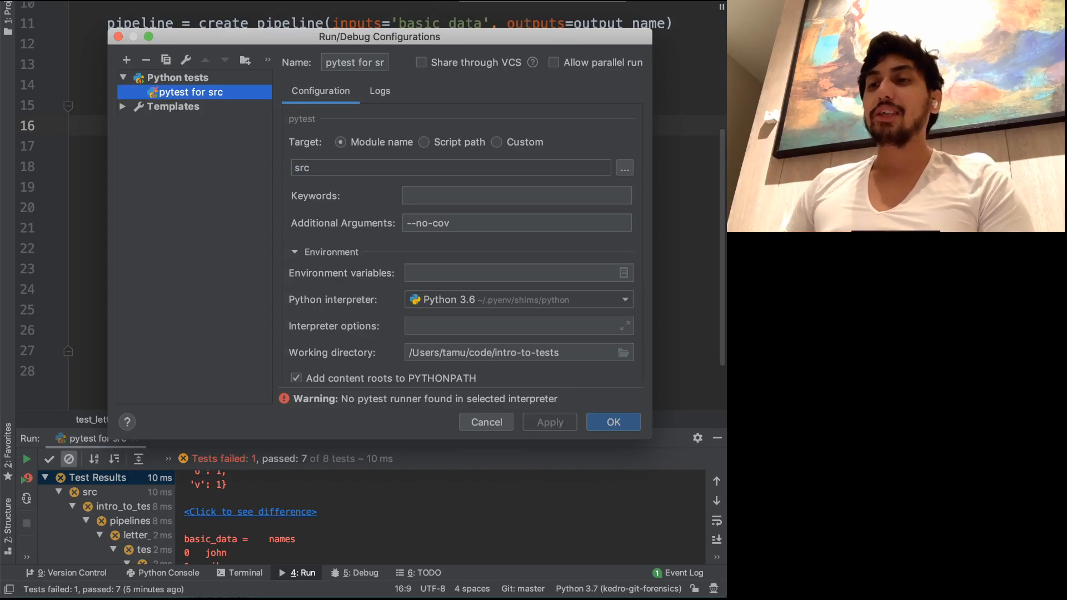
Inspect the --no-cov additional argument of the pytest src run configuration, leaving it unchanged.
left_click(515, 222)
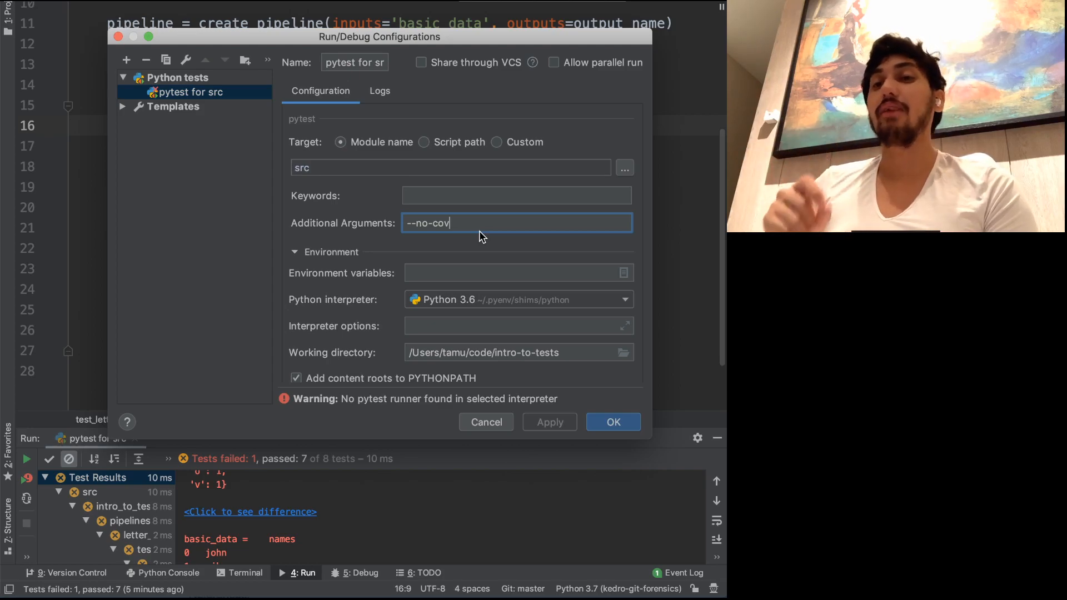
mouse_move(504, 423)
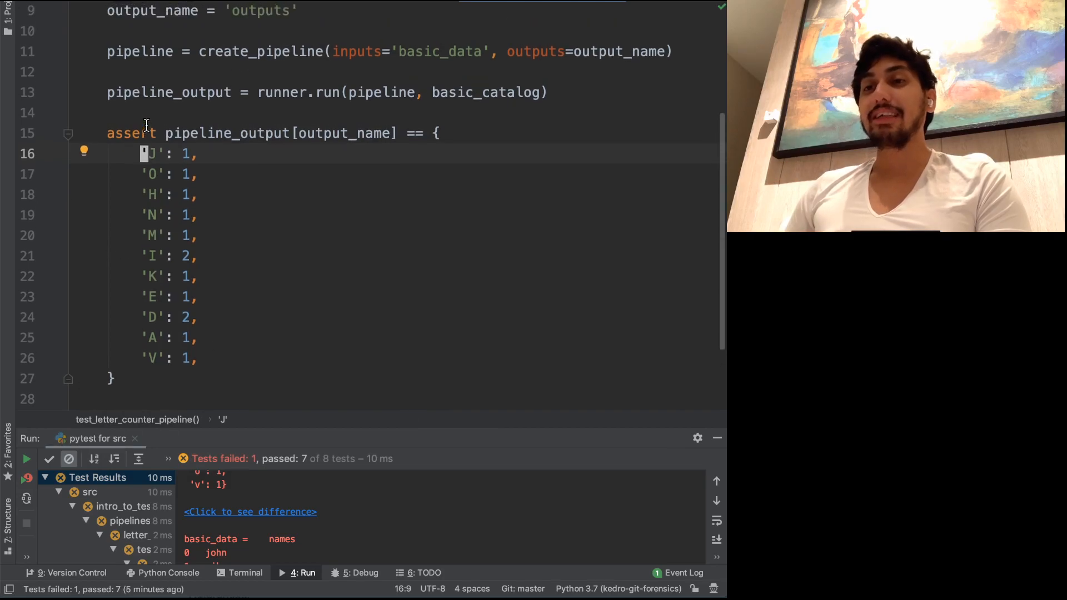
Break on the runner.run line, debug the test, and step into Kedro's AbstractRunner.run.
left_click(50, 92)
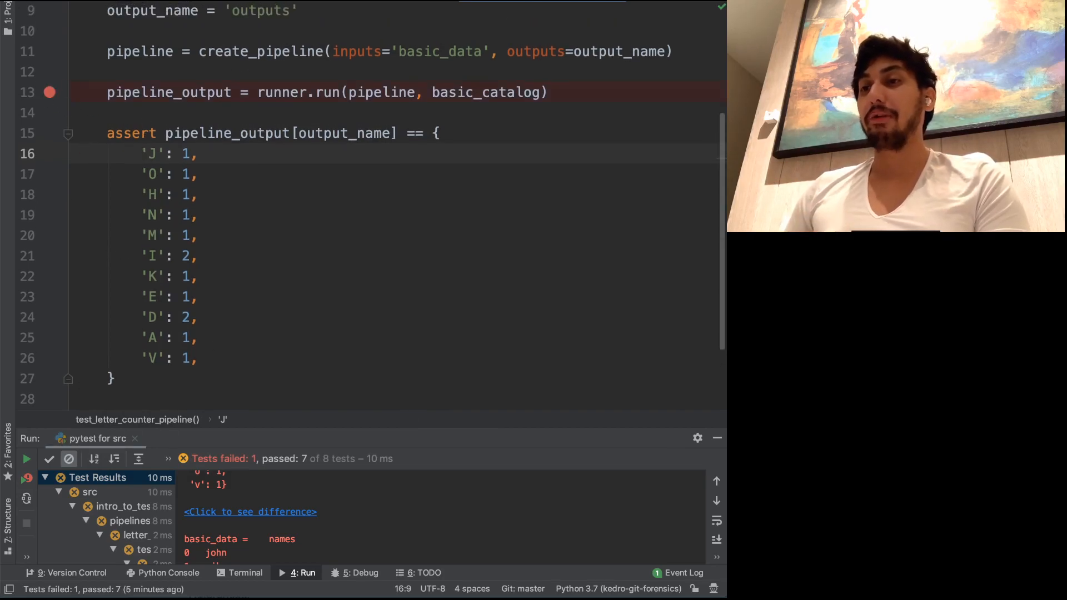
left_click(359, 572)
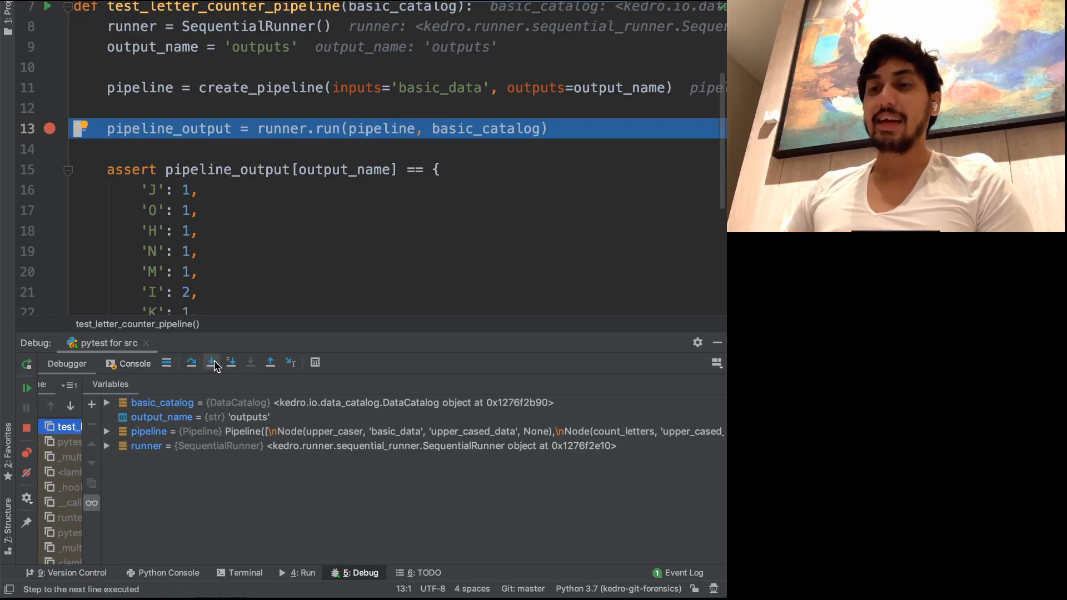
left_click(211, 362)
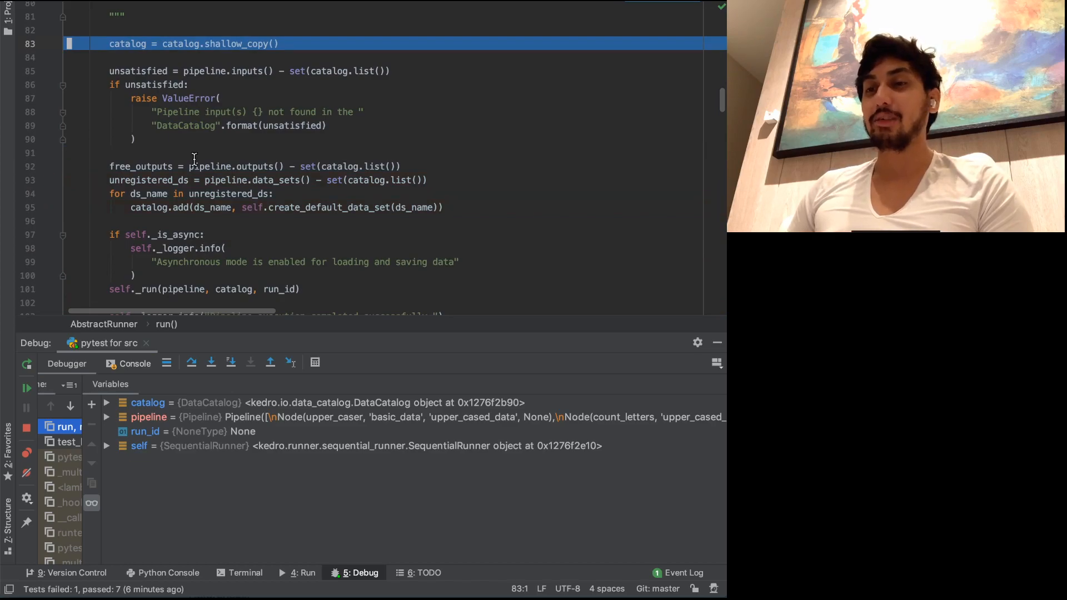
Advance to the unregistered_ds line 93 and inspect free_outputs holding 'outputs' with unsatisfied empty.
scroll("down", 3)
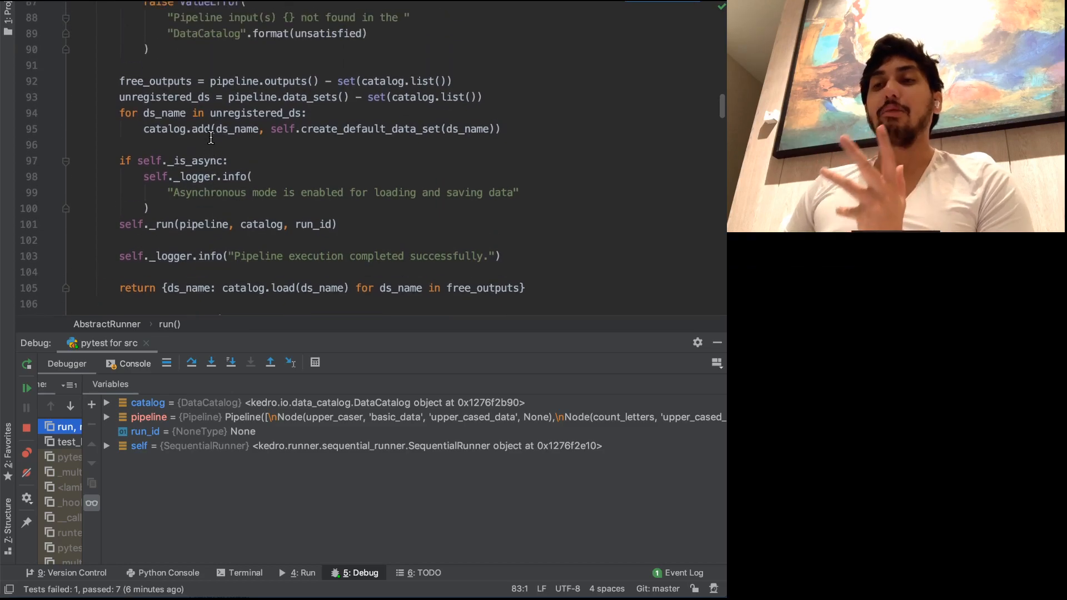
scroll("up", 3)
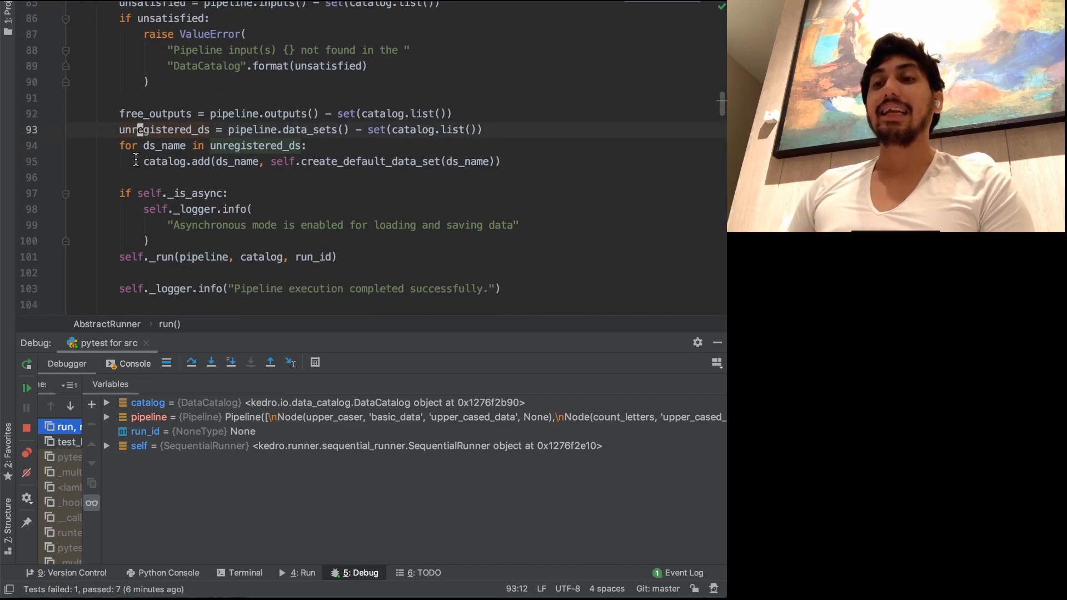
left_click(50, 129)
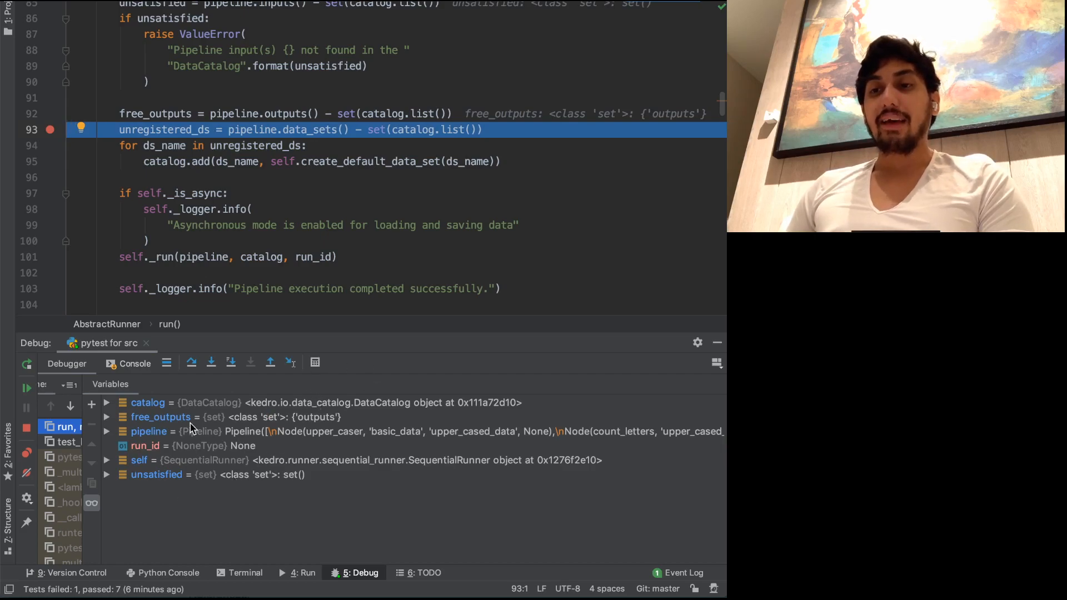
scroll("down", 3)
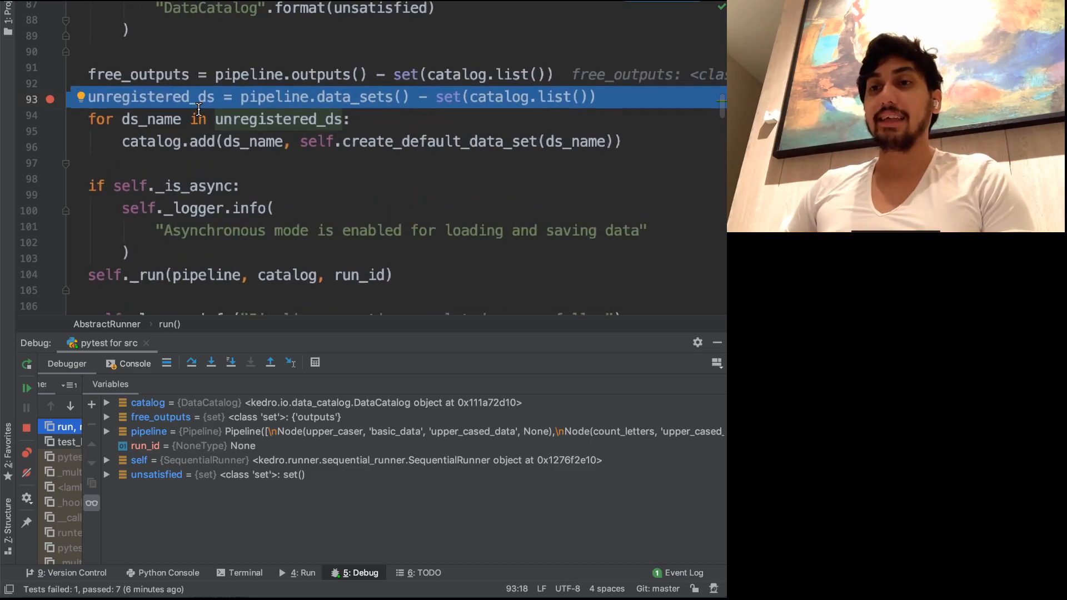
left_click(192, 362)
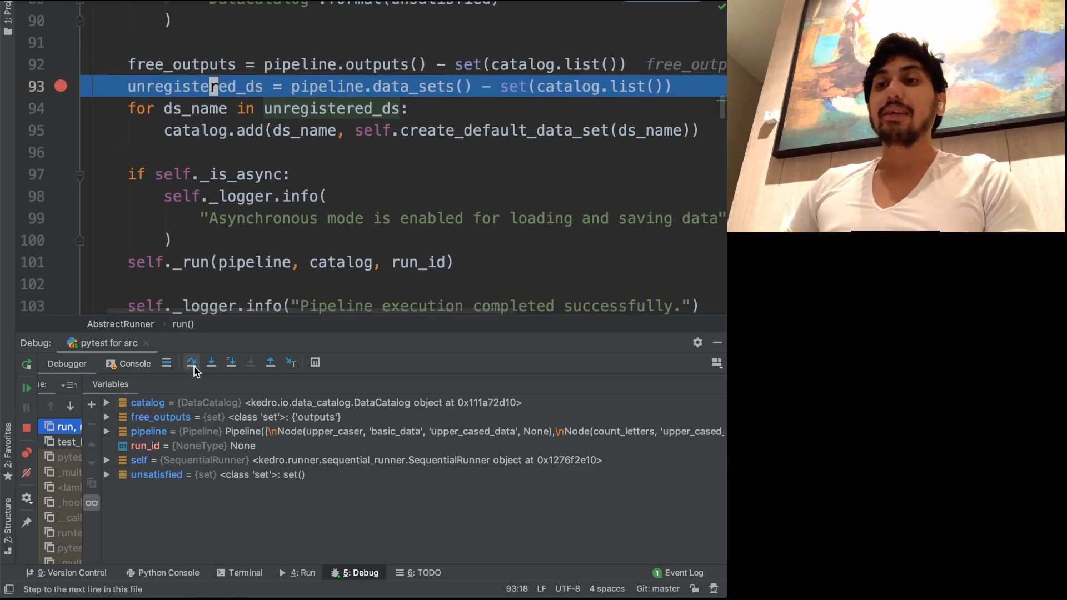
Step over the unregistered_ds line and inspect the create_default_data_set call.
left_click(210, 361)
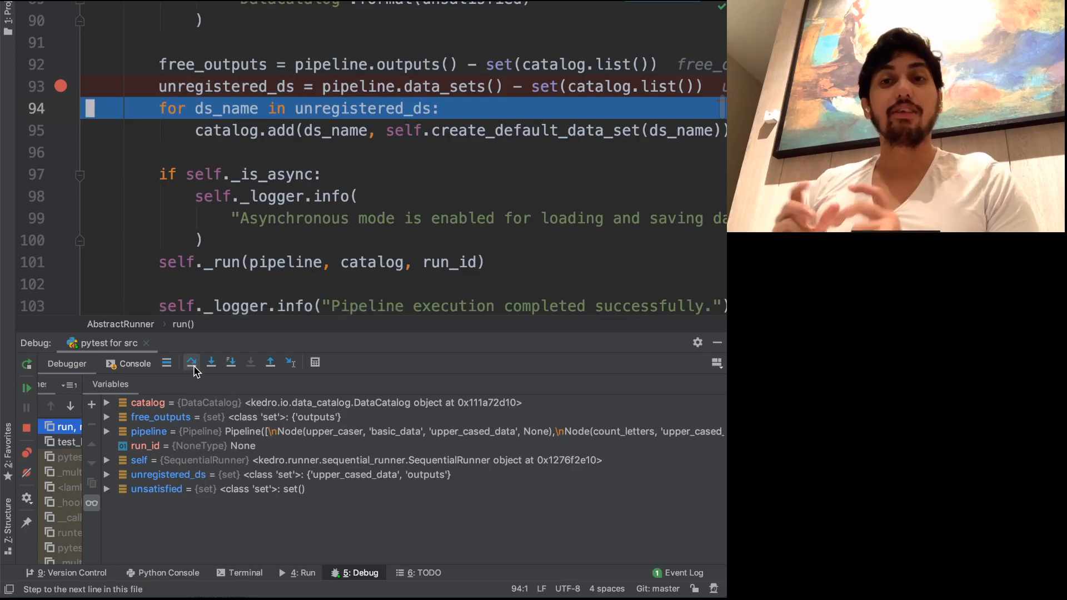
left_click(192, 361)
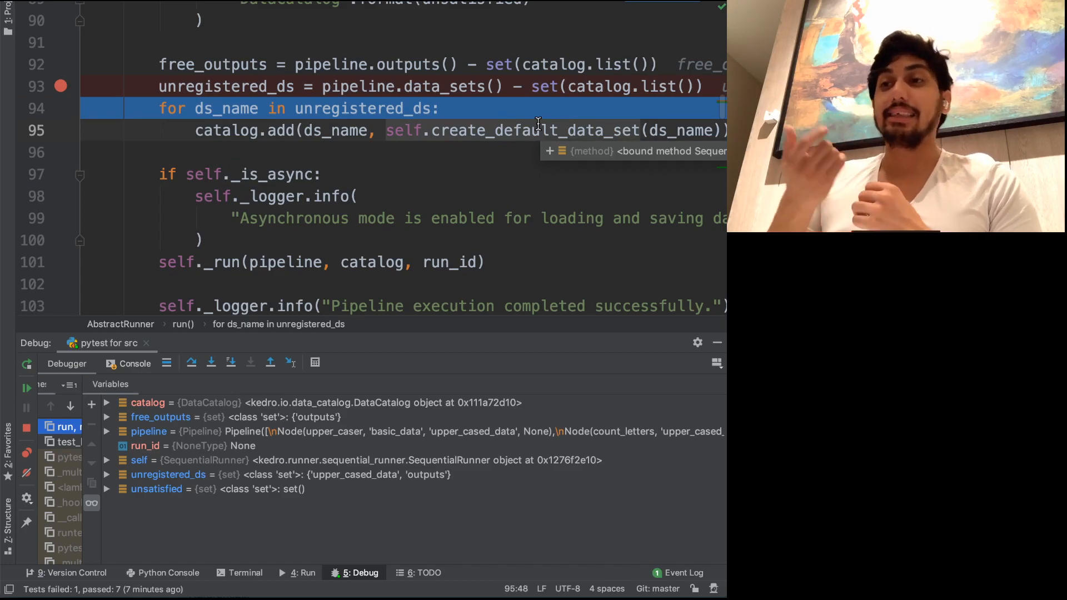
mouse_move(519, 80)
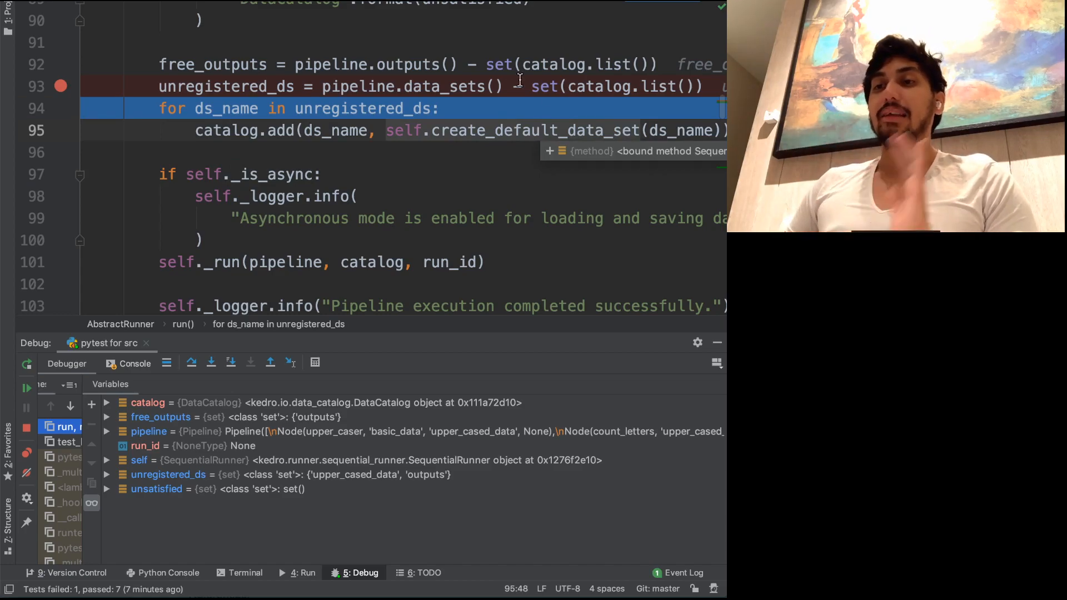
scroll("down", 3)
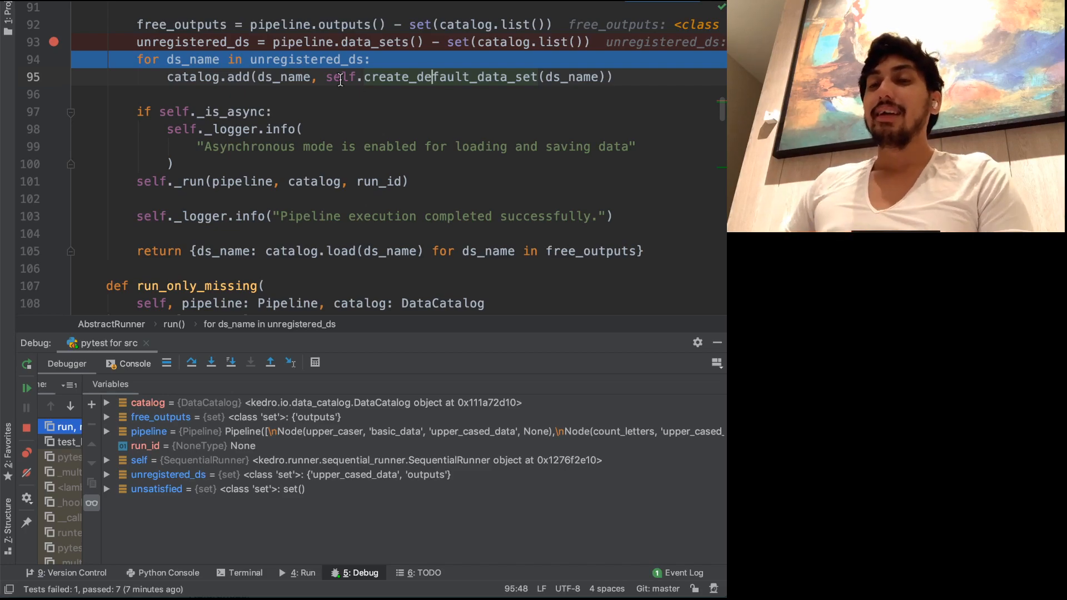
mouse_move(56, 260)
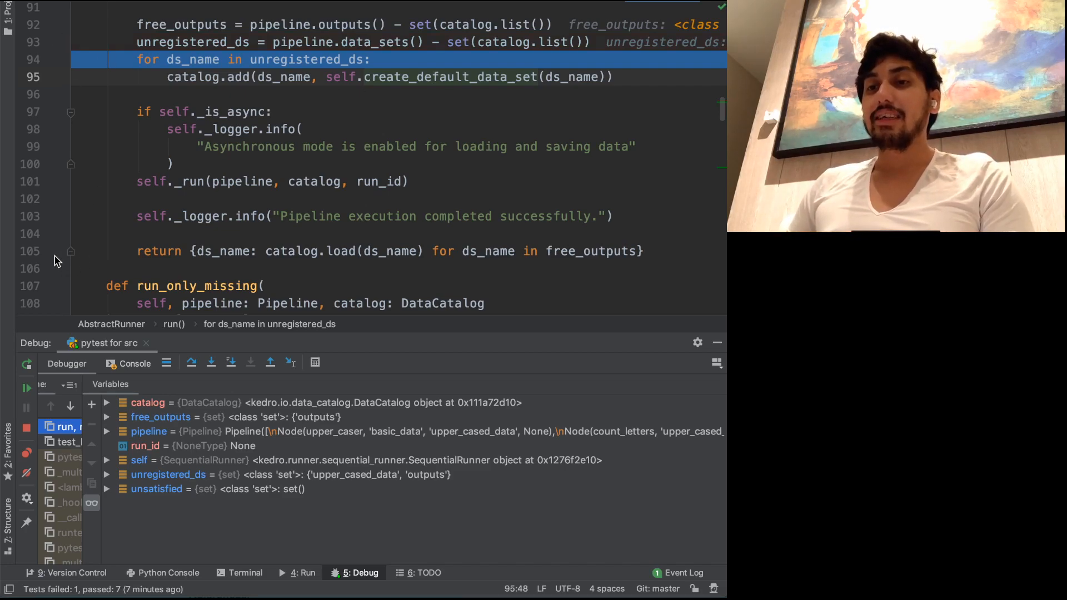
Resume to the return breakpoint on line 105 and step back into test_letter_counter_pipeline.
left_click(54, 251)
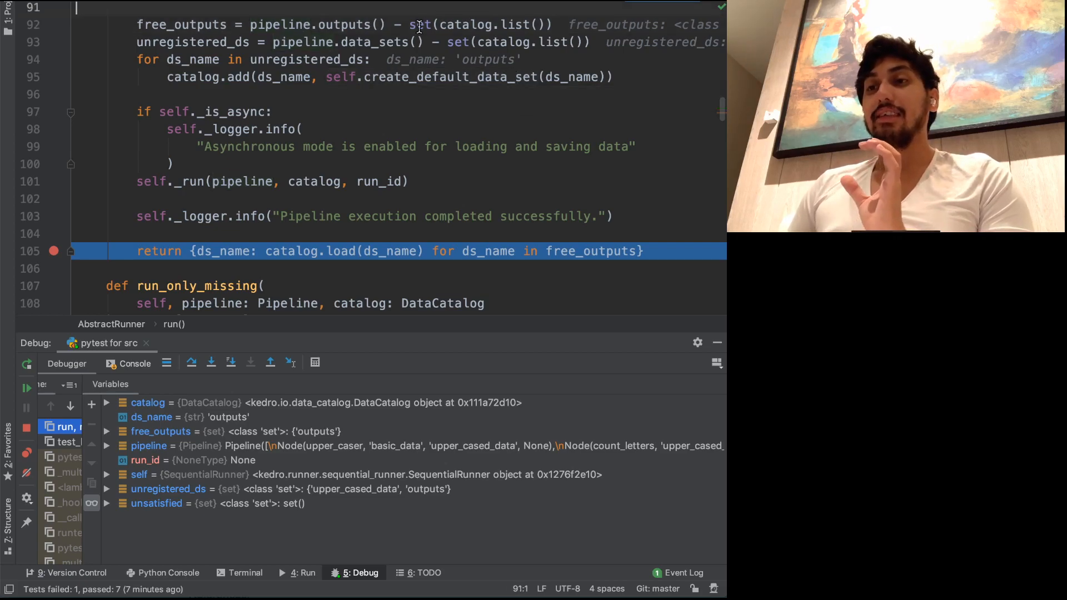
mouse_move(420, 24)
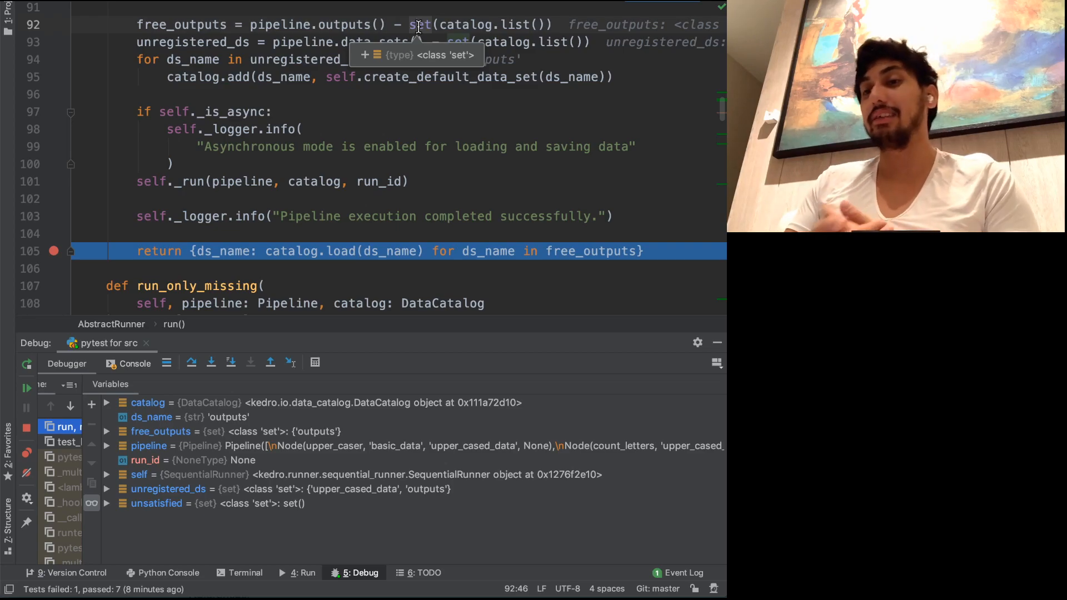
left_click(191, 362)
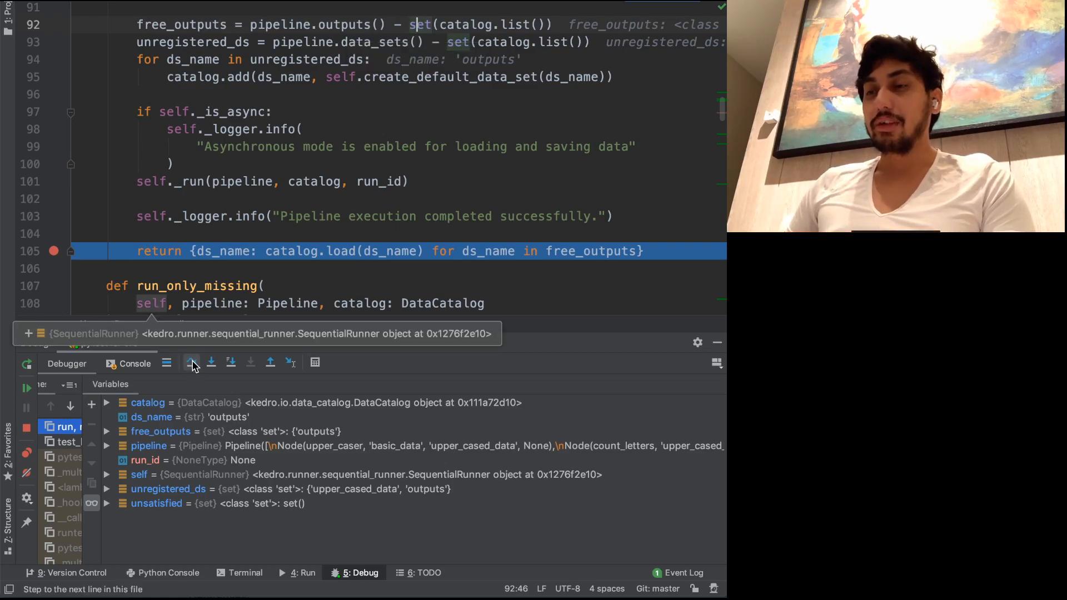
left_click(193, 361)
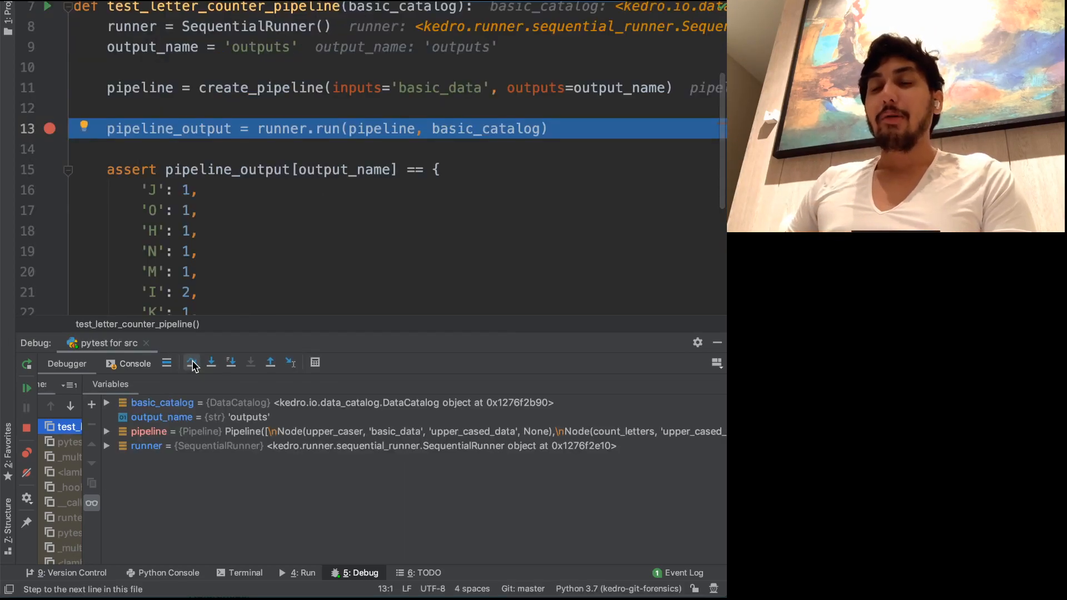
Step over runner.run to get pipeline_output, then resume so the run finishes with 8 of 9 tests passing.
left_click(191, 362)
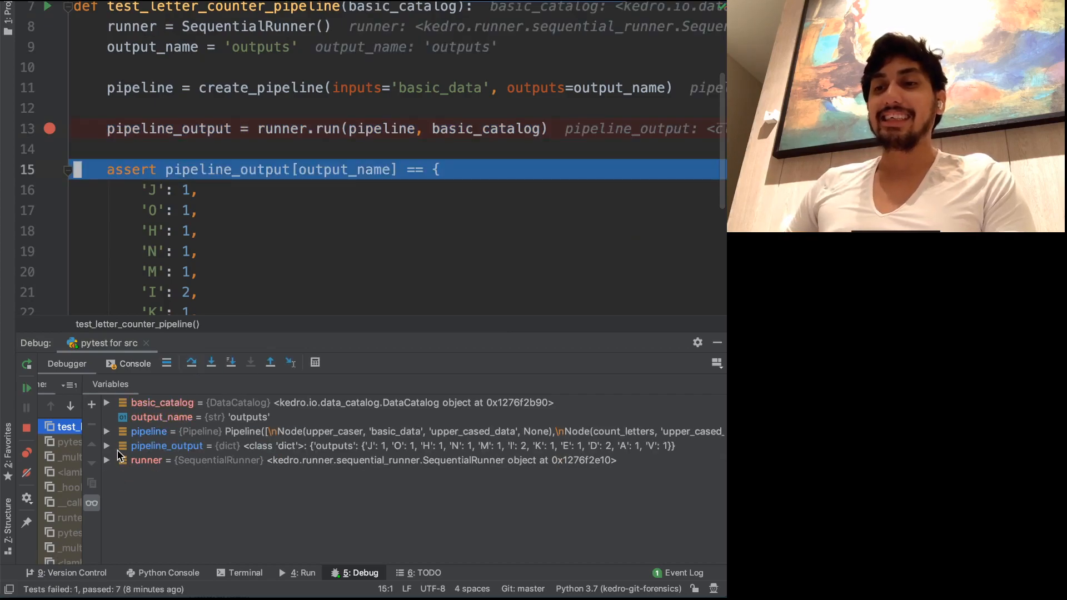
left_click(107, 446)
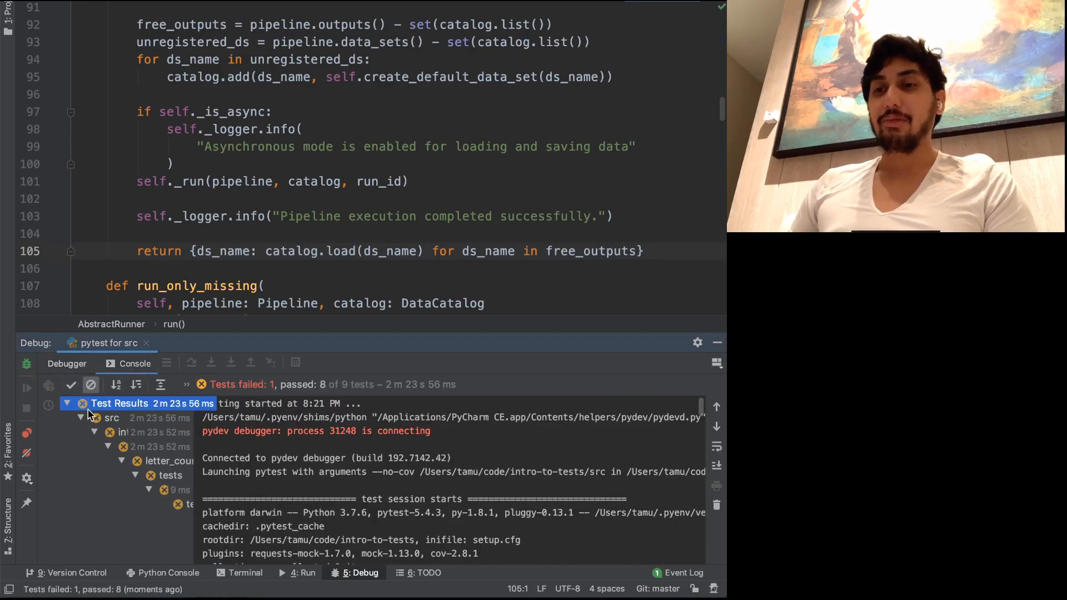
Locate the failing test_counter_is_counting_things assertion in test_nodes.py from the results tree.
left_click(190, 503)
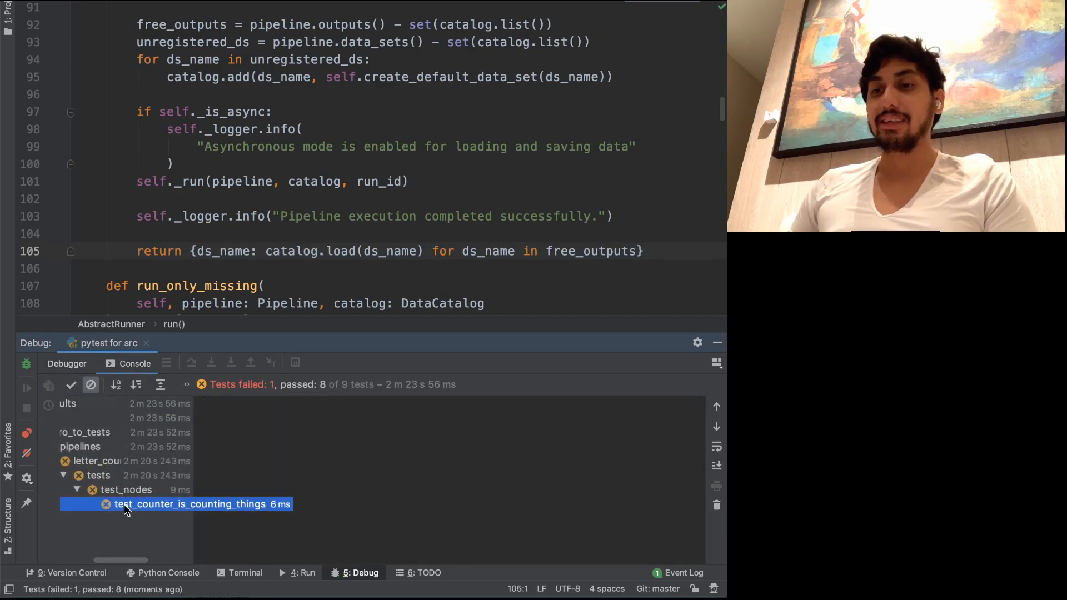
left_click(190, 503)
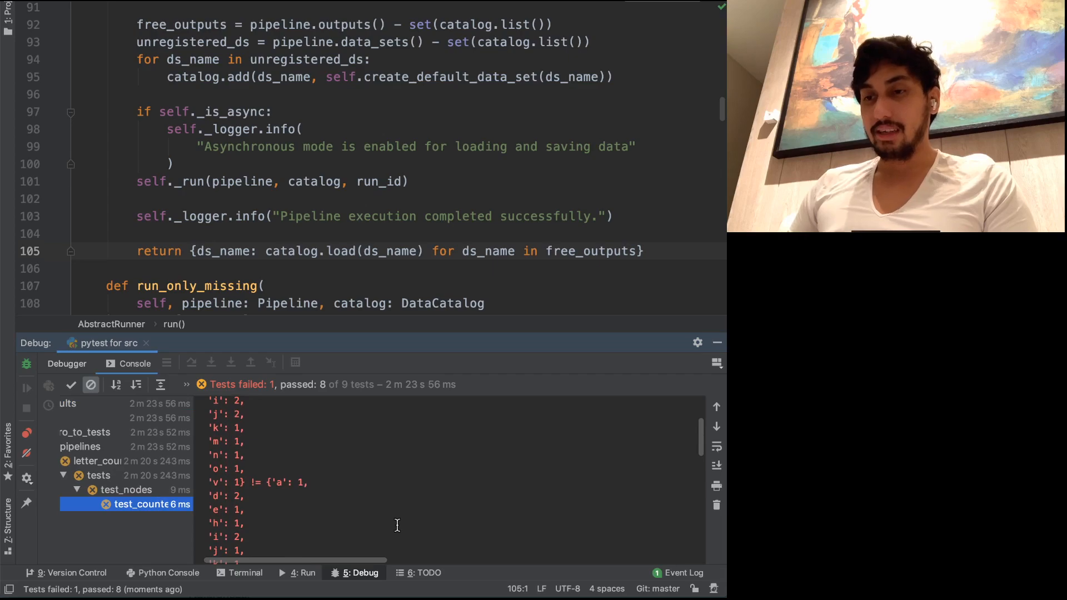
left_click(376, 417)
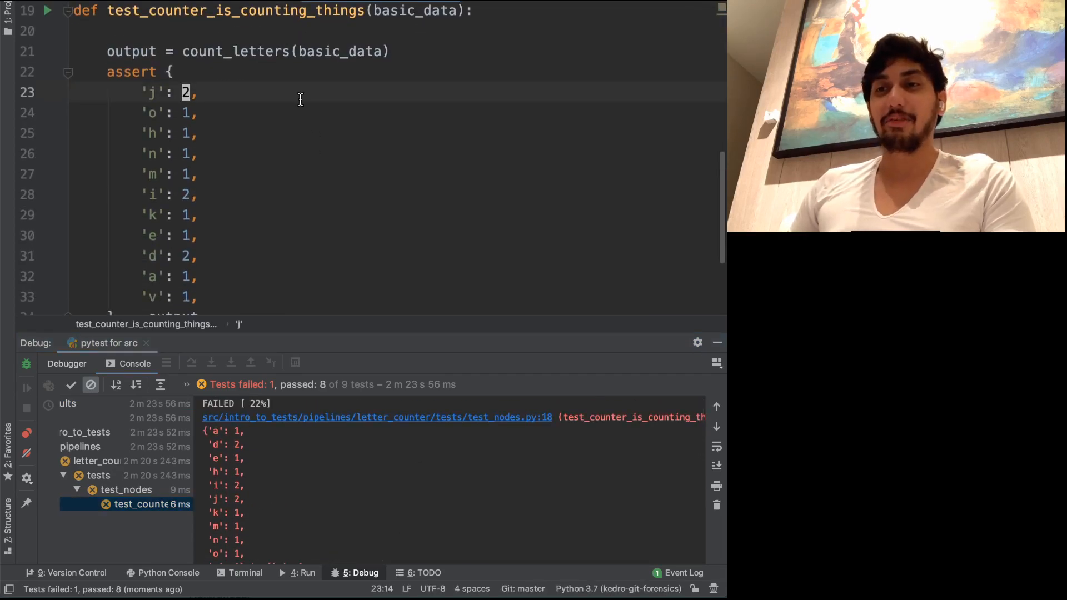
Correct the expected 'j' count to 1 and rerun until all 9 tests pass.
type("1,")
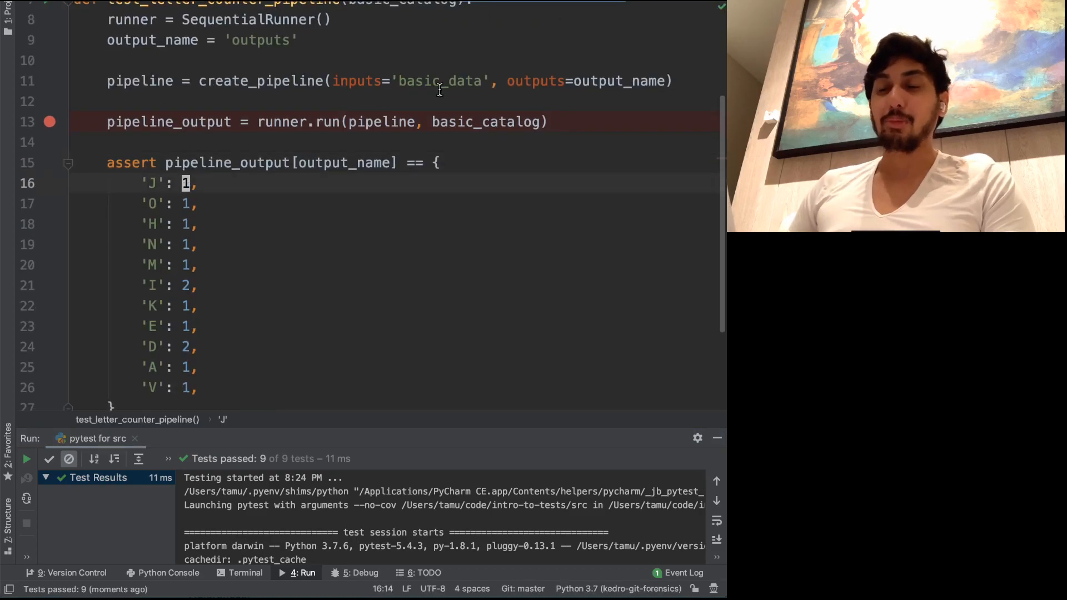
type("2")
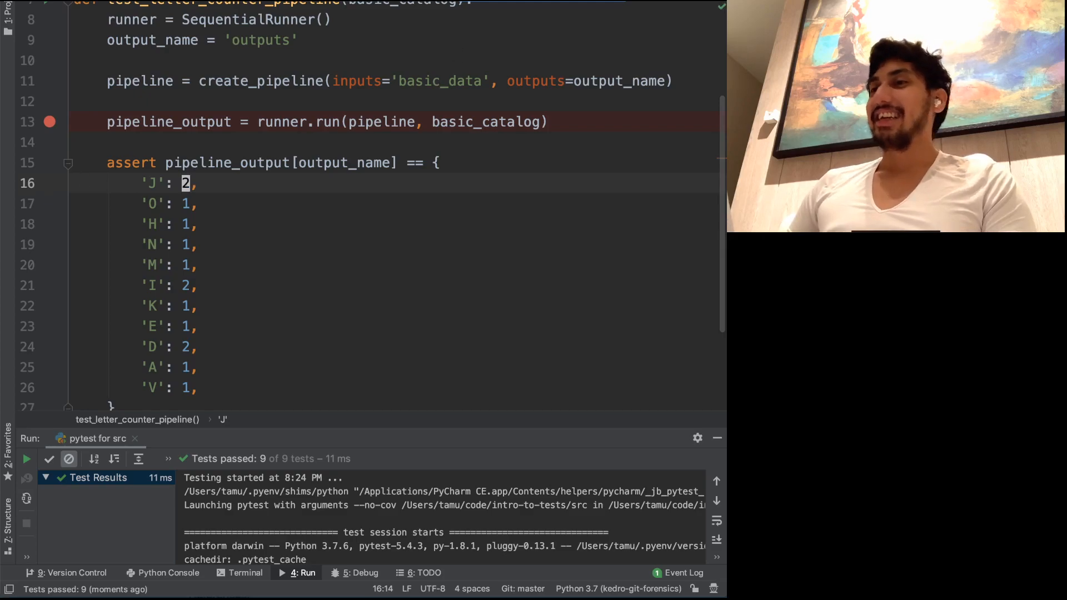
left_click(27, 458)
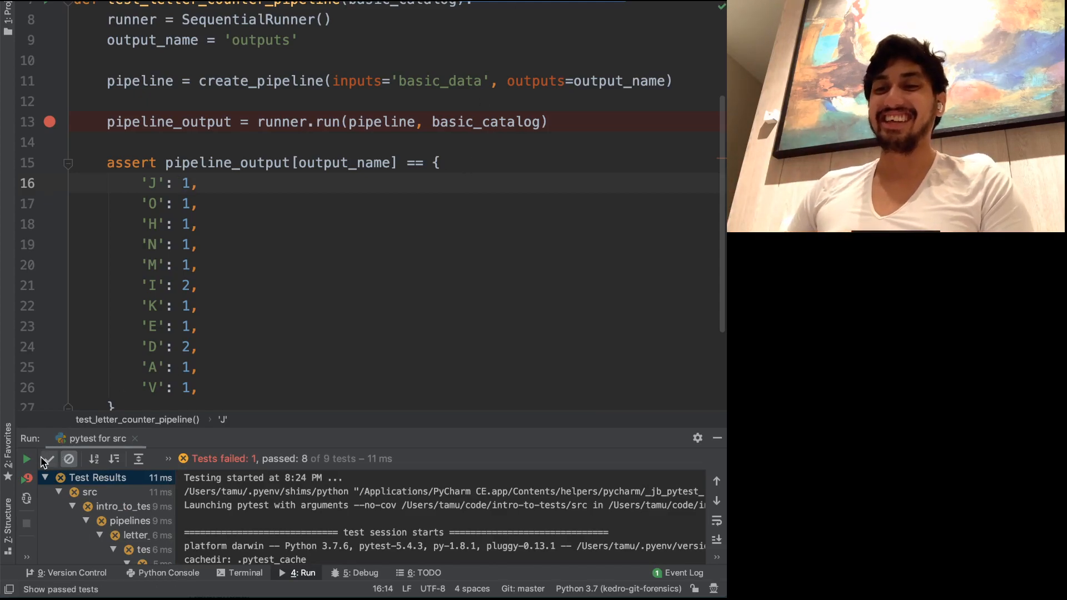
left_click(27, 459)
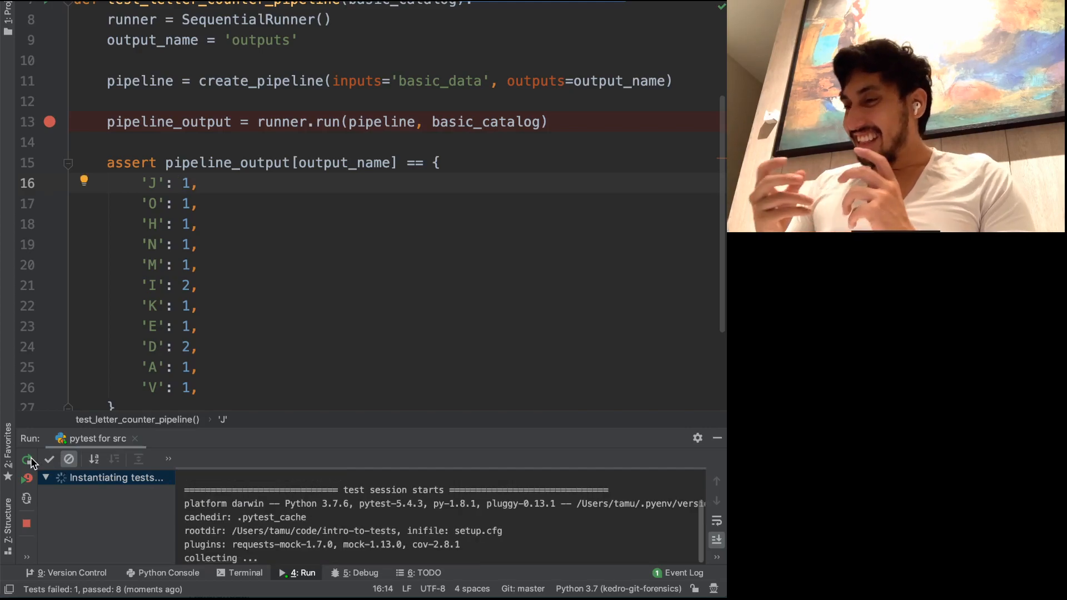
left_click(28, 459)
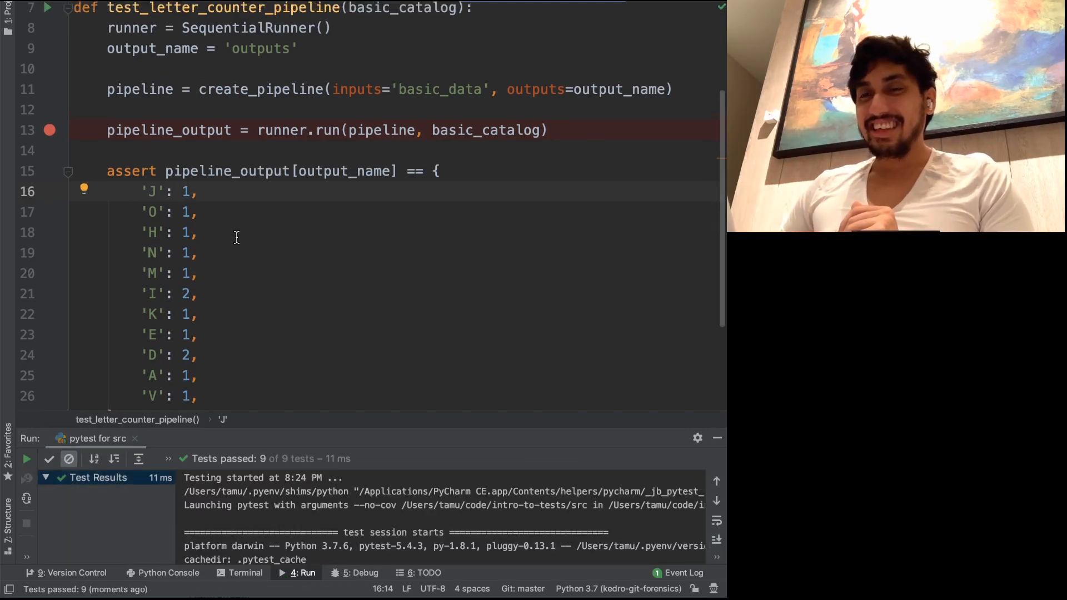